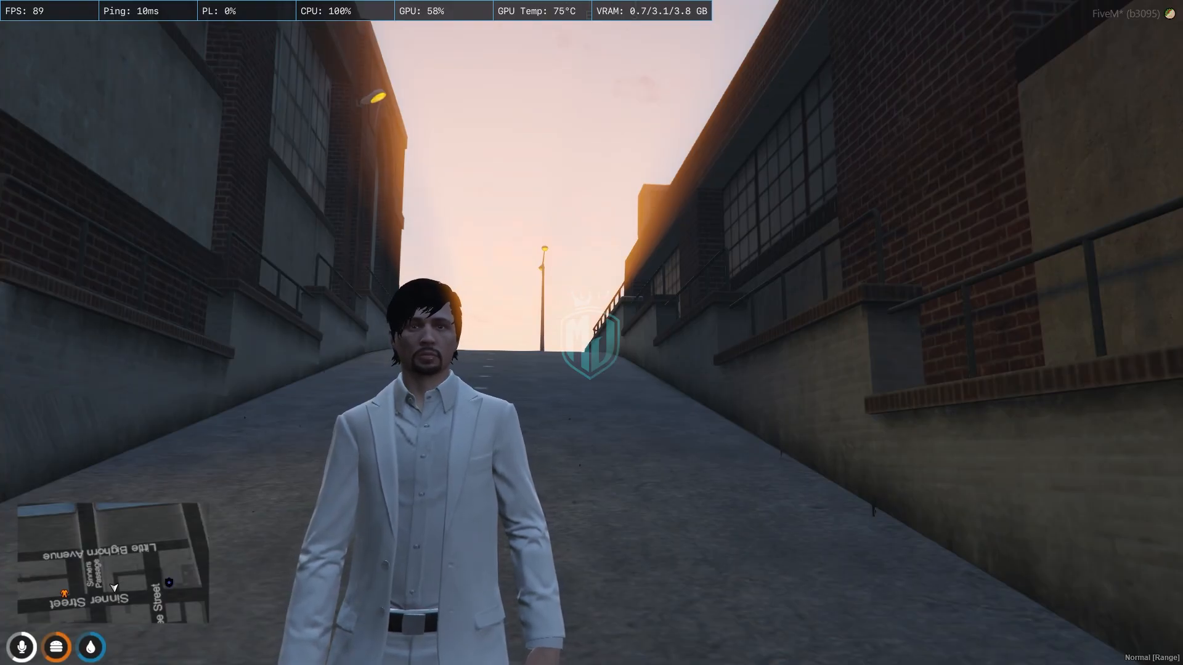
Enter the /jobc command in chat to launch the Job Dashboard
{"action": "key", "text": "t"}
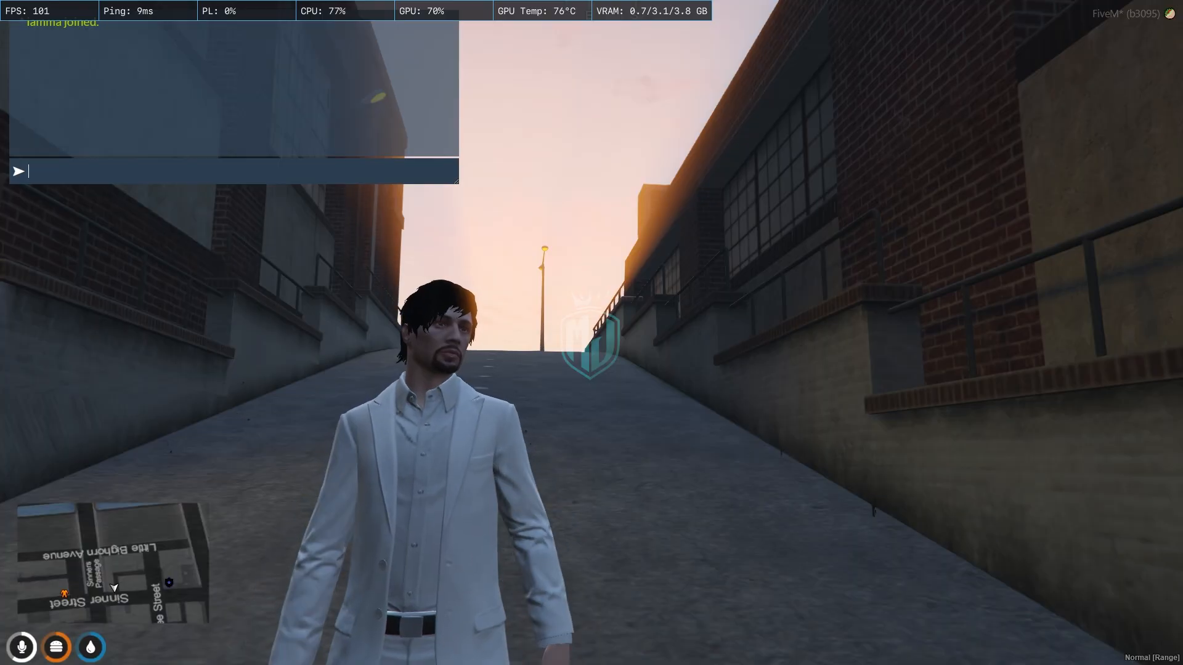
{"action": "type", "text": "/jobc"}
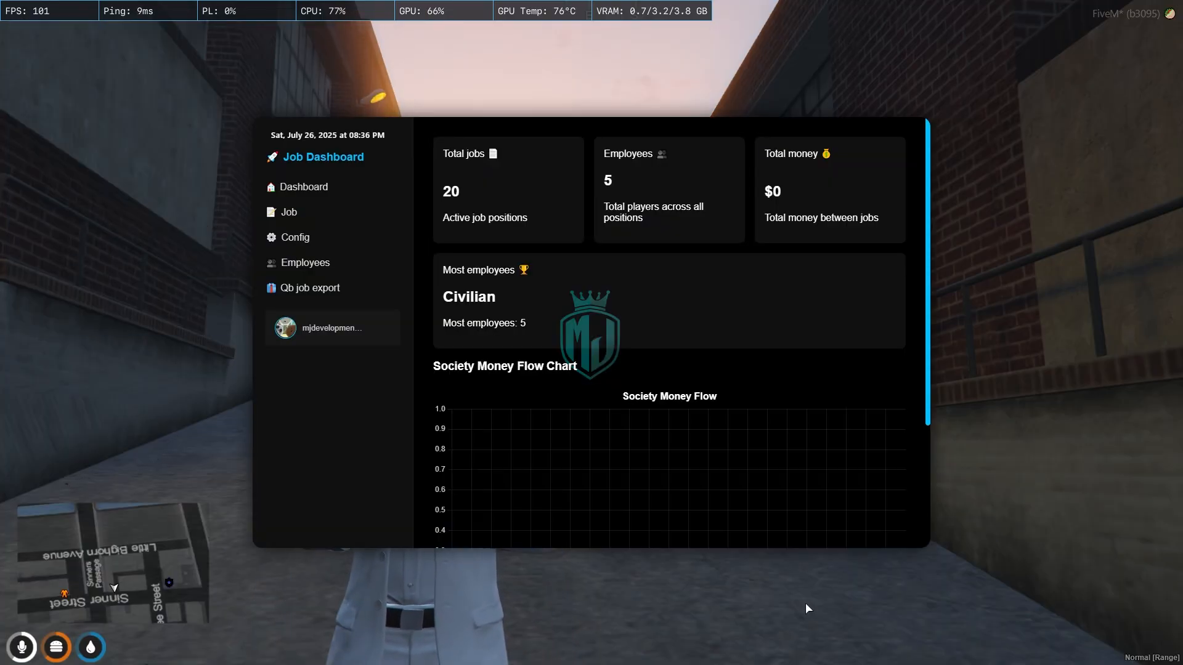
{"action": "mouse_move", "coordinate": [651, 441]}
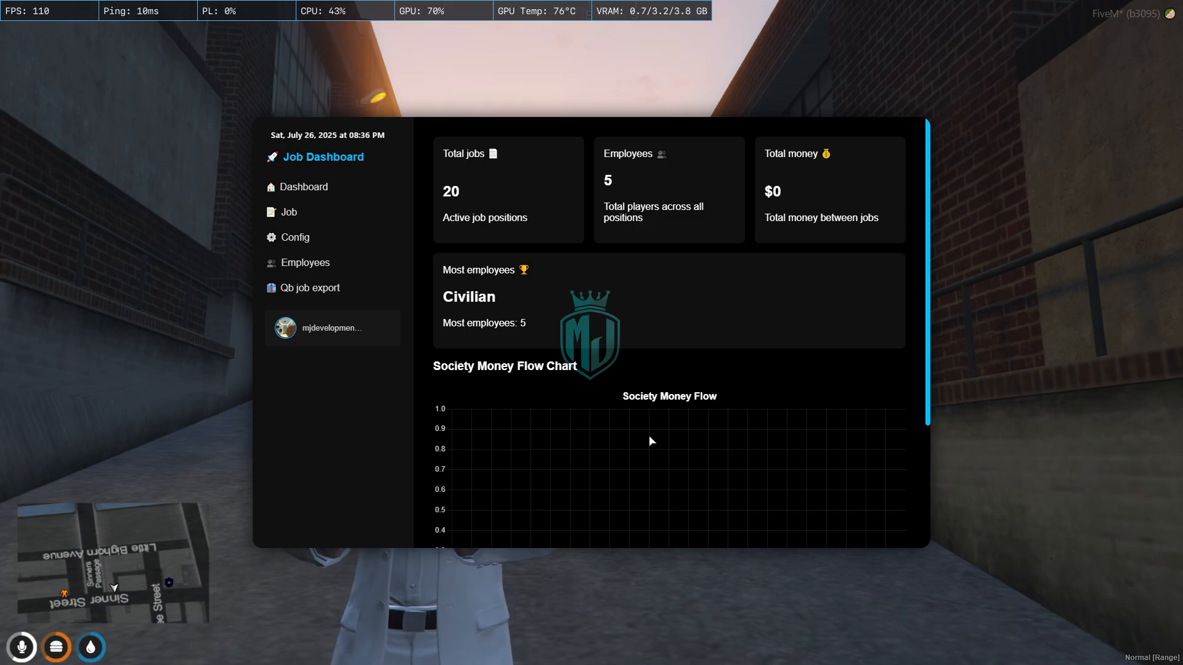
{"action": "mouse_move", "coordinate": [548, 170]}
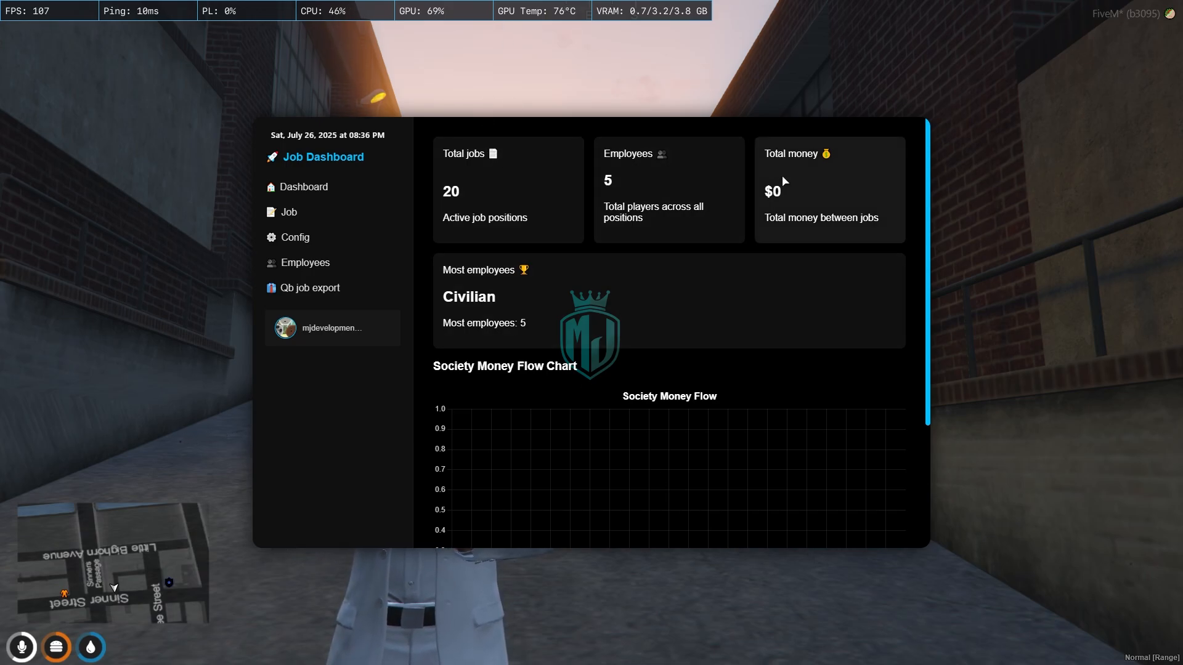
{"action": "mouse_move", "coordinate": [830, 196]}
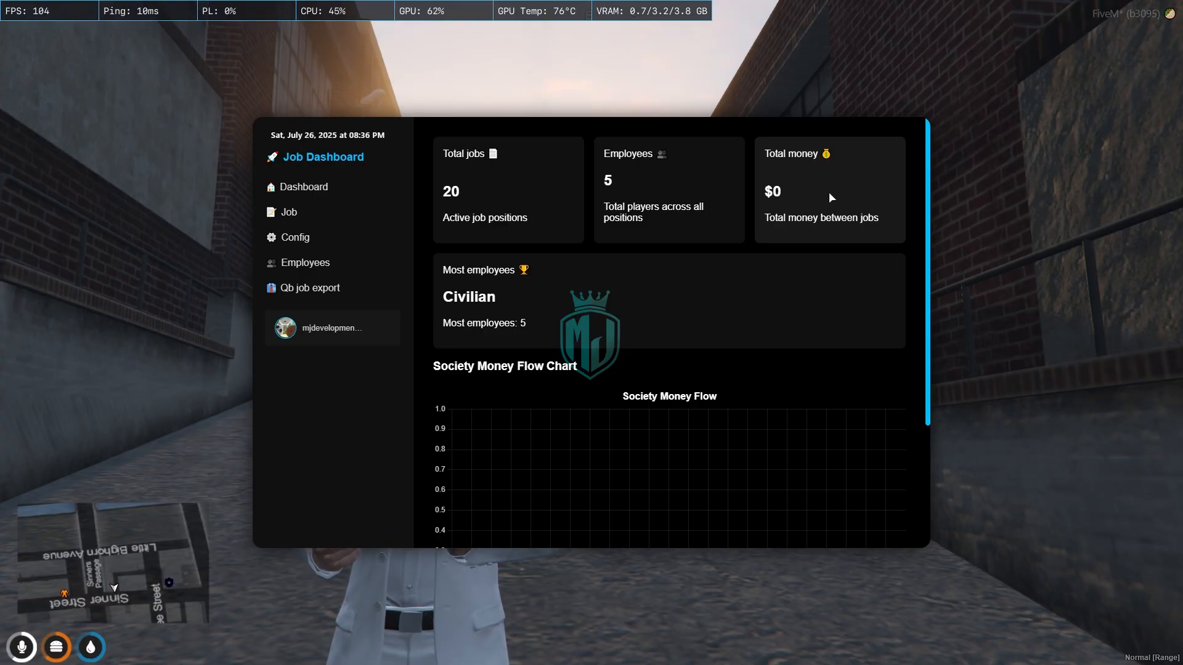
{"action": "mouse_move", "coordinate": [522, 301]}
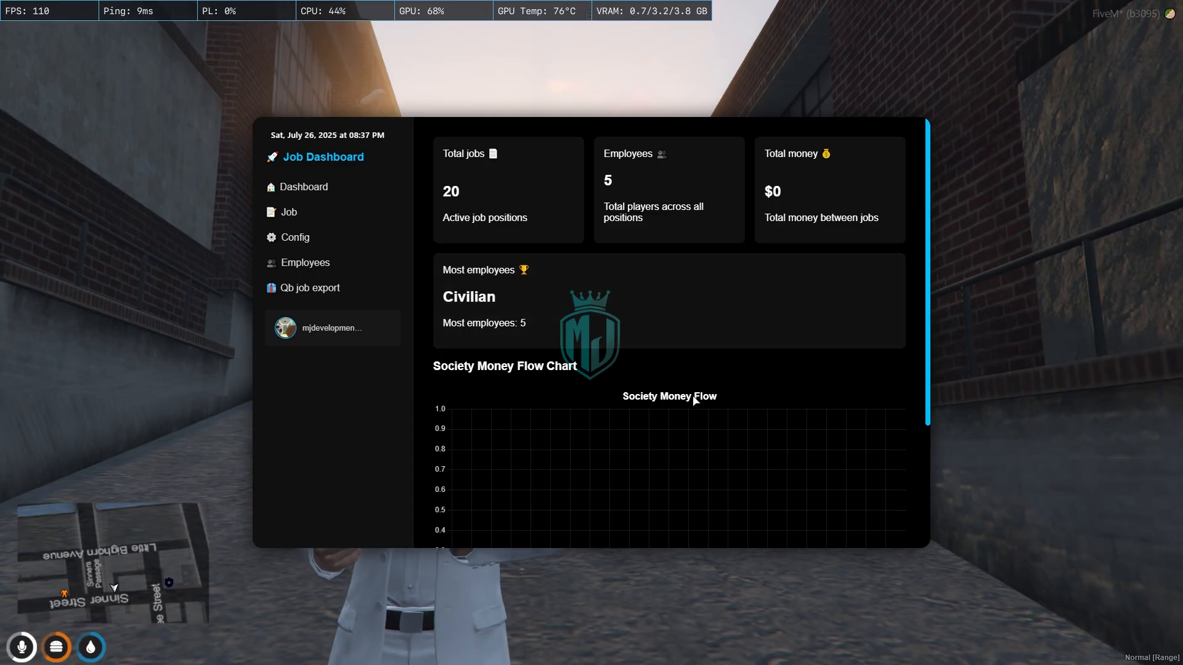
Review the Society Money Flow chart showing every job at zero money
{"action": "scroll", "scroll_direction": "down", "scroll_amount": 3}
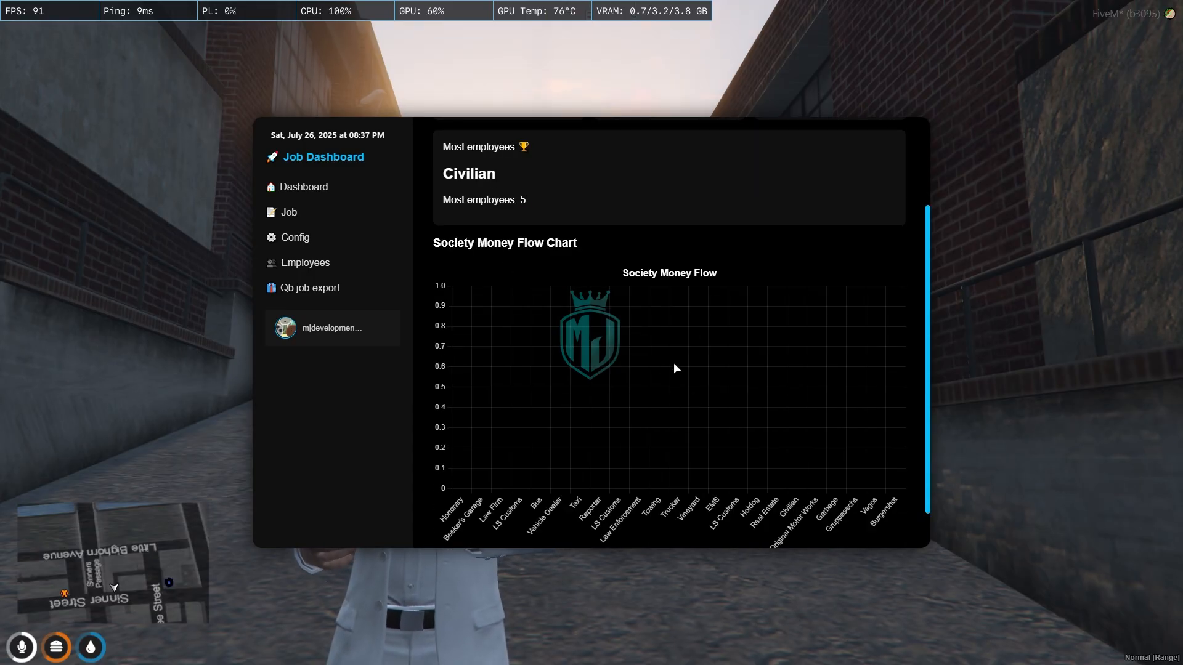
{"action": "scroll", "scroll_direction": "up", "scroll_amount": 3}
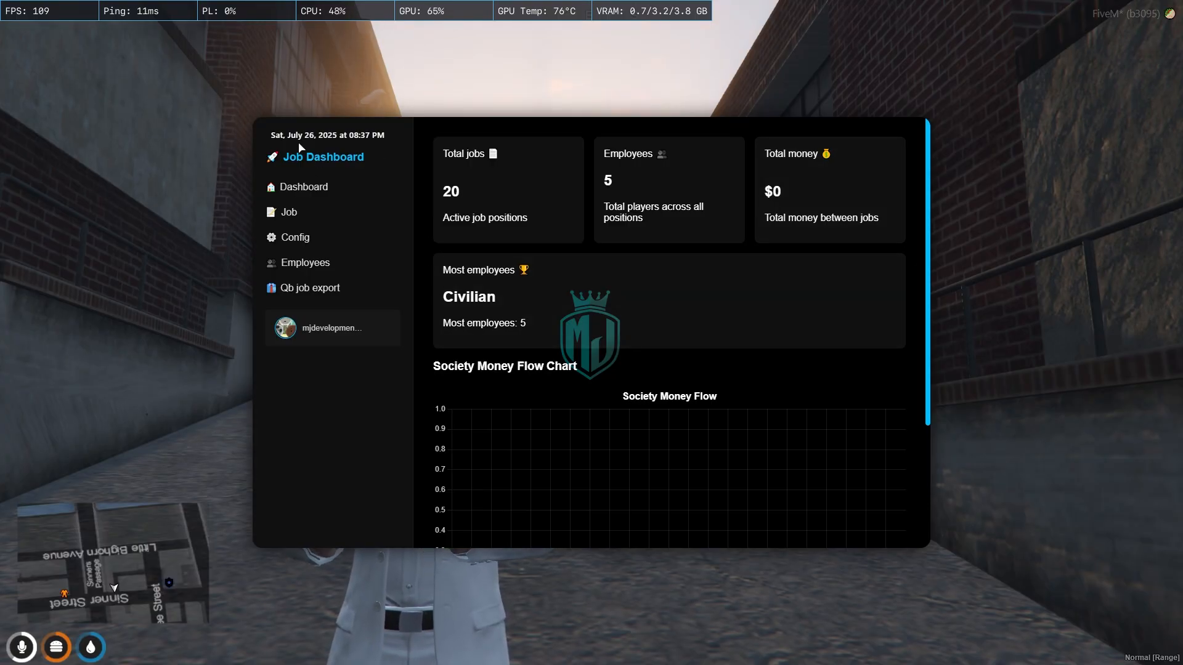
{"action": "mouse_move", "coordinate": [294, 335]}
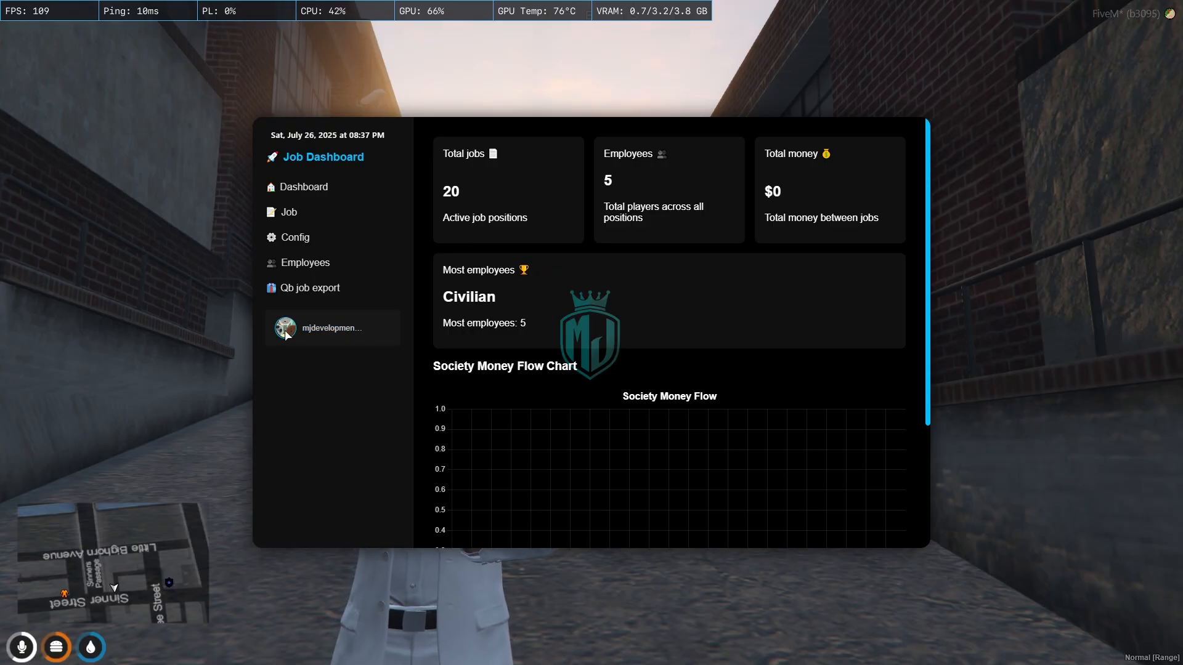
{"action": "mouse_move", "coordinate": [287, 308]}
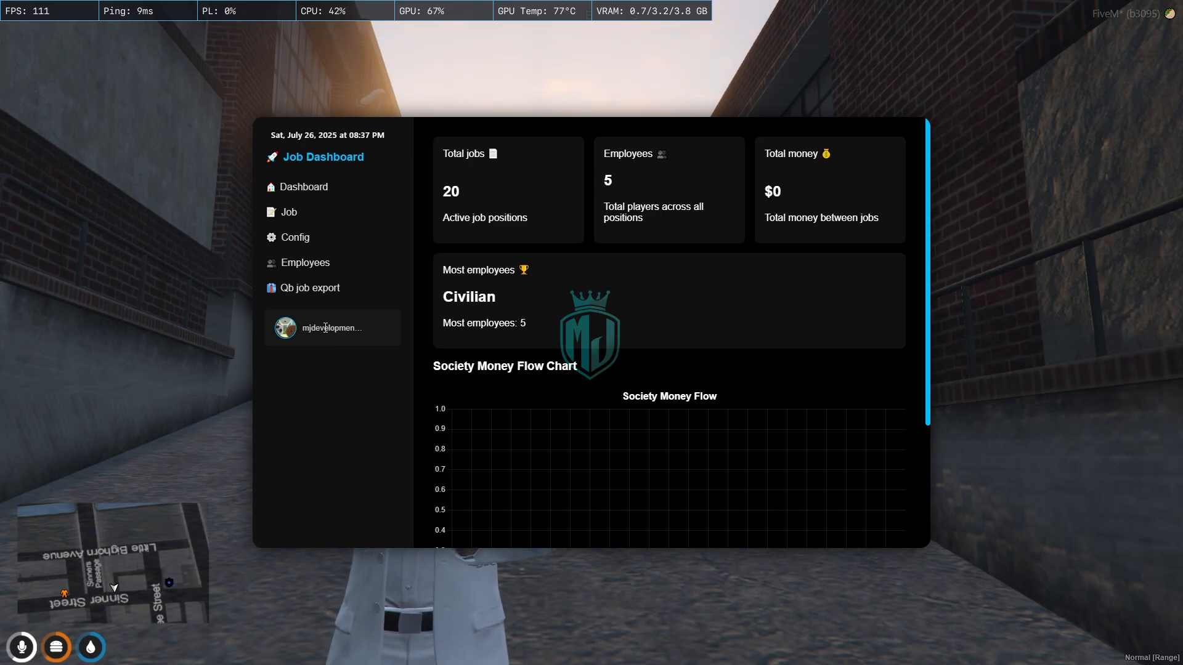
{"action": "double_click", "coordinate": [327, 328]}
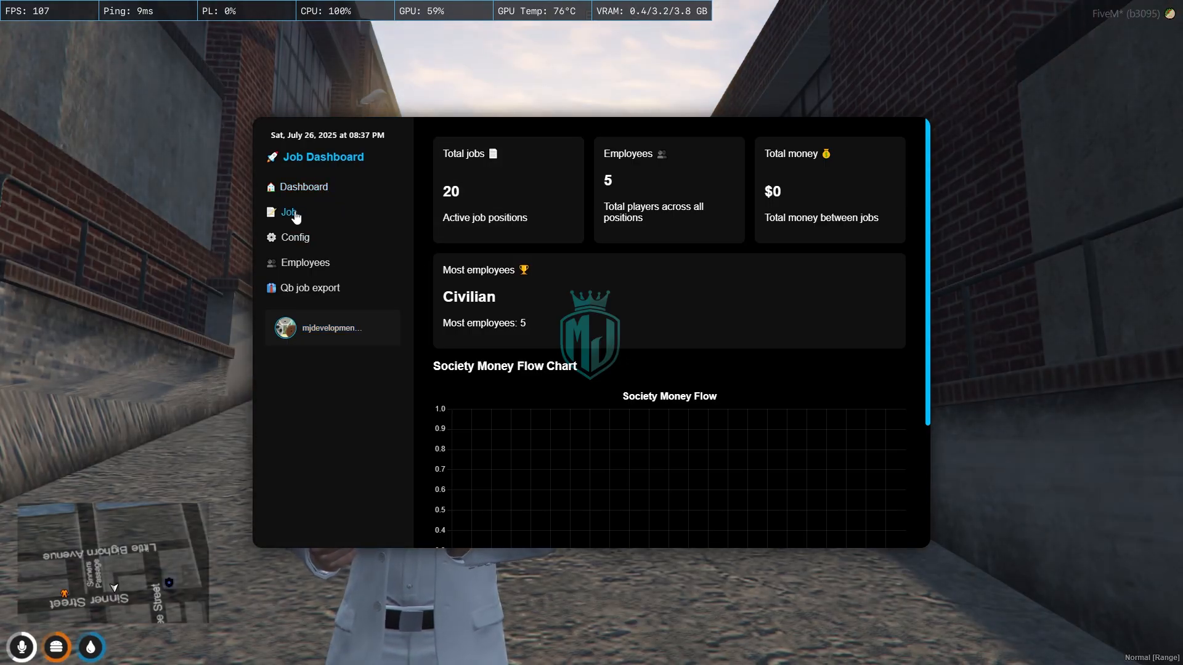
Browse the job table listing each job's label, ranks and whitelist status
{"action": "left_click", "coordinate": [287, 211]}
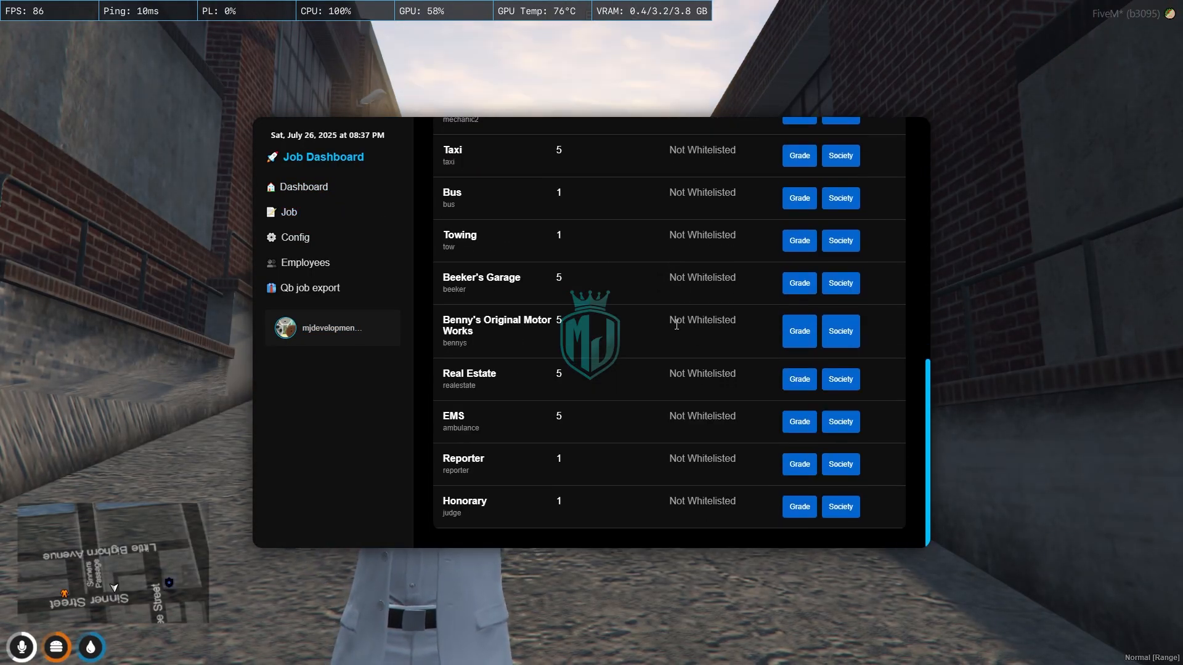
{"action": "scroll", "scroll_direction": "up", "scroll_amount": 3}
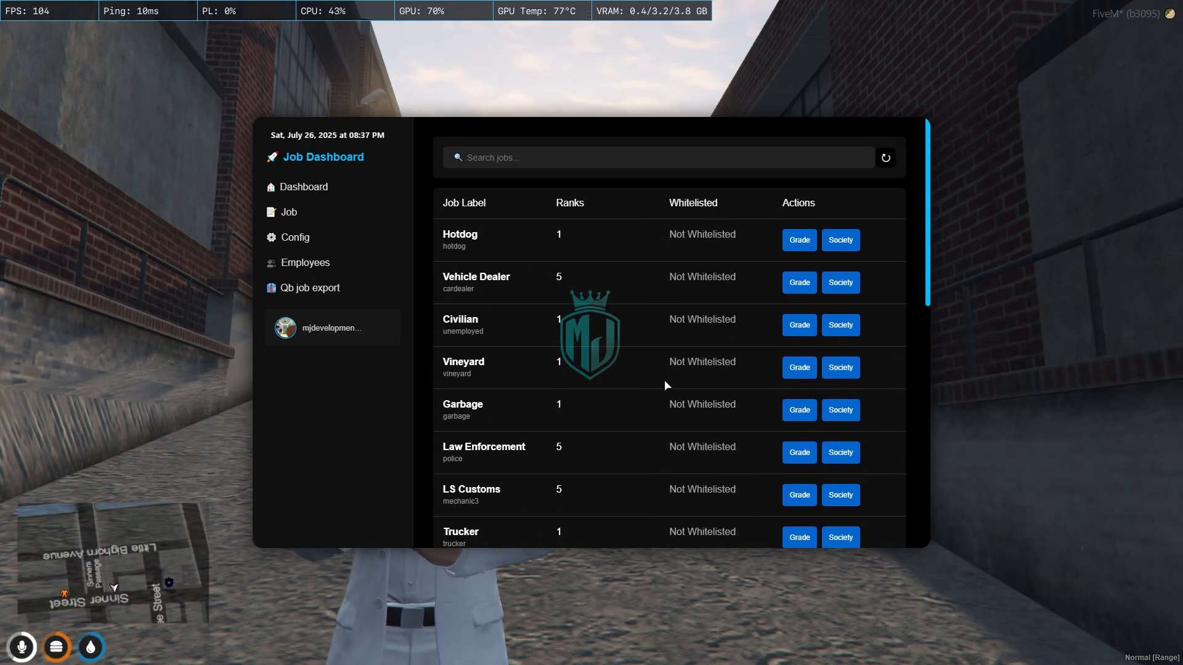
{"action": "mouse_move", "coordinate": [799, 241]}
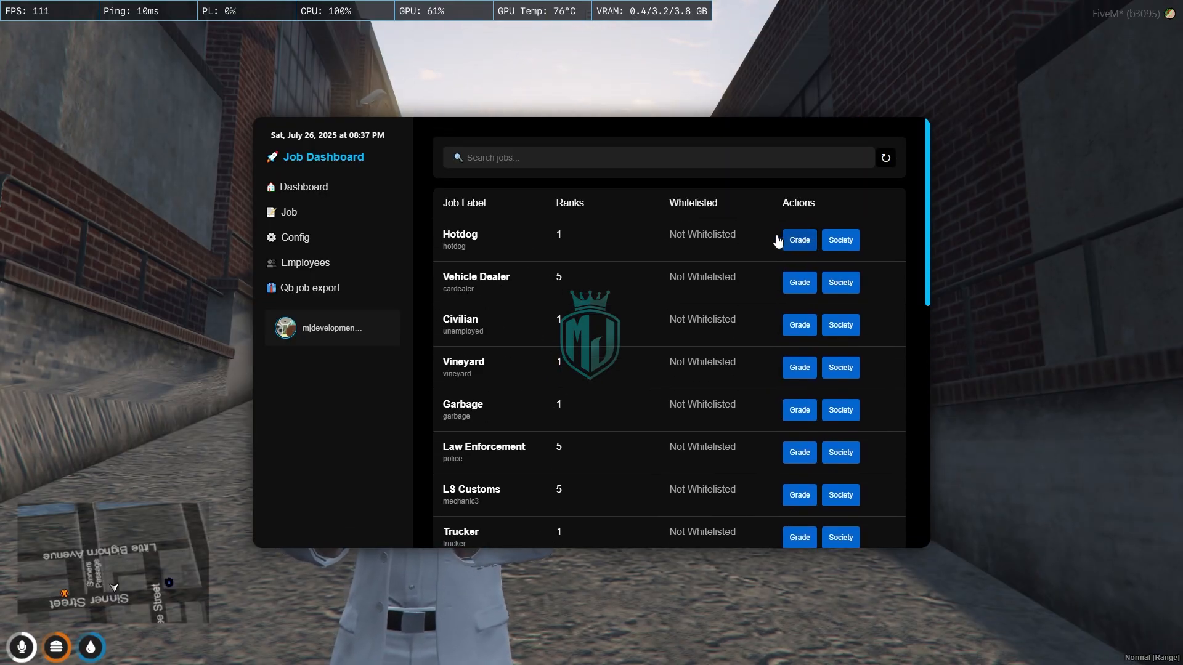
{"action": "mouse_move", "coordinate": [495, 330]}
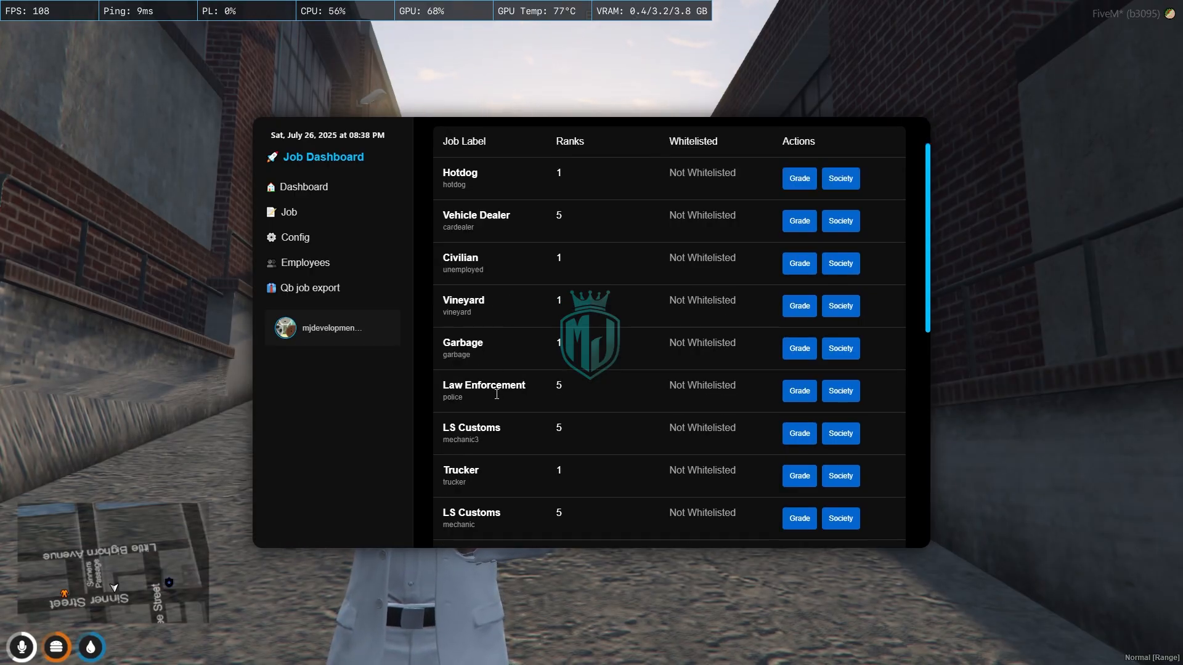
{"action": "scroll", "scroll_direction": "down", "scroll_amount": 3}
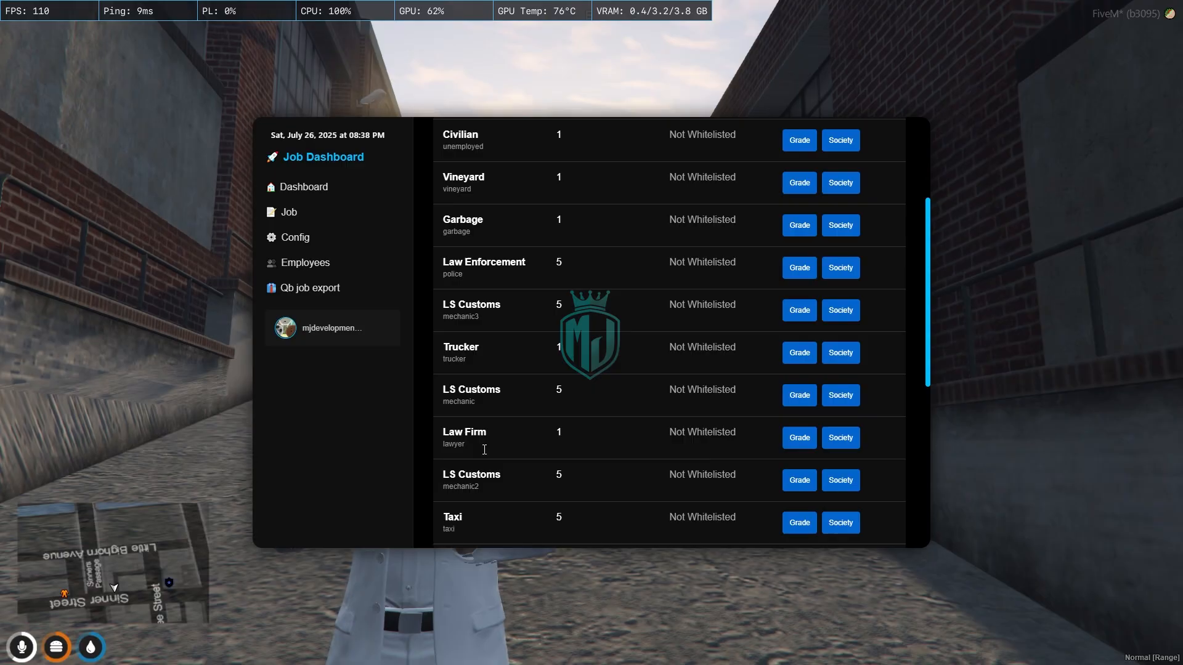
{"action": "mouse_move", "coordinate": [294, 237]}
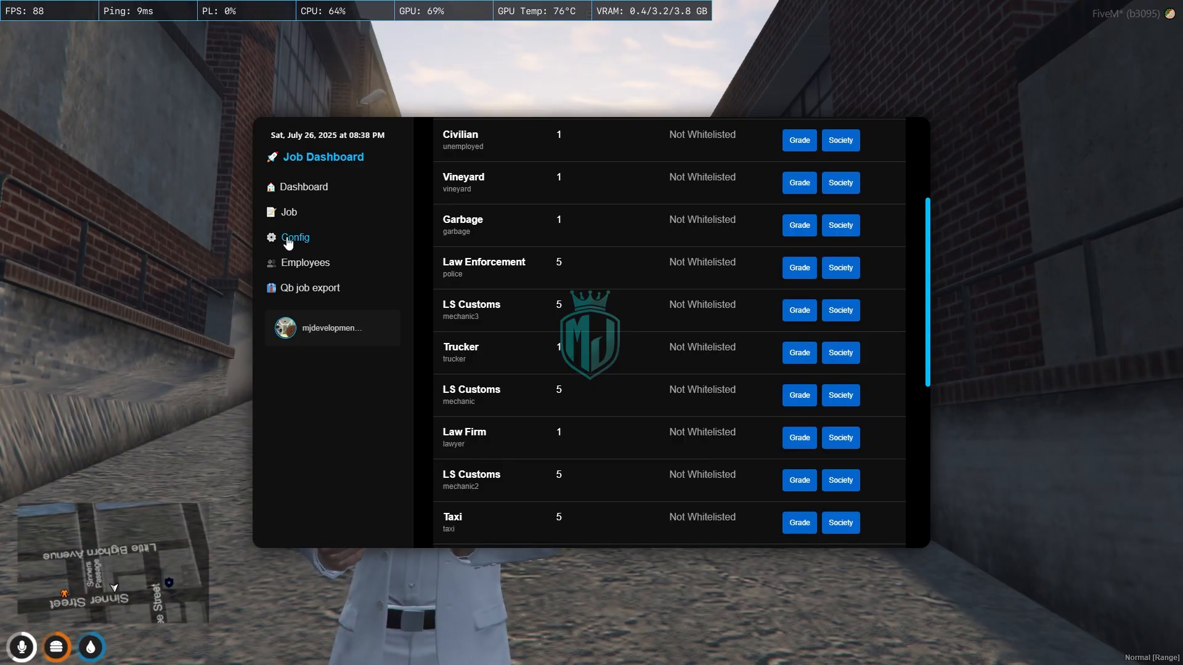
Review a job's Configure Job Actions panel (cuff, escort, billing, repair, lockpick) from the Config page
{"action": "left_click", "coordinate": [295, 236]}
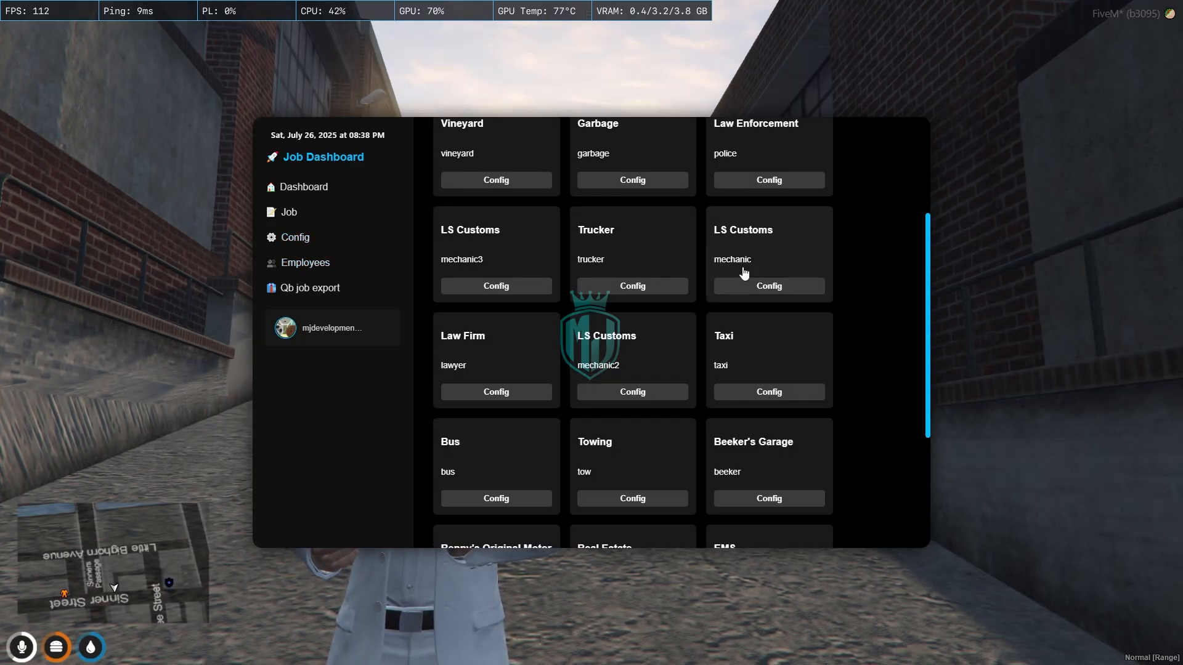
{"action": "scroll", "scroll_direction": "up", "scroll_amount": 3}
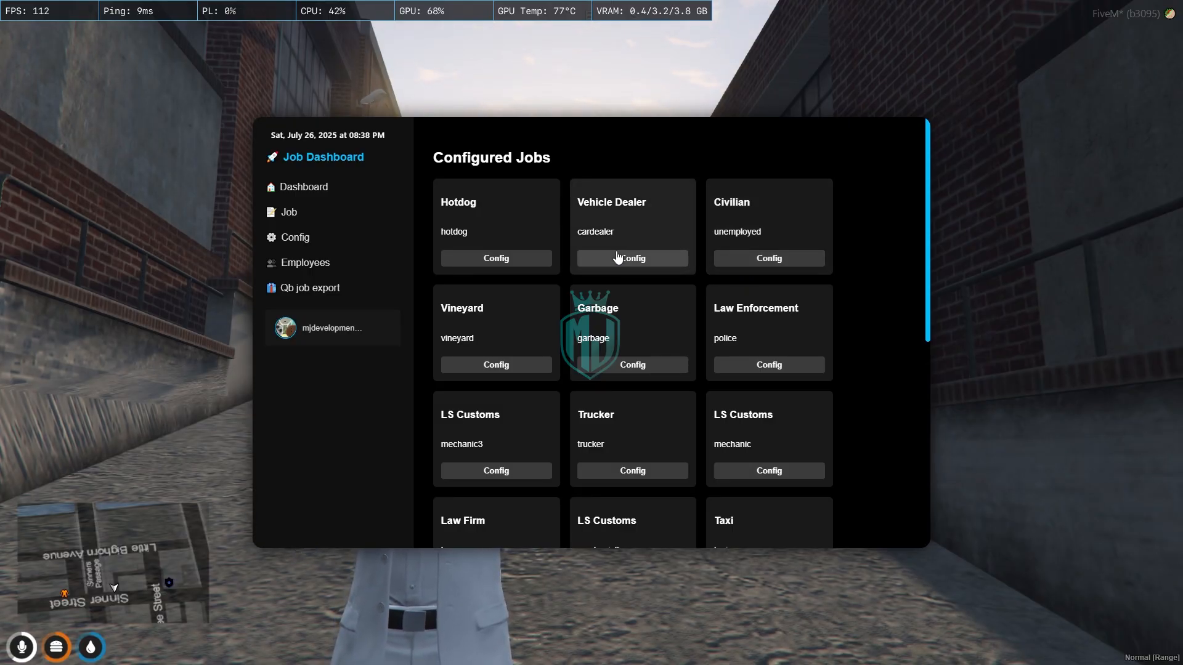
{"action": "mouse_move", "coordinate": [763, 233]}
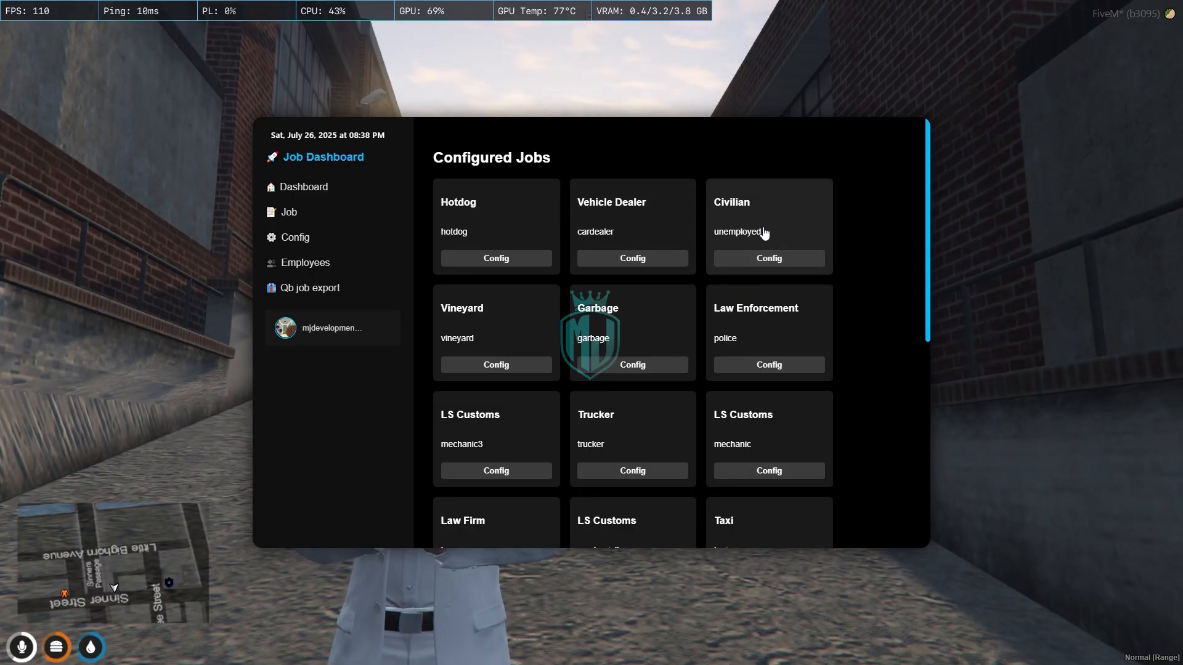
{"action": "left_click", "coordinate": [768, 364]}
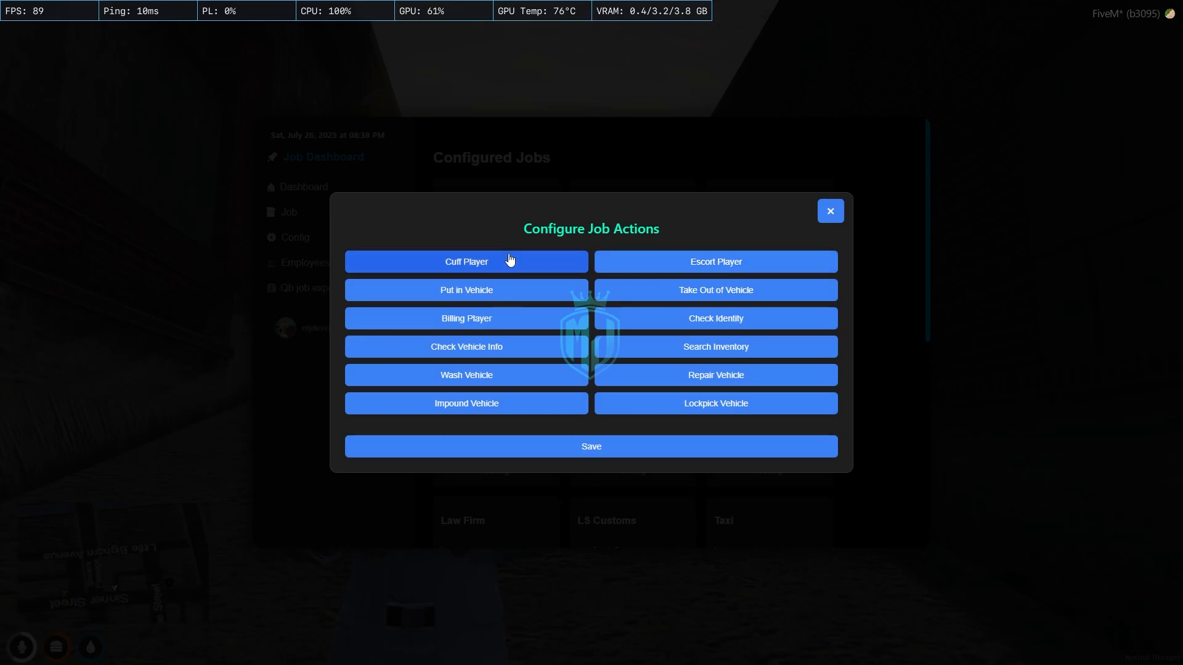
{"action": "mouse_move", "coordinate": [713, 262]}
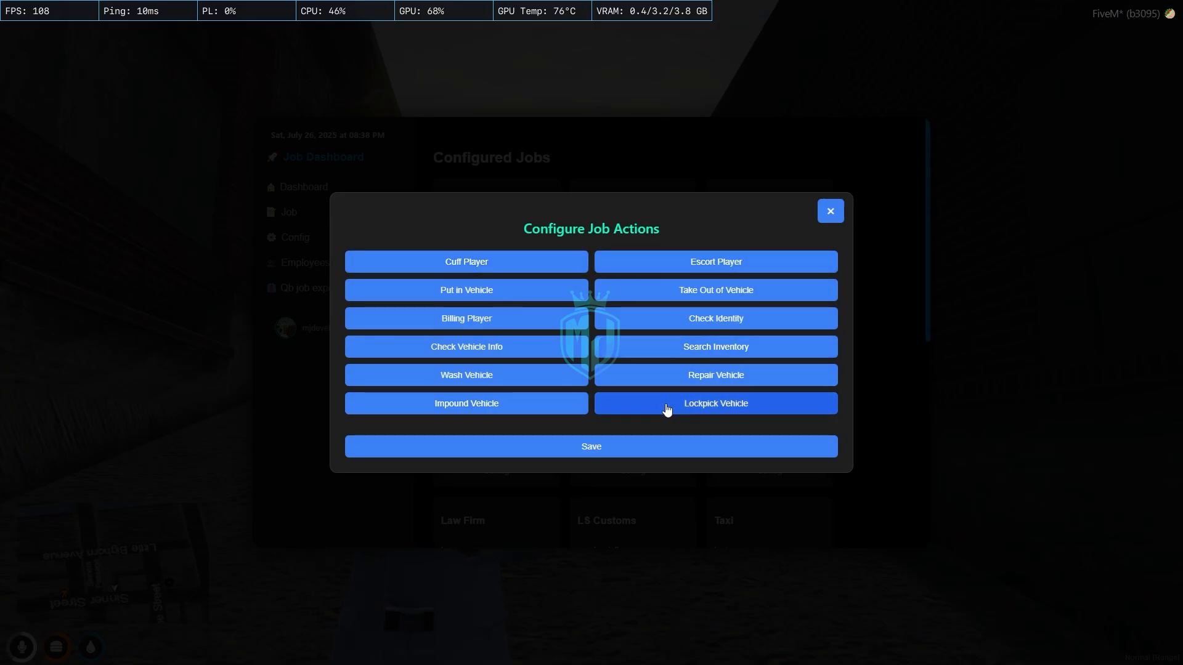
{"action": "mouse_move", "coordinate": [687, 327]}
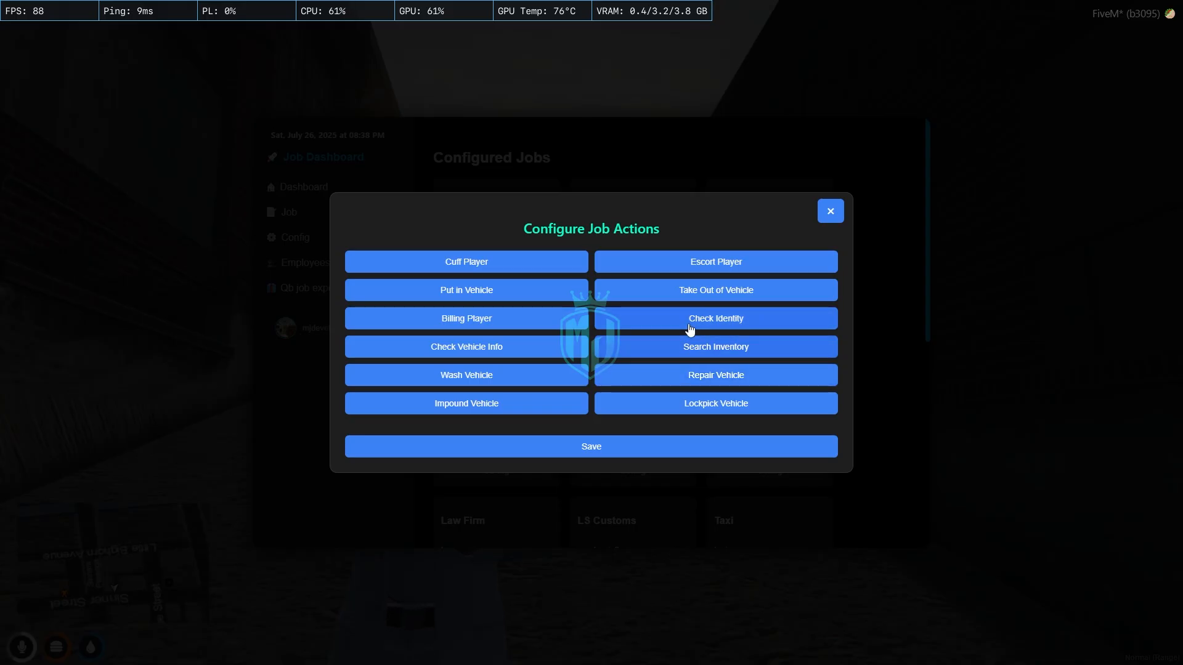
{"action": "mouse_move", "coordinate": [455, 287]}
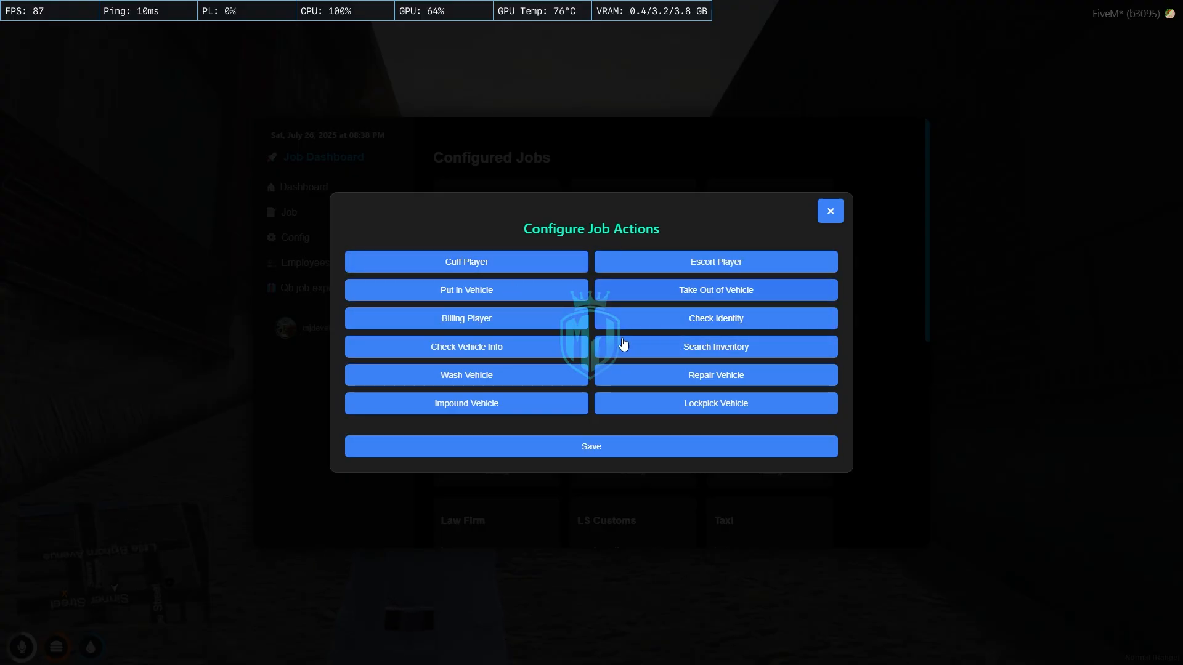
{"action": "left_click", "coordinate": [829, 211]}
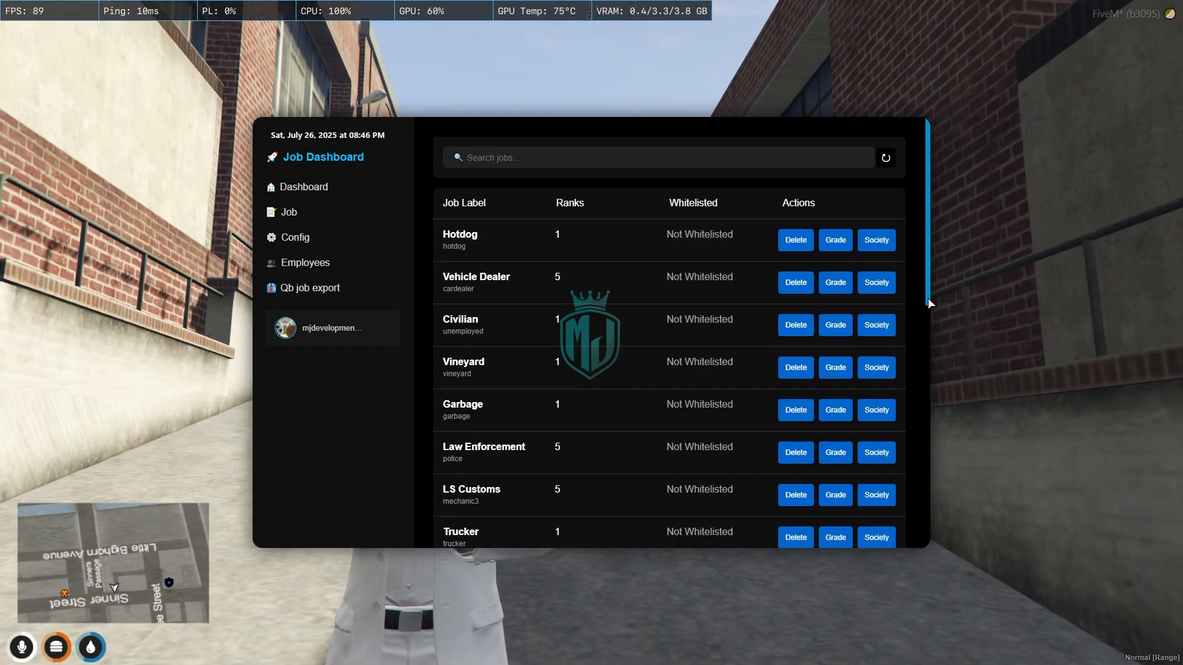
{"action": "mouse_move", "coordinate": [311, 223]}
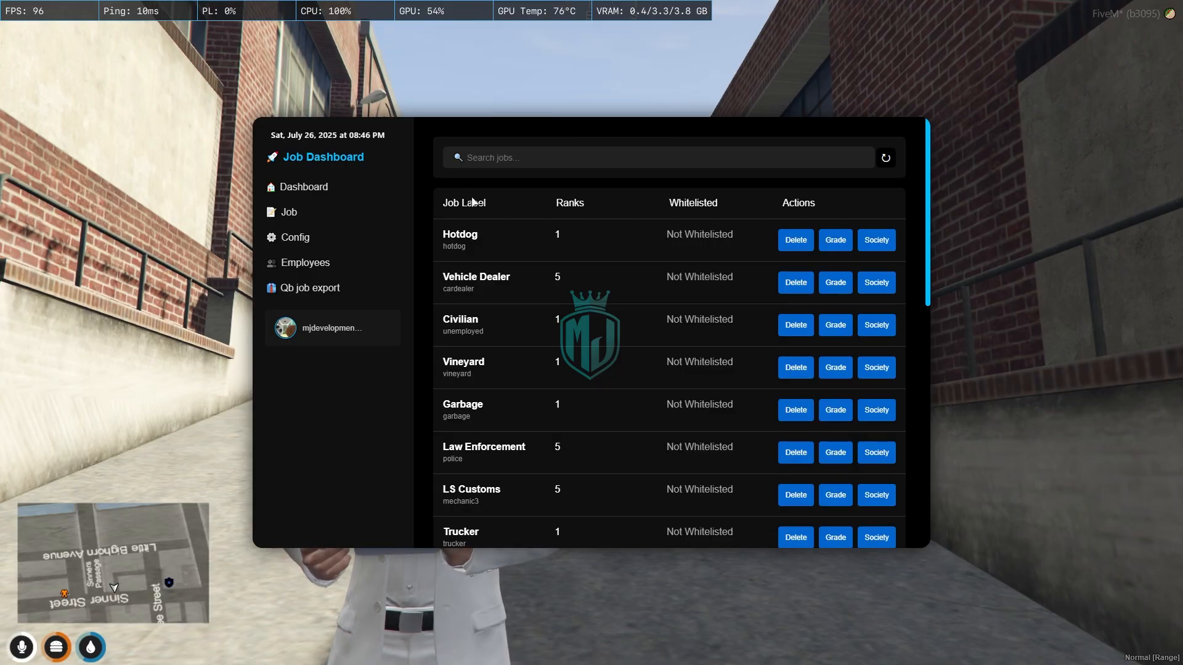
{"action": "mouse_move", "coordinate": [812, 206]}
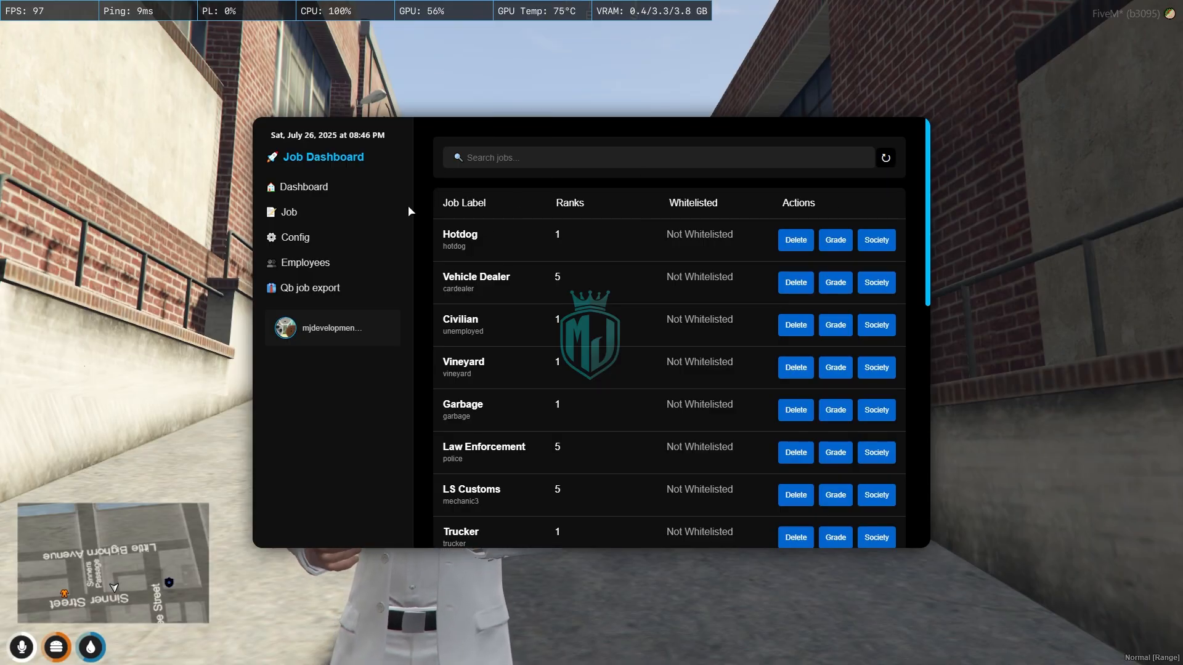
{"action": "mouse_move", "coordinate": [613, 287]}
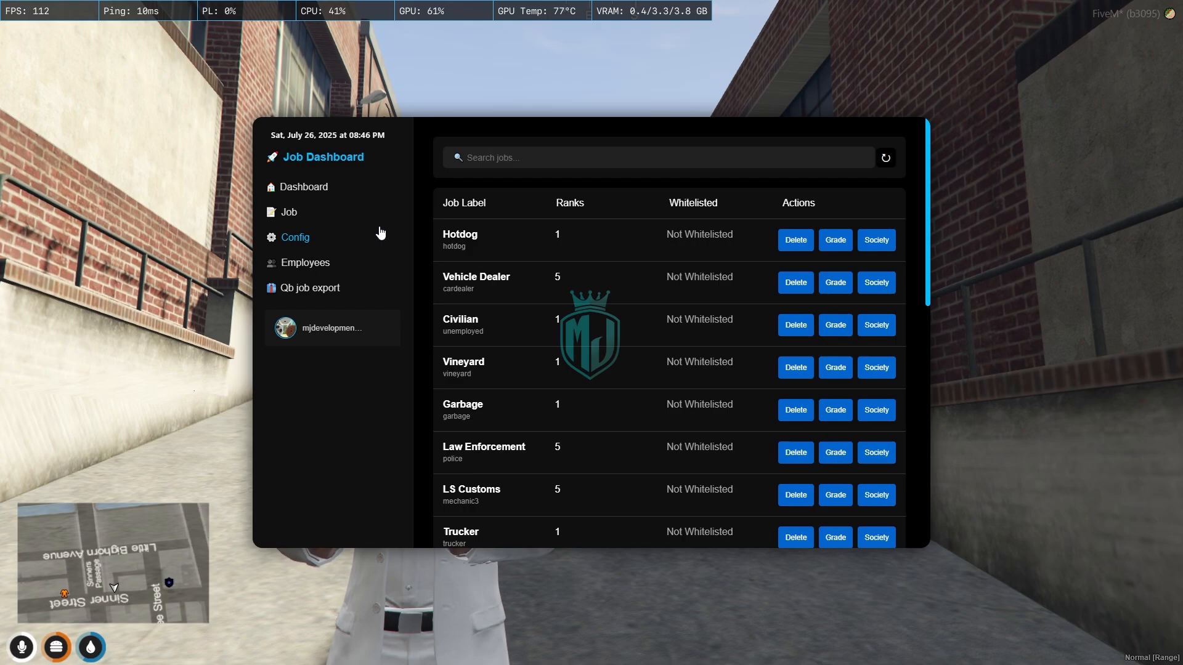
{"action": "mouse_move", "coordinate": [911, 164]}
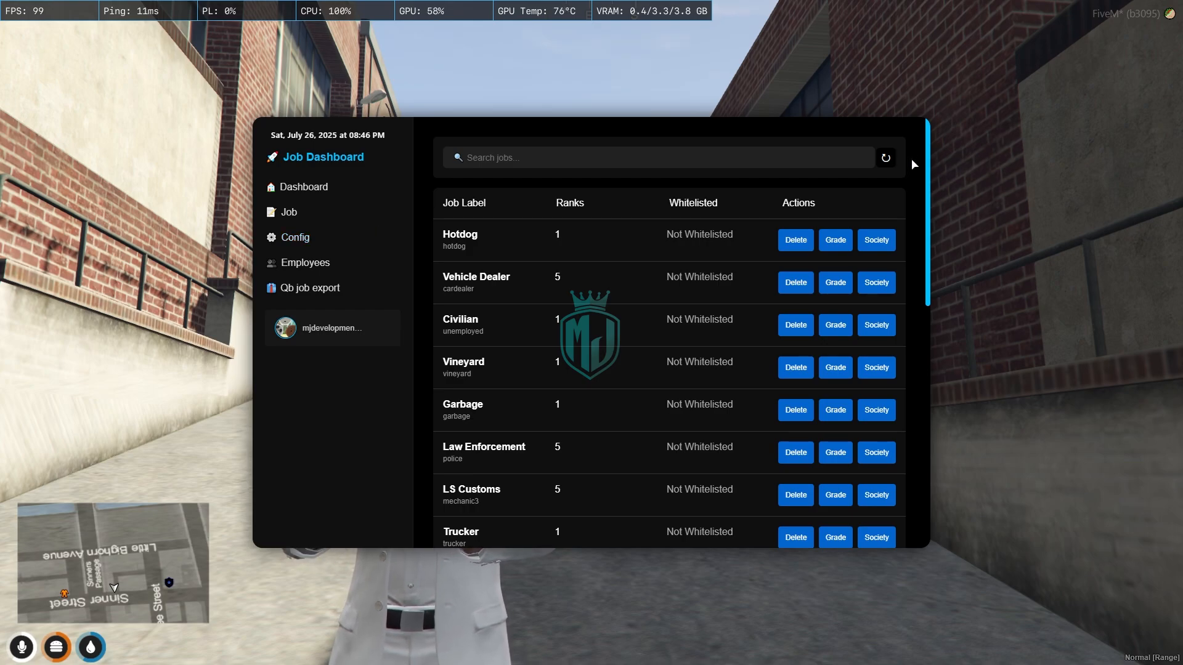
{"action": "mouse_move", "coordinate": [647, 212]}
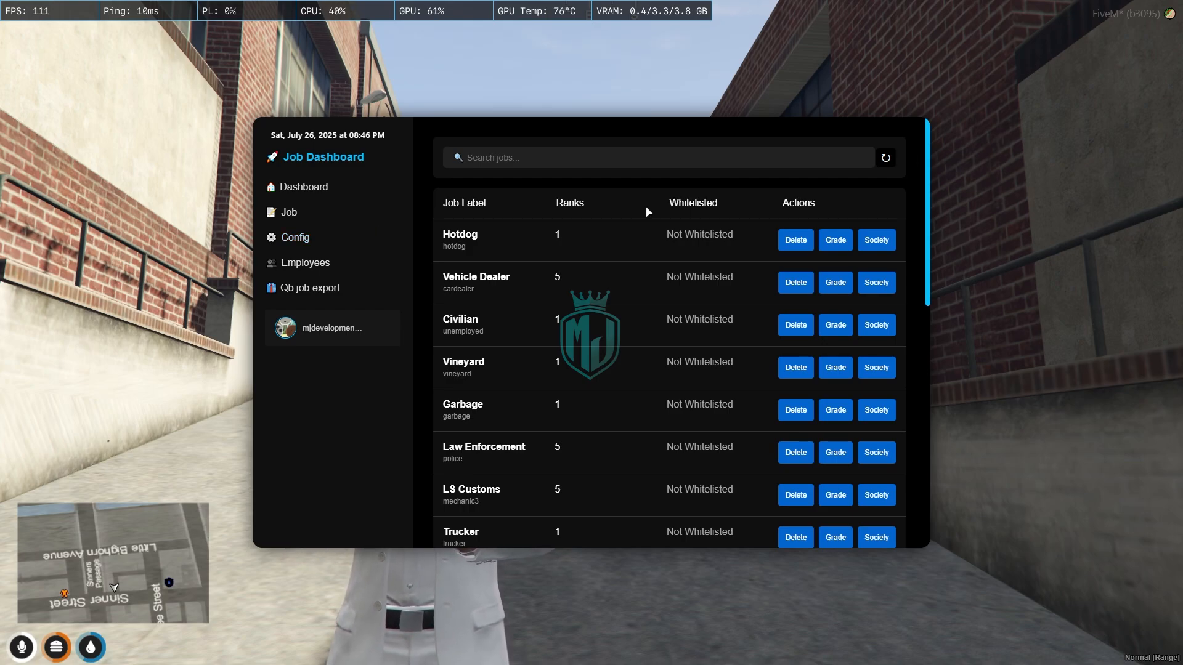
{"action": "mouse_move", "coordinate": [569, 234]}
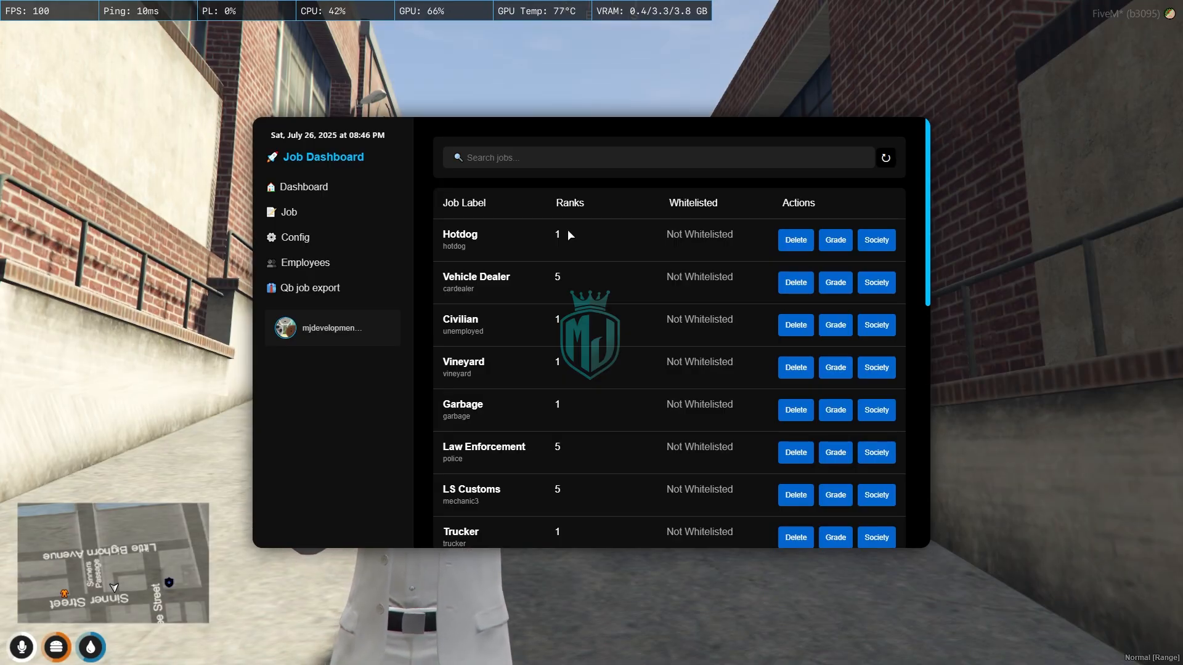
{"action": "mouse_move", "coordinate": [544, 239]}
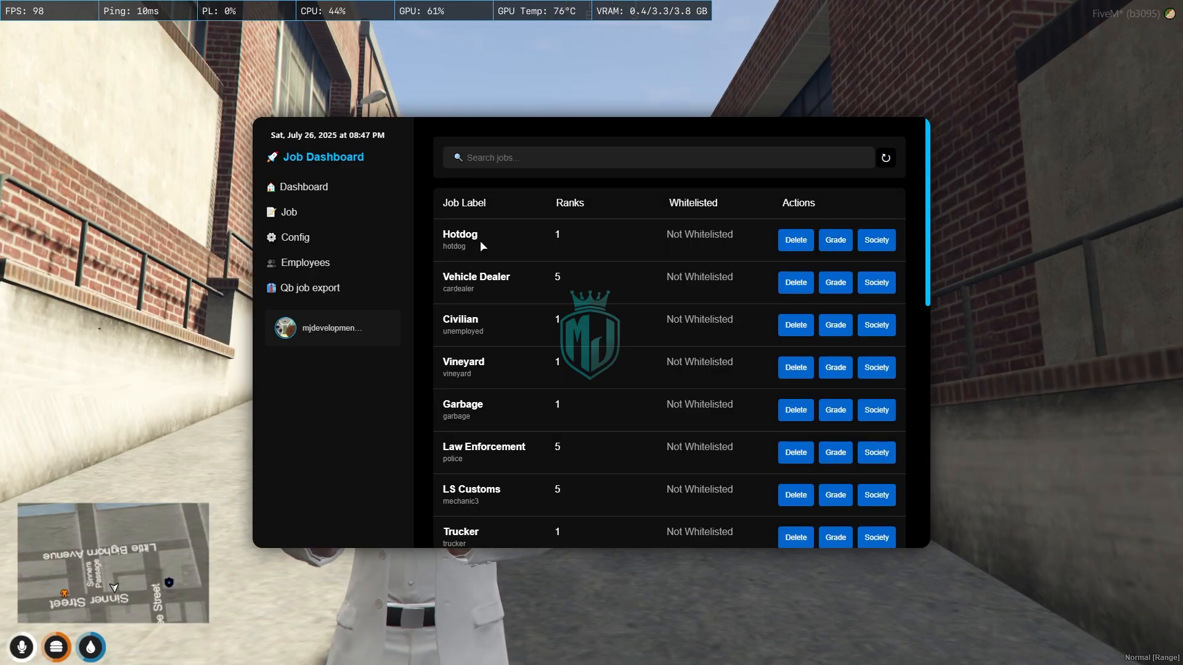
{"action": "mouse_move", "coordinate": [631, 253]}
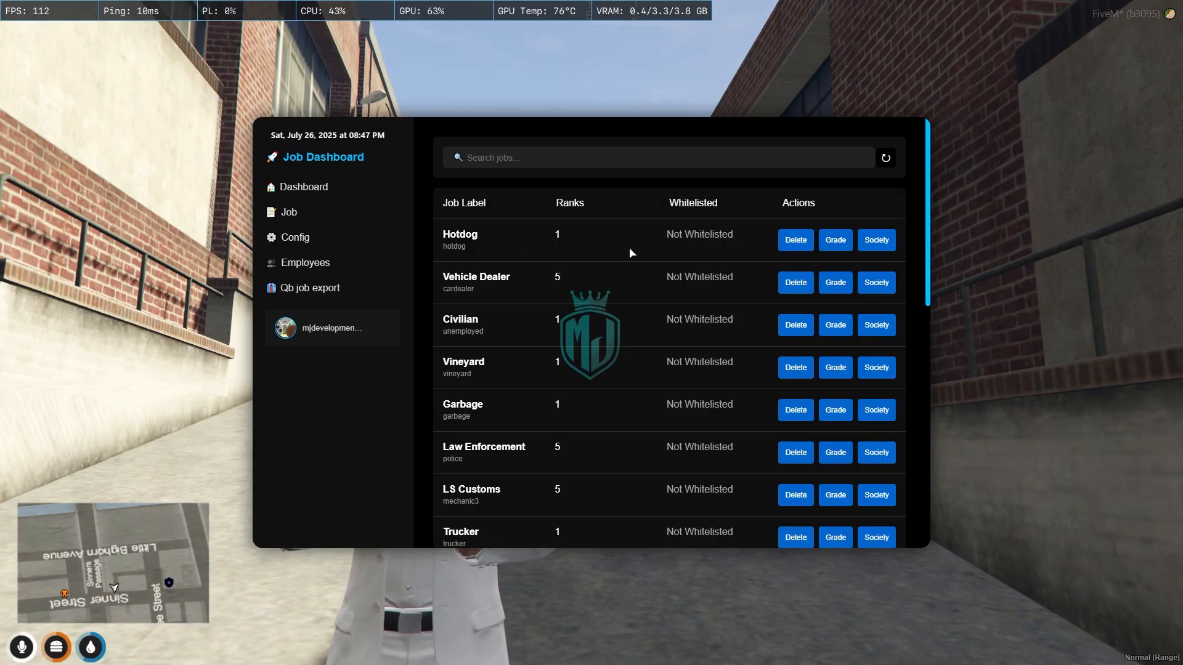
Generate a boss grade line for Hotdog: grade 1, name Owner, salary 1000, Is Boss
{"action": "left_click", "coordinate": [834, 241]}
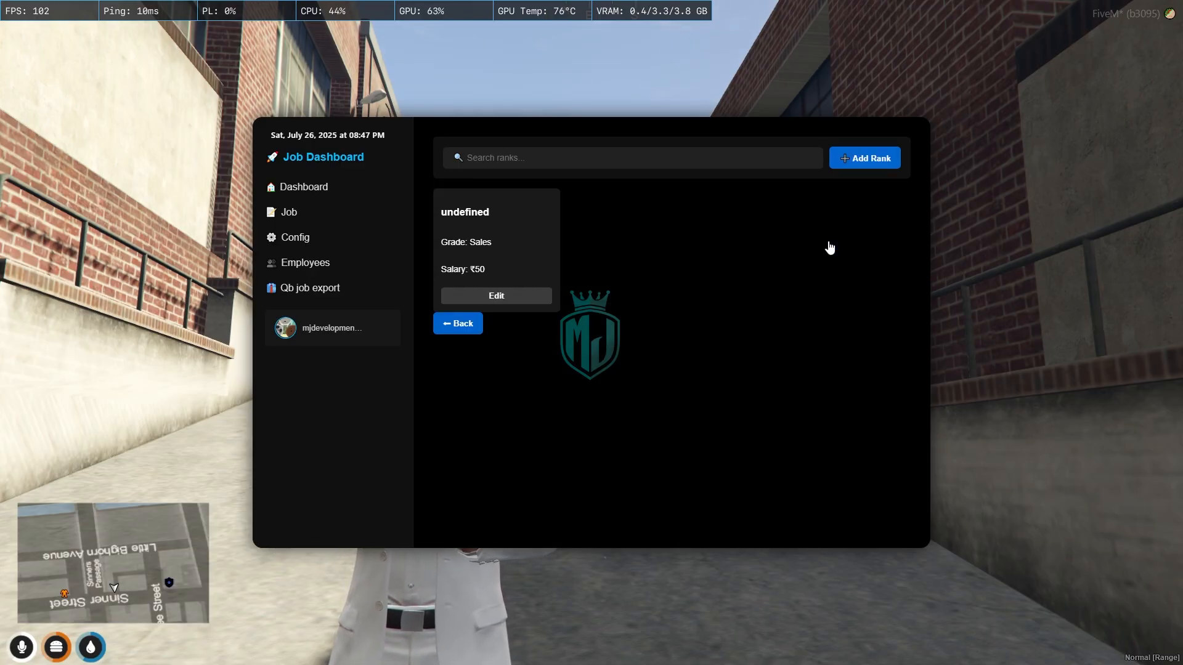
{"action": "mouse_move", "coordinate": [565, 238]}
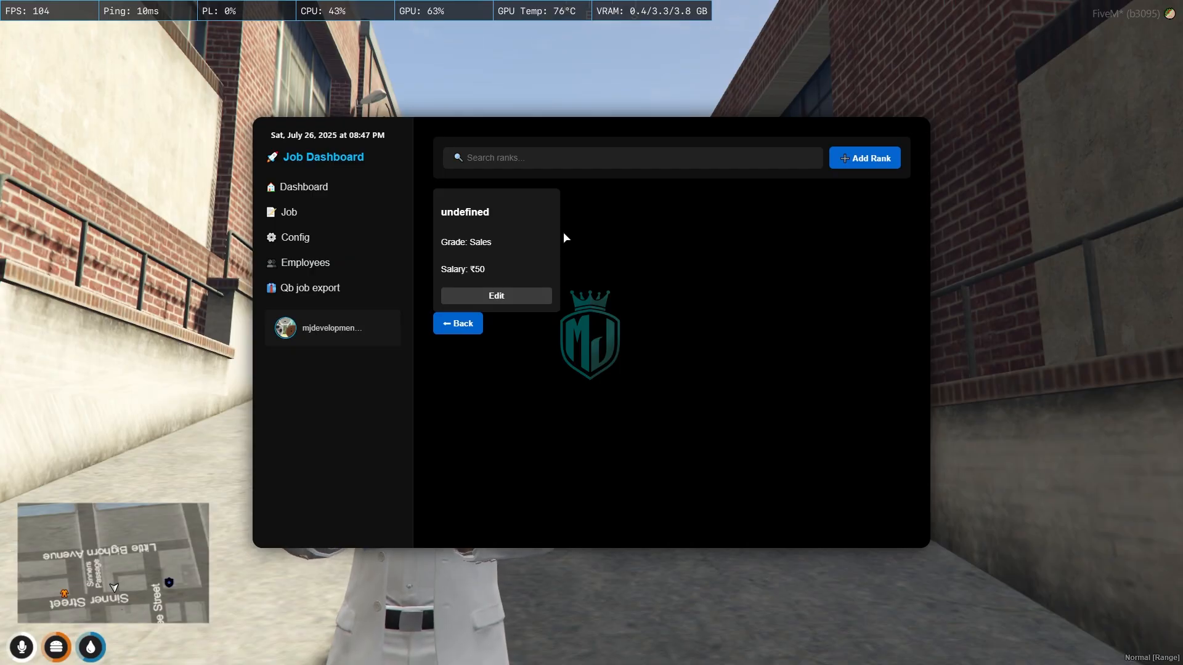
{"action": "mouse_move", "coordinate": [510, 262]}
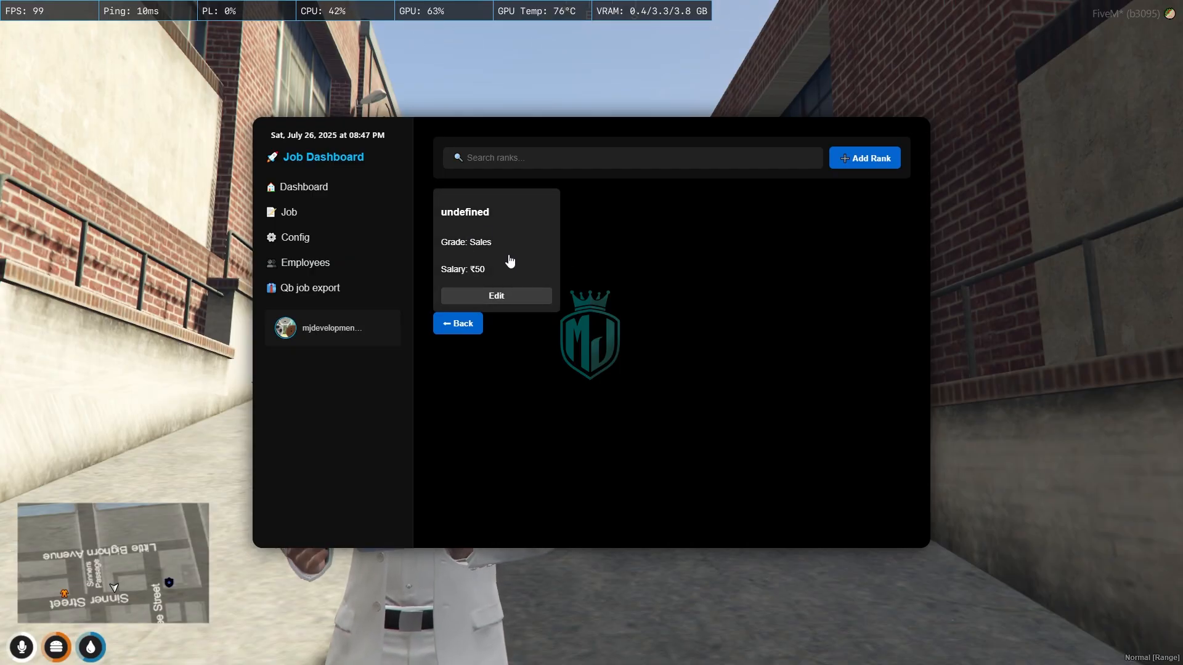
{"action": "mouse_move", "coordinate": [488, 262]}
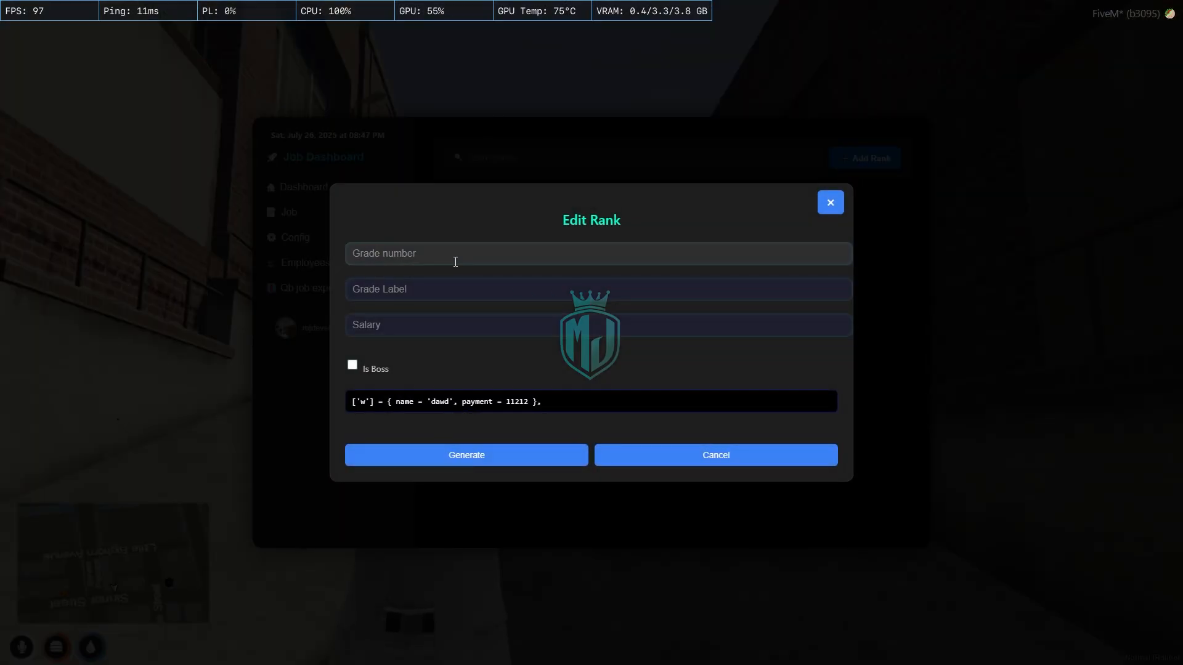
{"action": "type", "text": "2"}
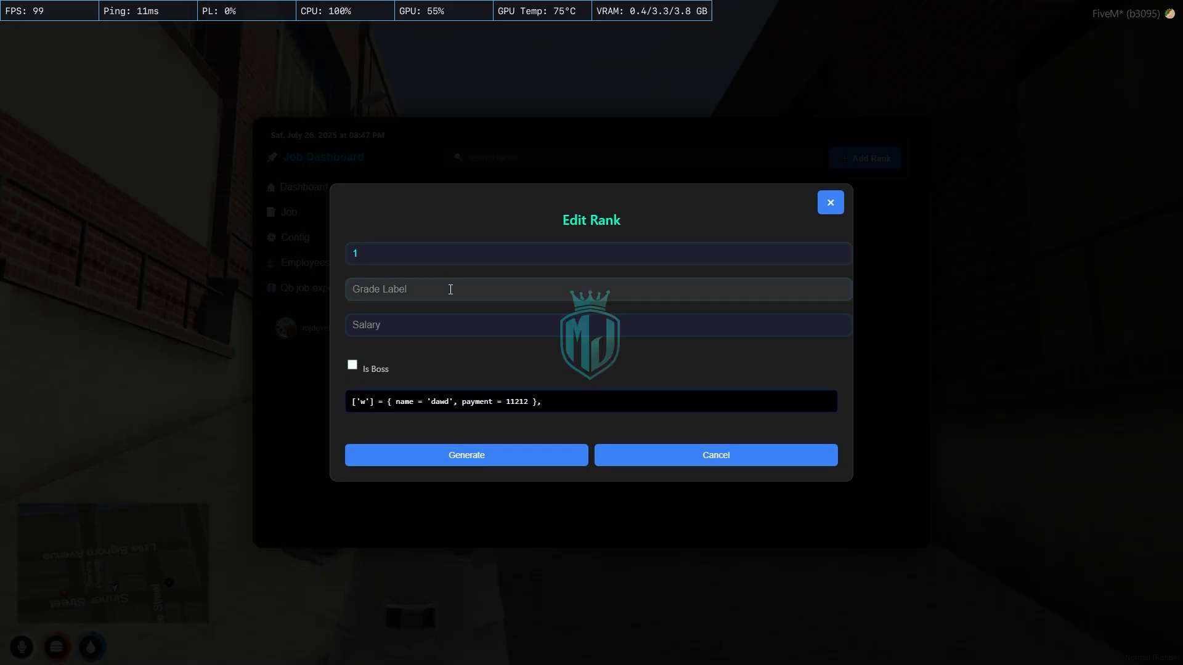
{"action": "type", "text": "Owner"}
{"action": "left_click", "coordinate": [599, 324]}
{"action": "type", "text": "1000"}
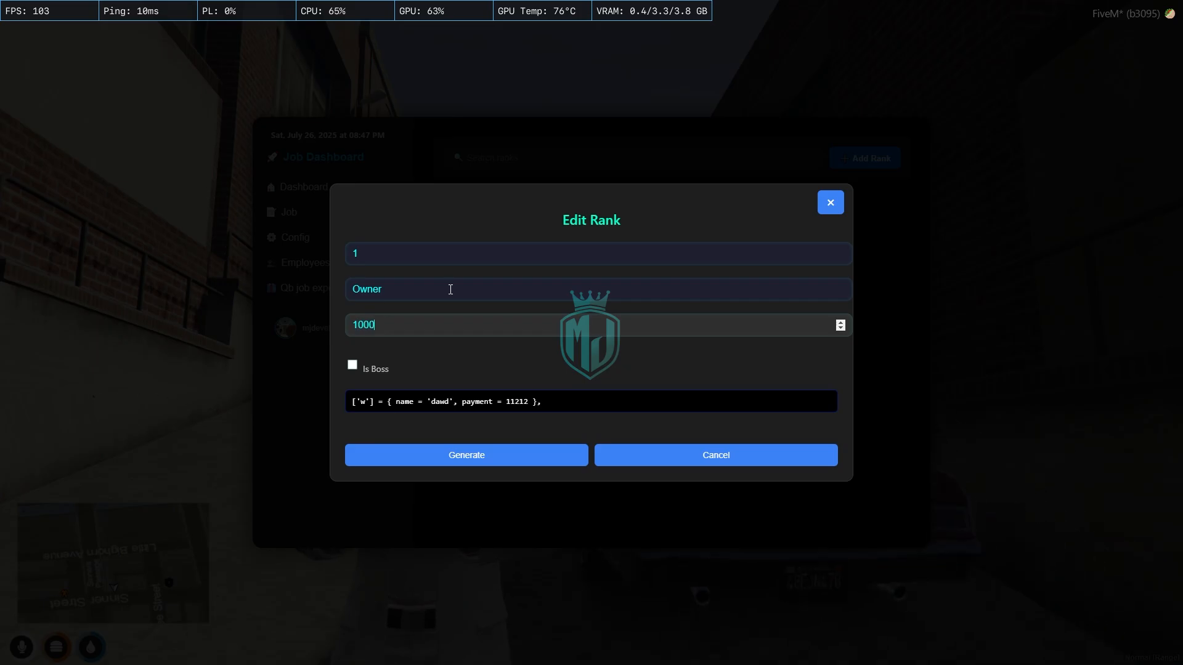
{"action": "left_click", "coordinate": [351, 365]}
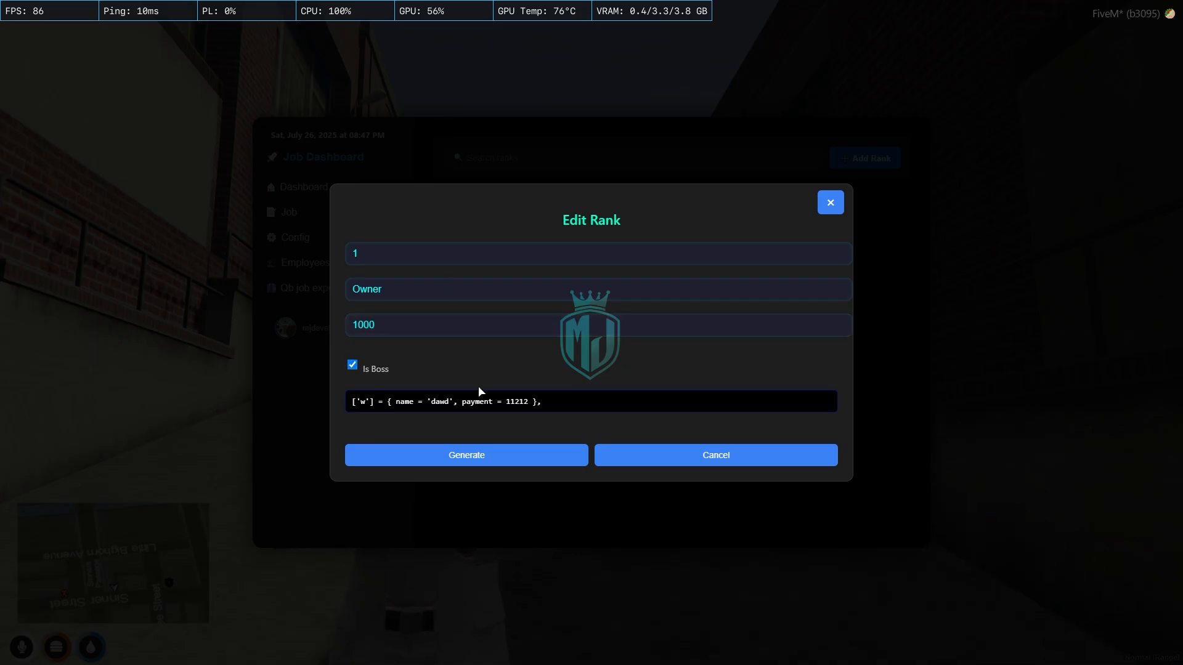
{"action": "left_click", "coordinate": [466, 454]}
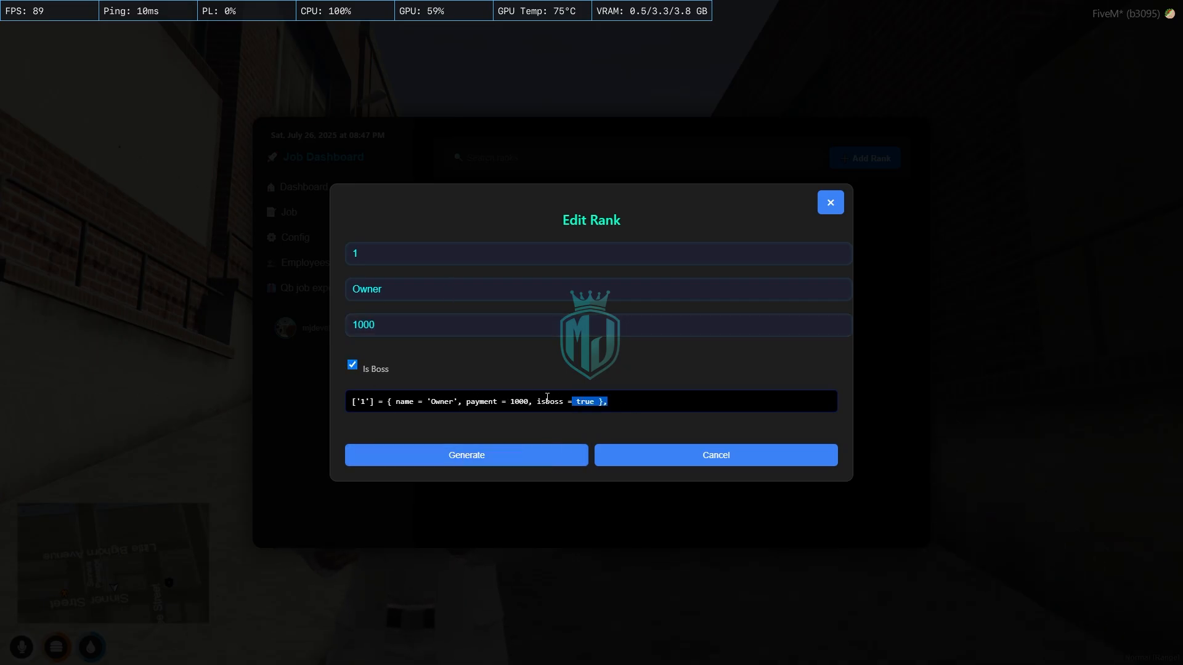
Copy the generated grade line and go into the qb-core resource folder
{"action": "left_click", "coordinate": [532, 401]}
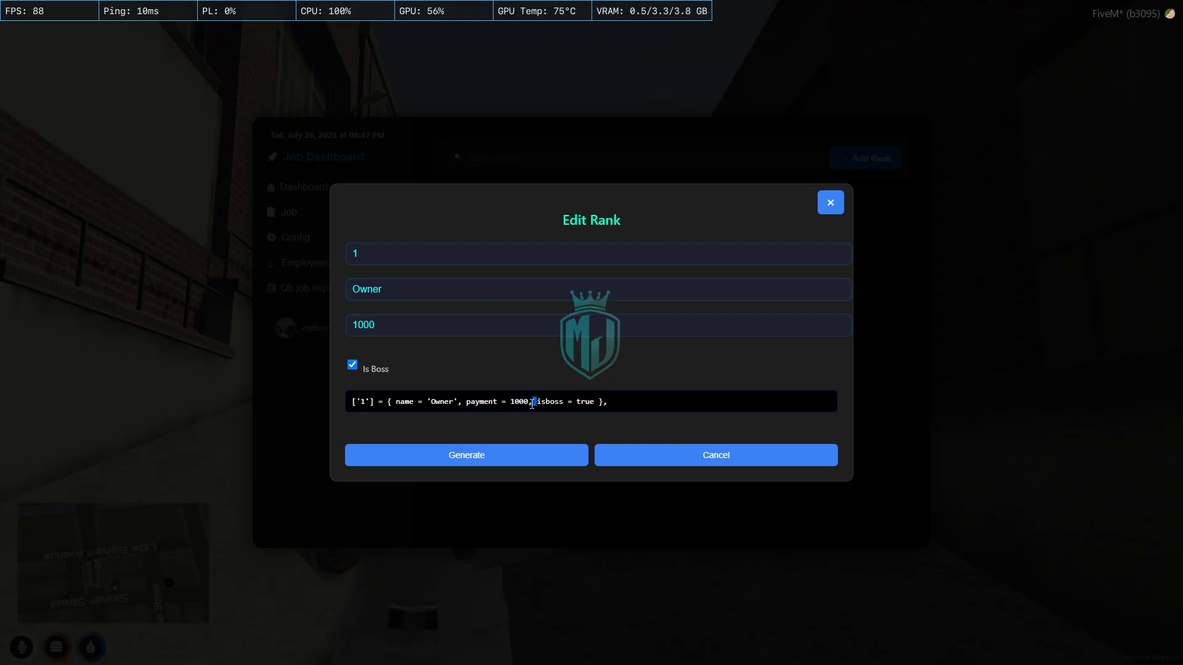
{"action": "left_click", "coordinate": [13, 654]}
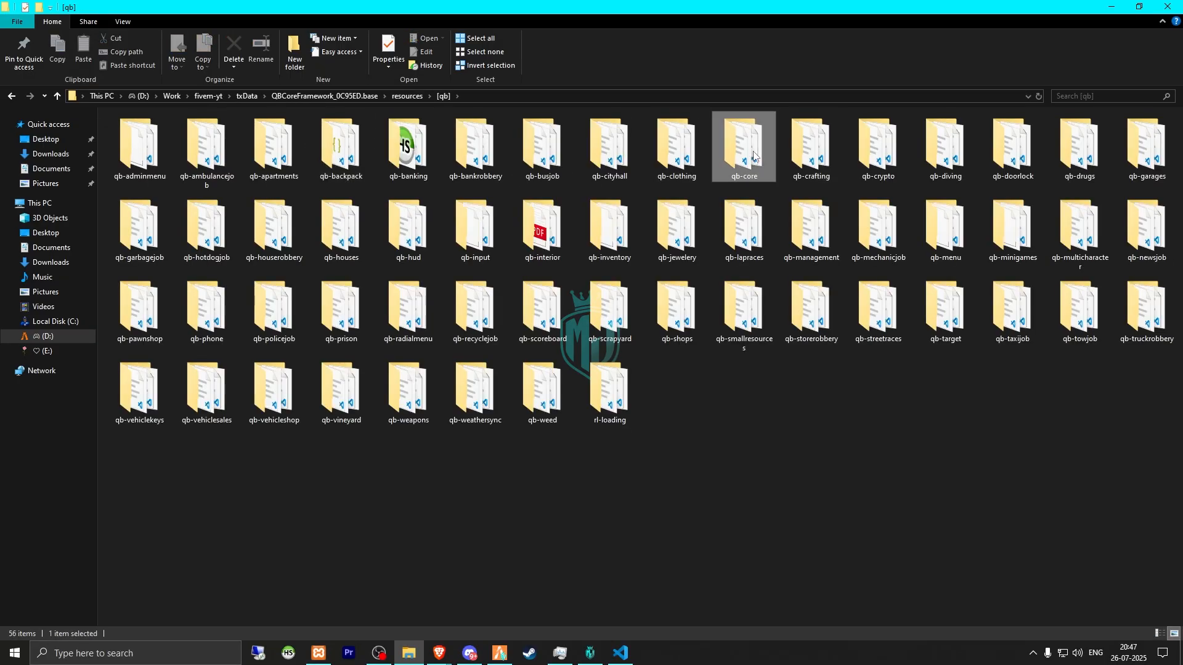
{"action": "double_click", "coordinate": [743, 147]}
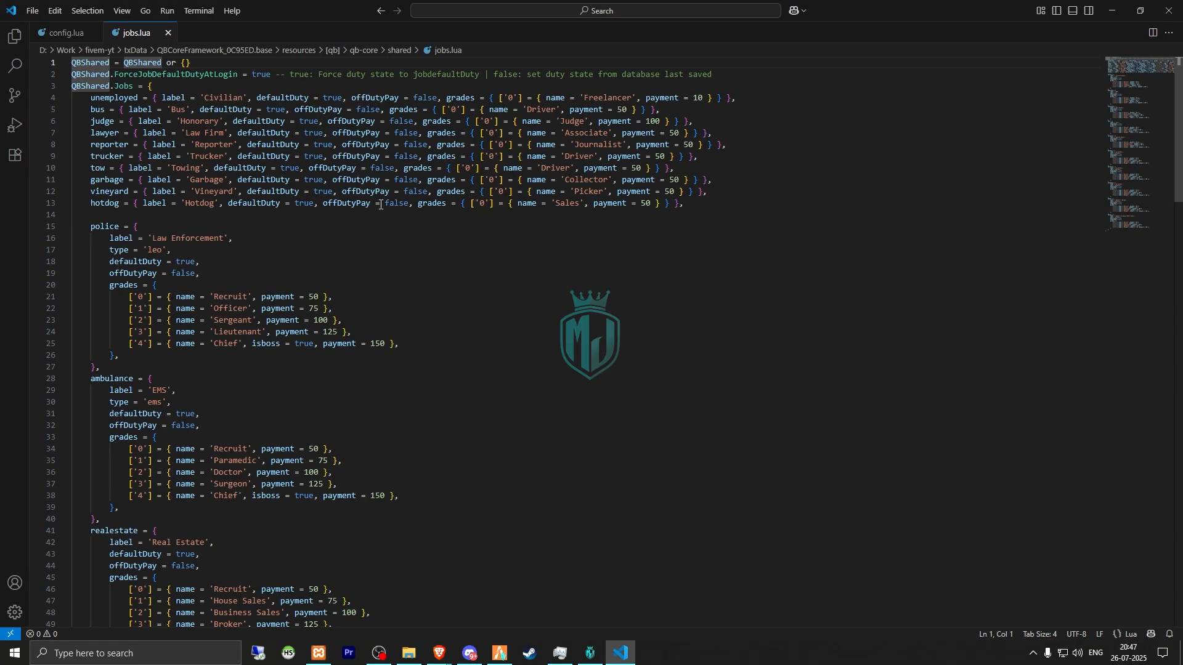
{"action": "mouse_move", "coordinate": [525, 214]}
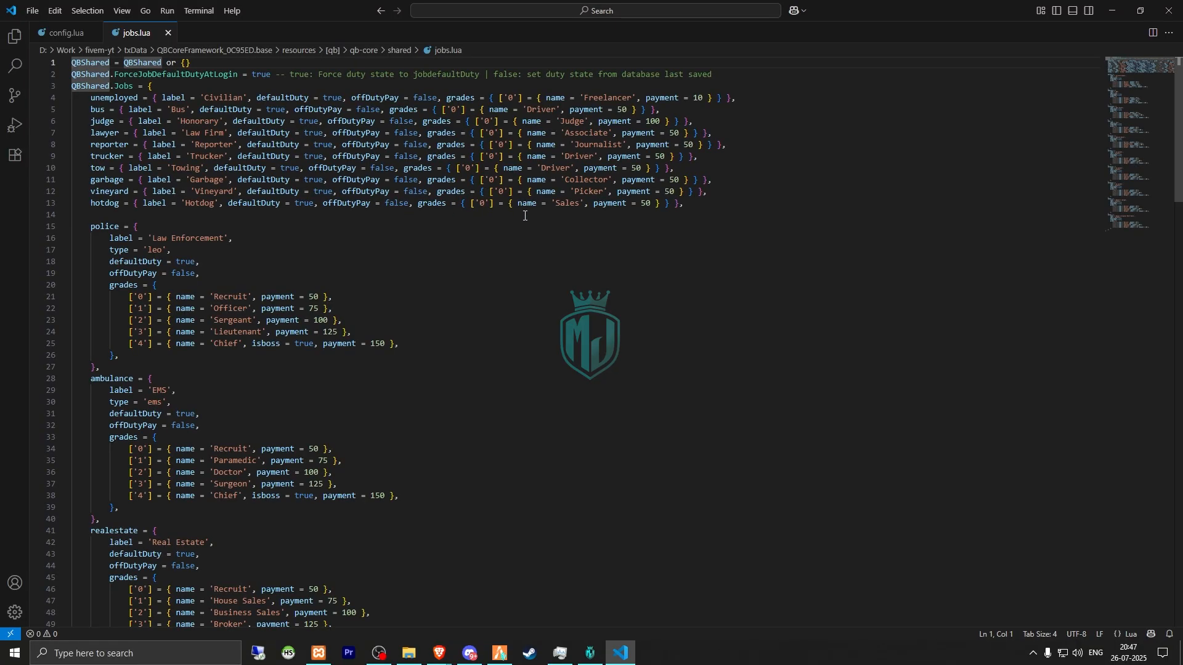
Paste the grade 1 'Owner' (1000, boss) line into hotdog's grades in jobs.lua and return to FiveM
{"action": "left_click", "coordinate": [657, 204]}
{"action": "type", "text": ","}
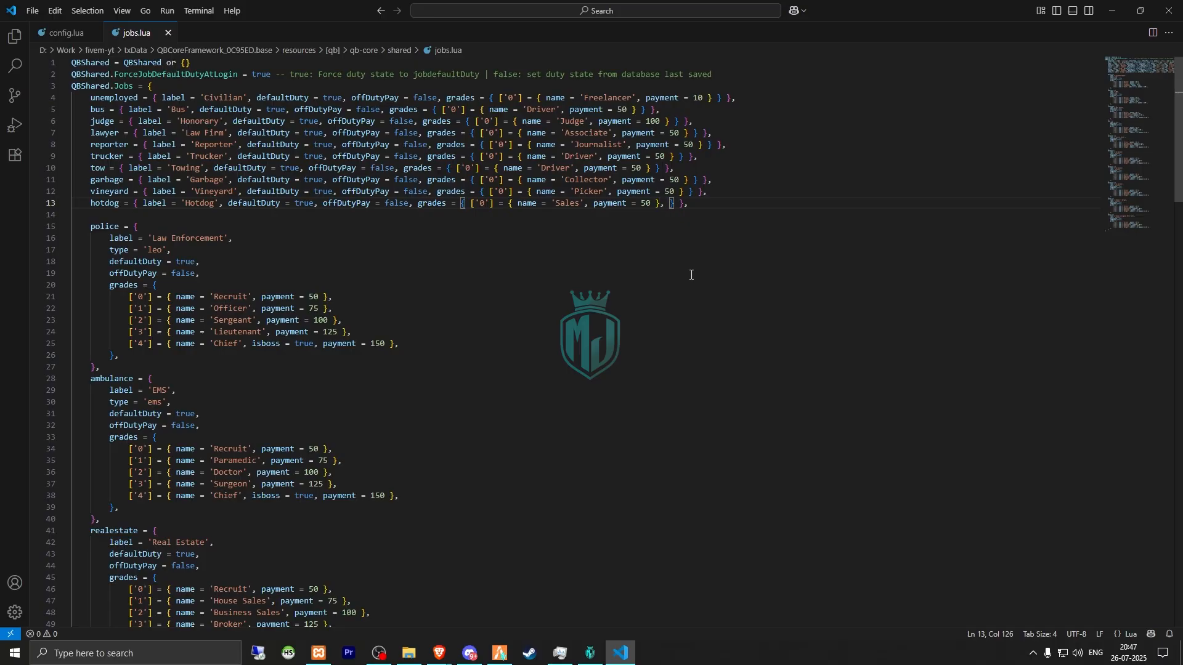
{"action": "type", "text": "['1'] = { name = 'Owner', payment = 1000, isboss = true },"}
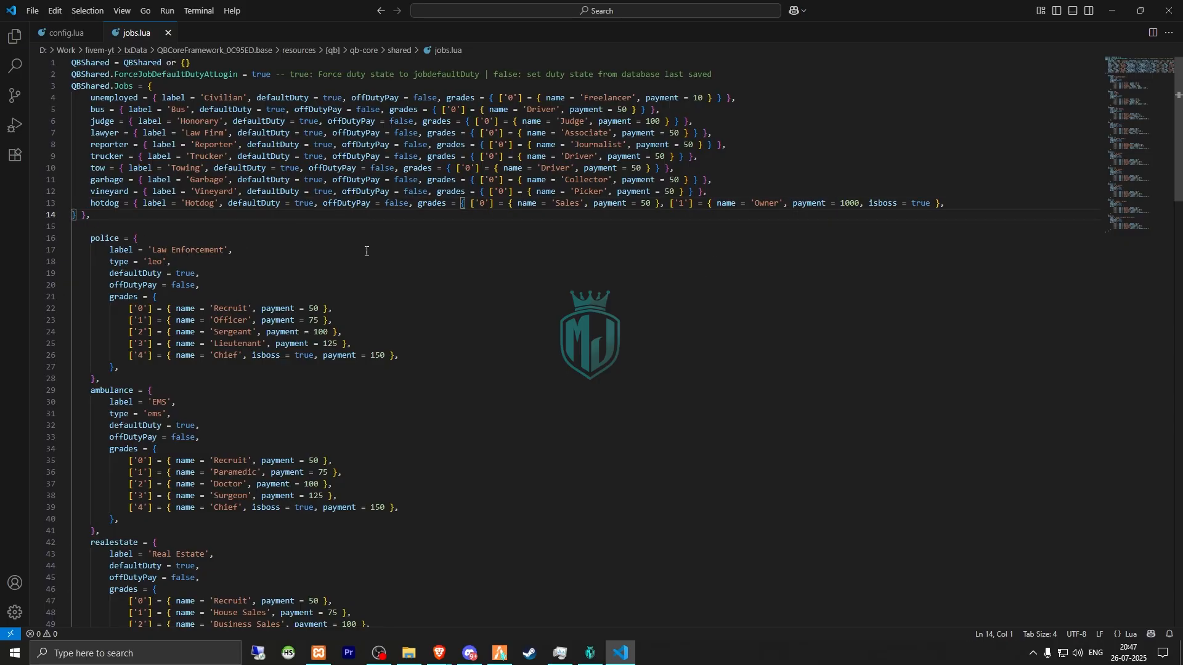
{"action": "key", "text": "Backspace"}
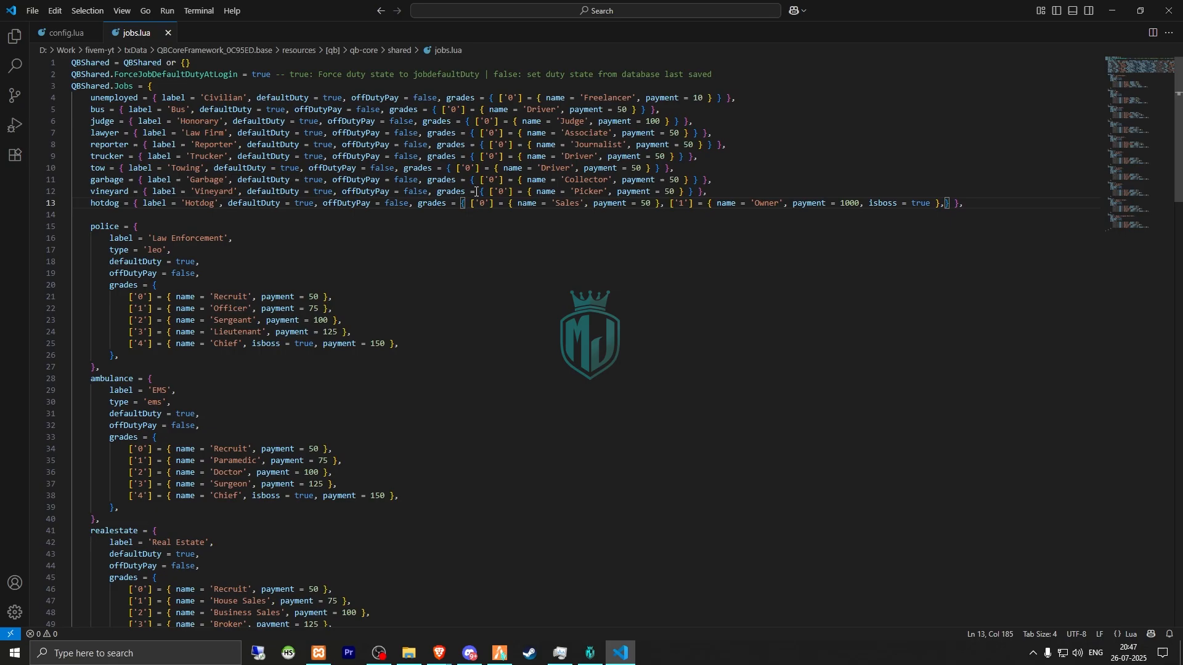
{"action": "left_click", "coordinate": [408, 658]}
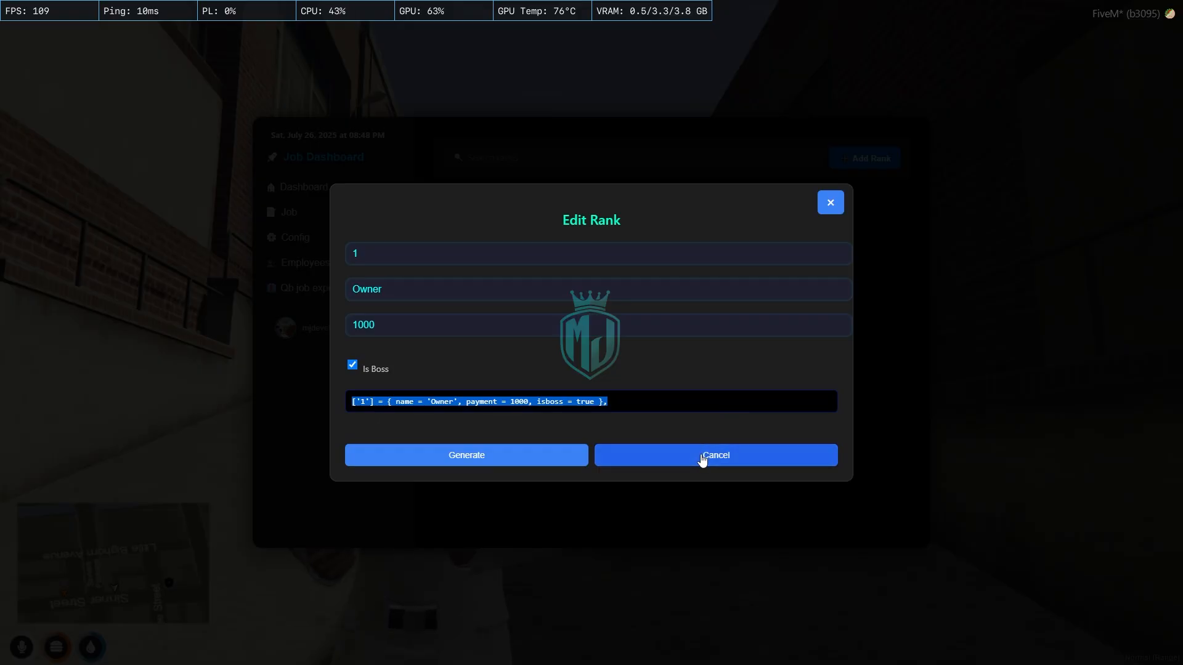
In the QB job export form, set the job name to 'developer'
{"action": "left_click", "coordinate": [715, 455]}
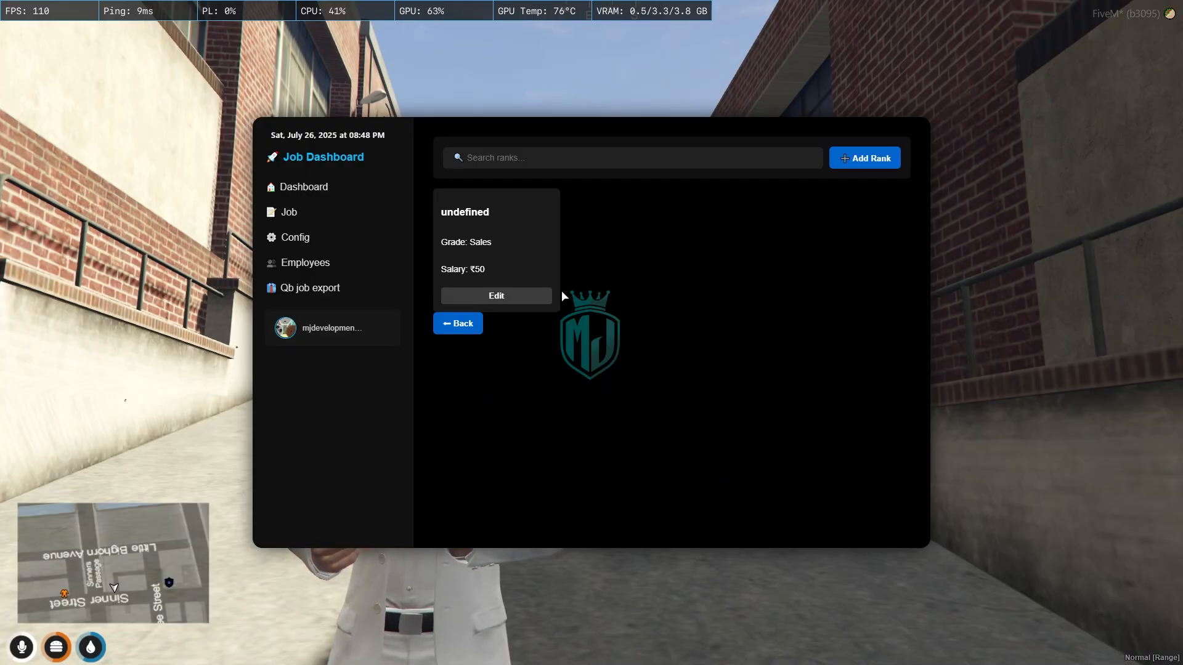
{"action": "left_click", "coordinate": [294, 236]}
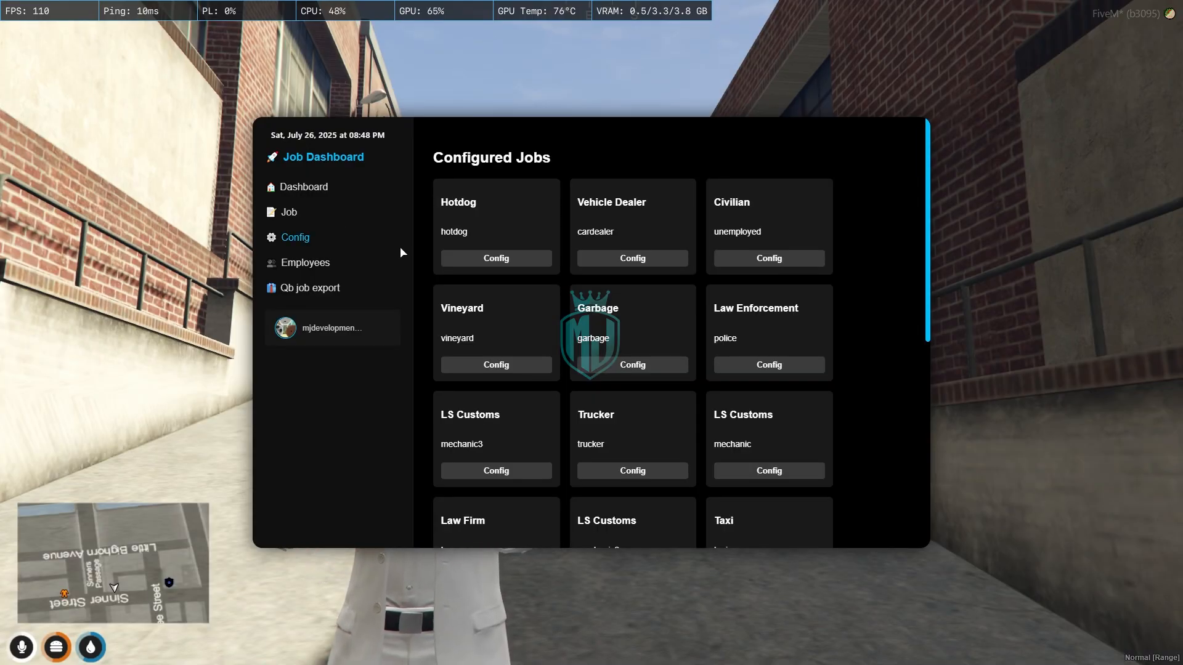
{"action": "left_click", "coordinate": [309, 288]}
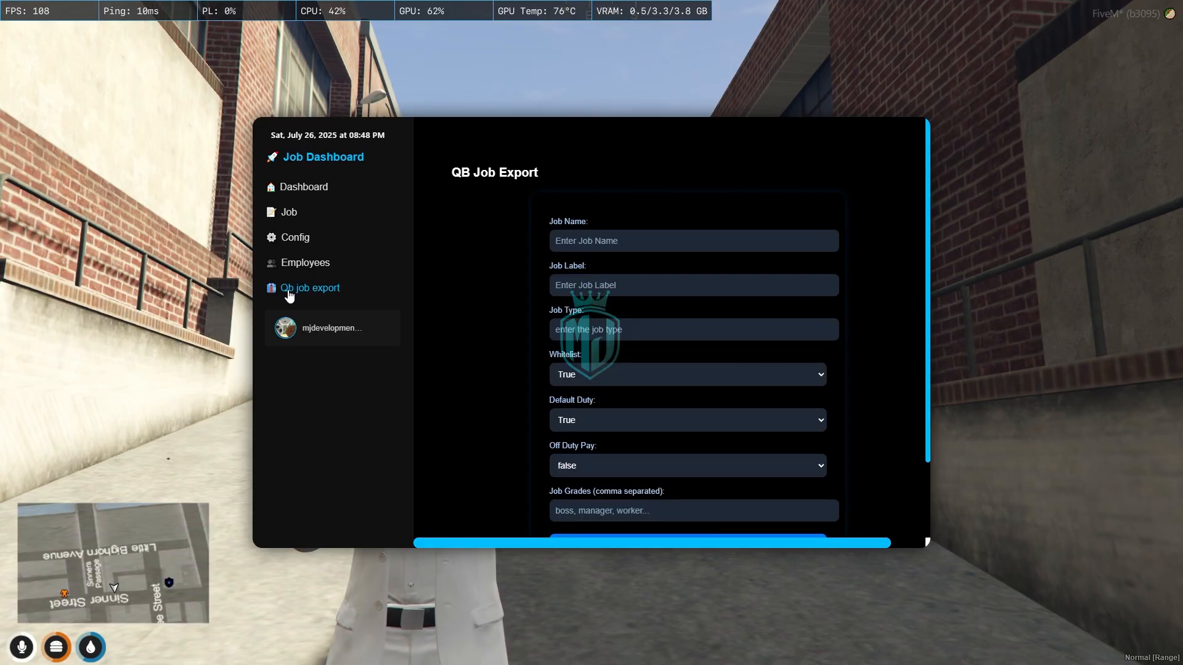
{"action": "left_click", "coordinate": [691, 240]}
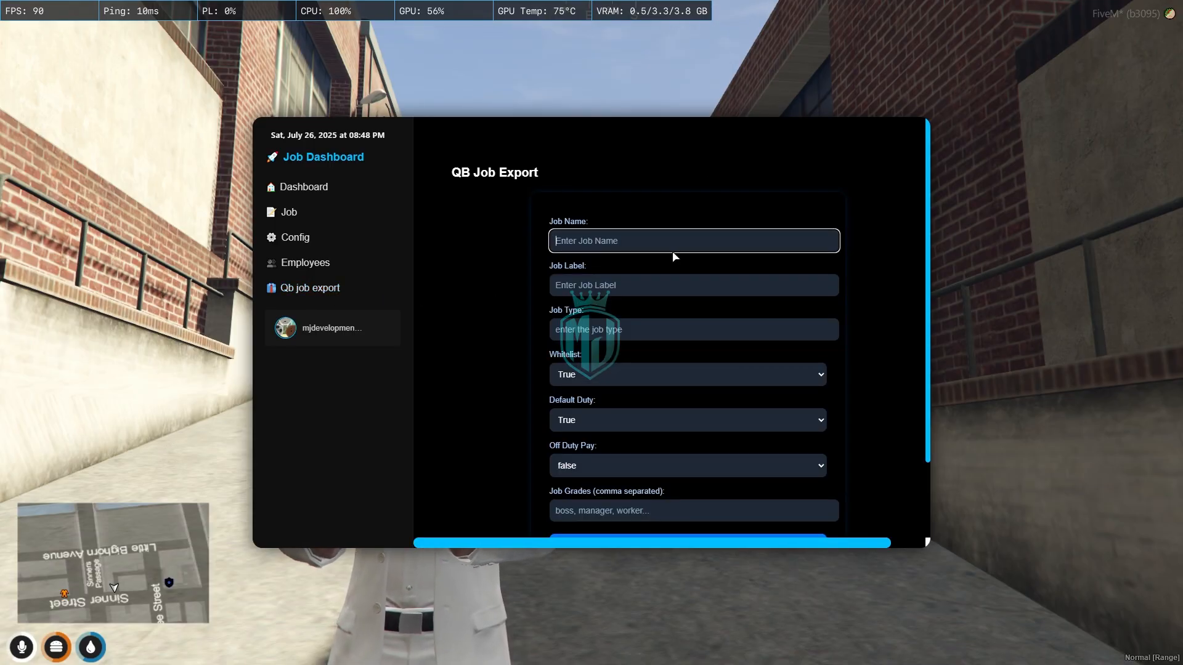
{"action": "type", "text": "Developer"}
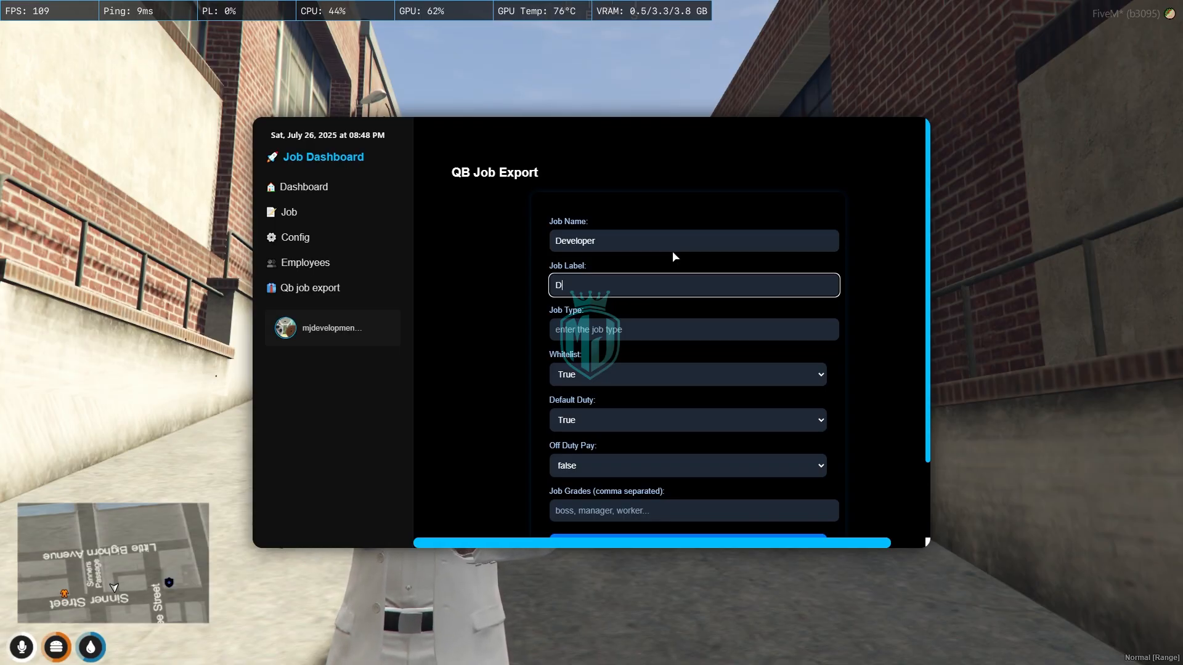
{"action": "type", "text": "eve"}
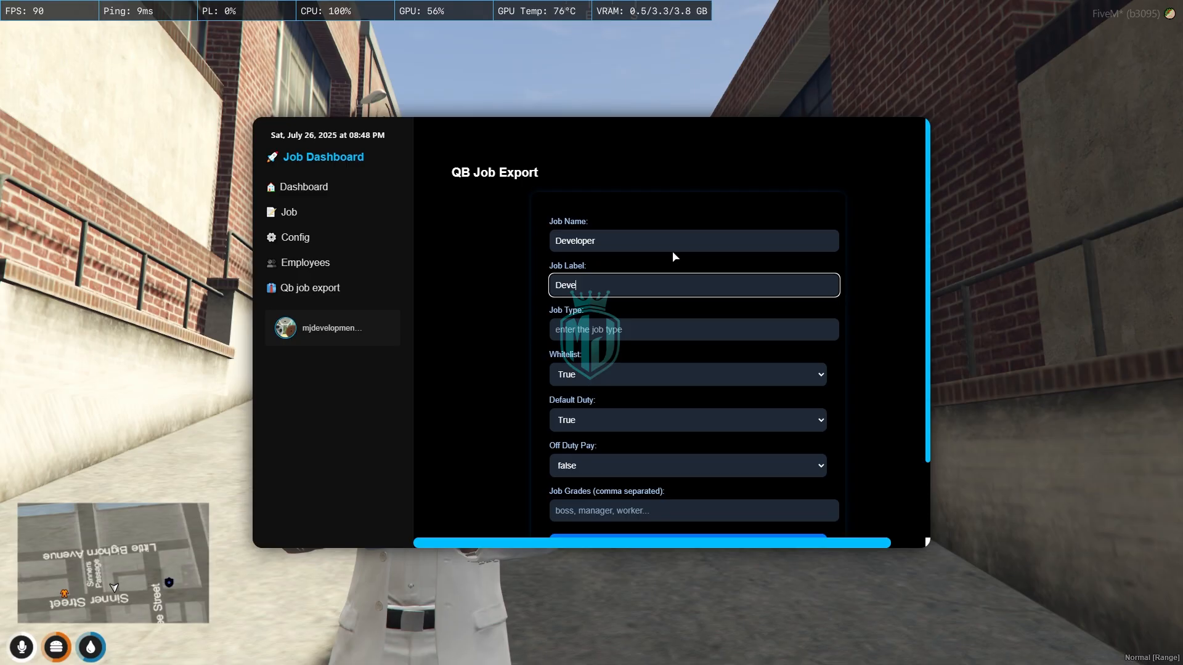
{"action": "type", "text": "loper"}
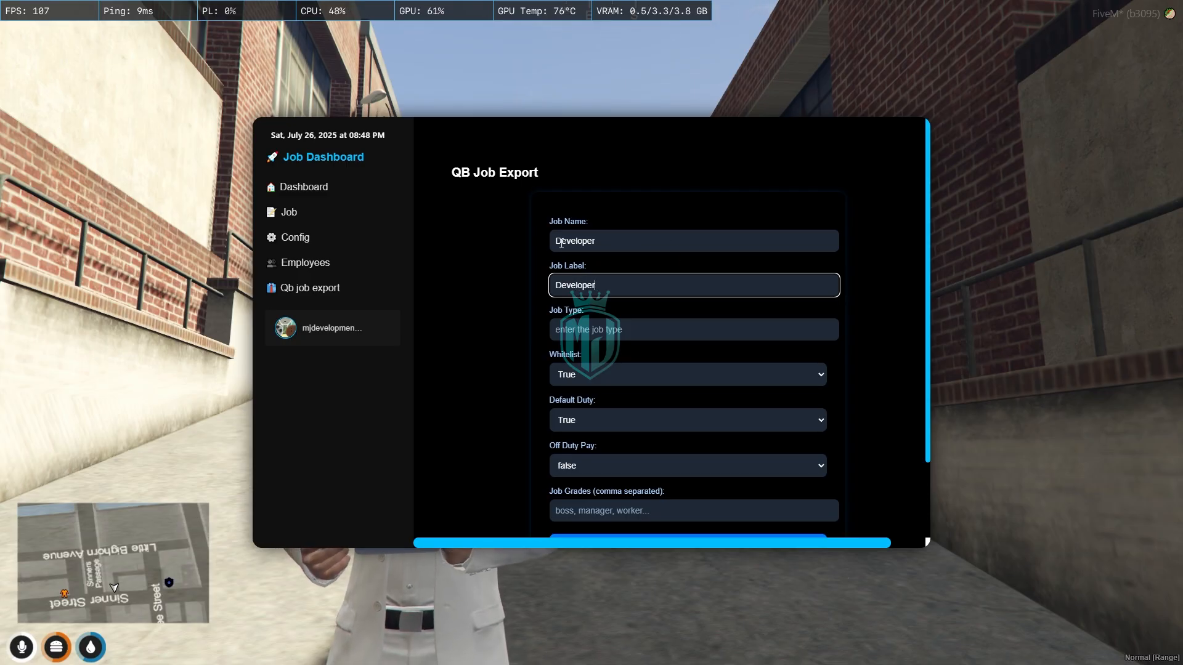
{"action": "left_click", "coordinate": [691, 240]}
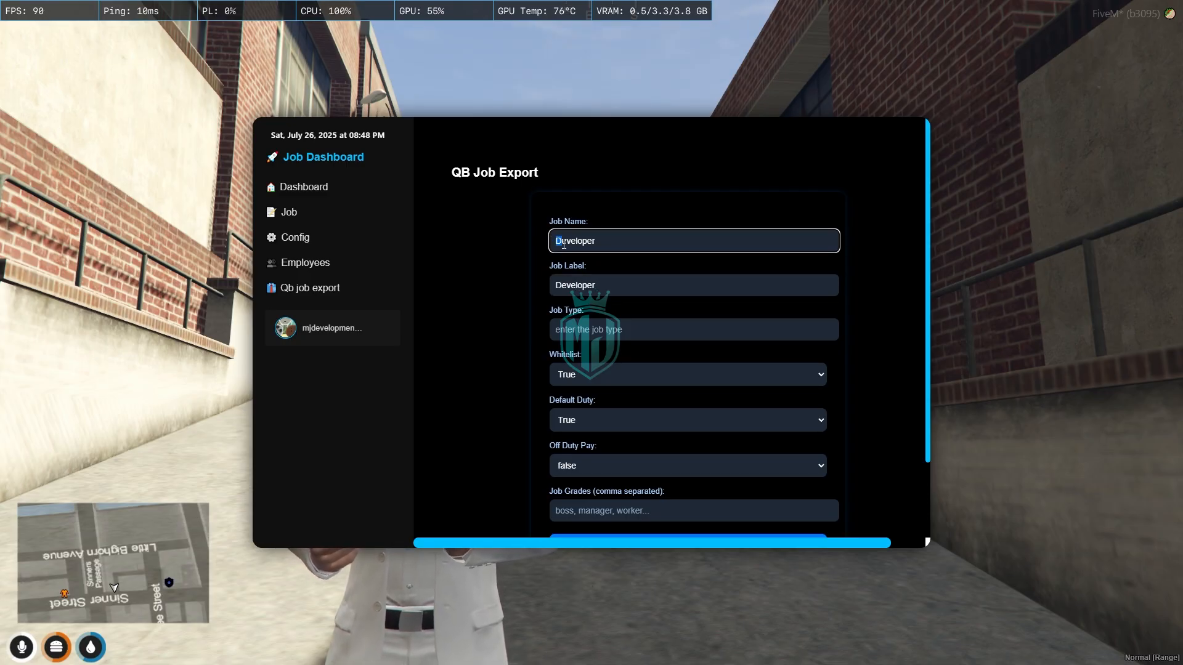
{"action": "left_click", "coordinate": [692, 329]}
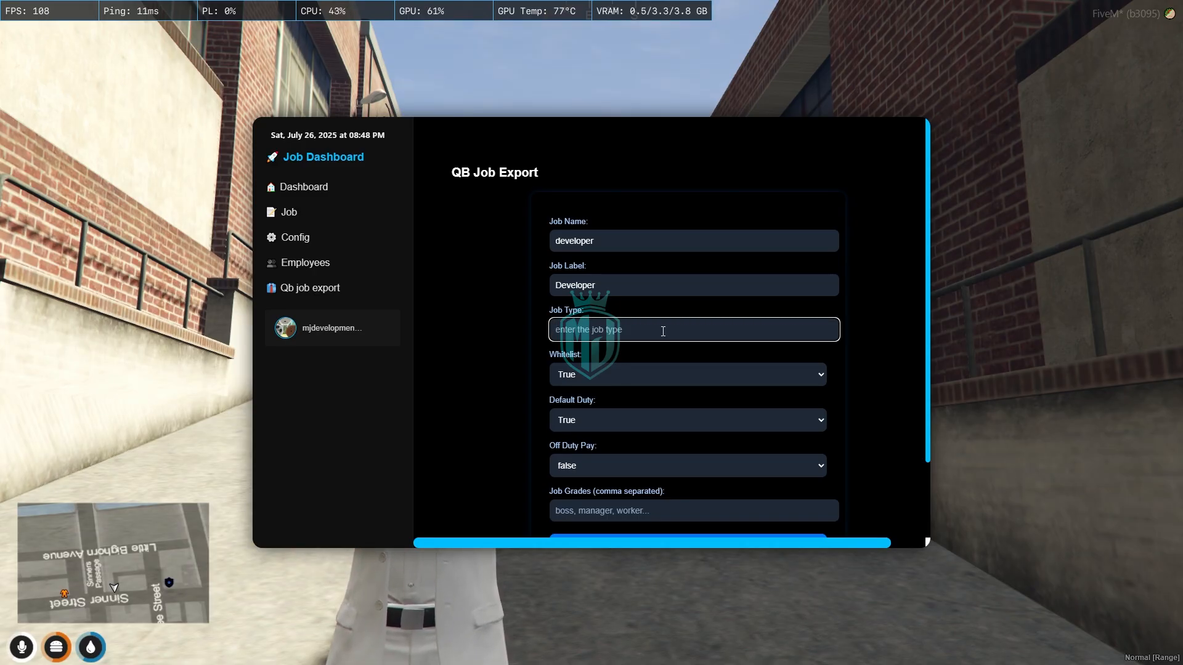
Set job type 'admin', keep off duty pay false, grades 'boss, manager', and generate the export
{"action": "type", "text": "admin"}
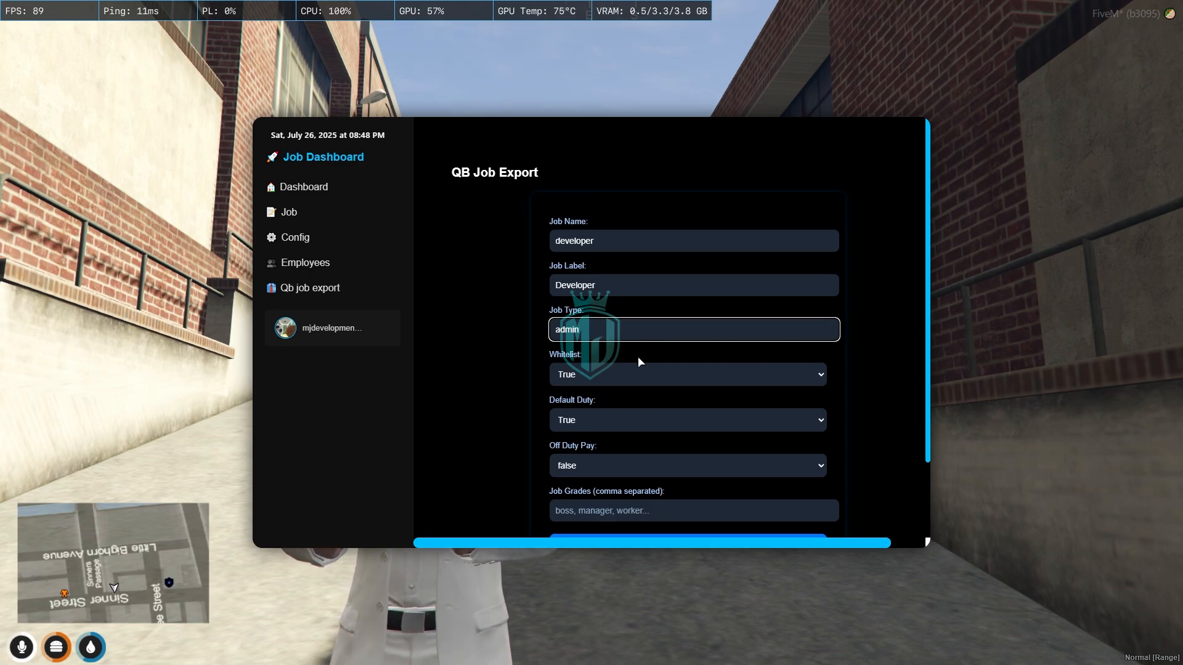
{"action": "left_click", "coordinate": [685, 375]}
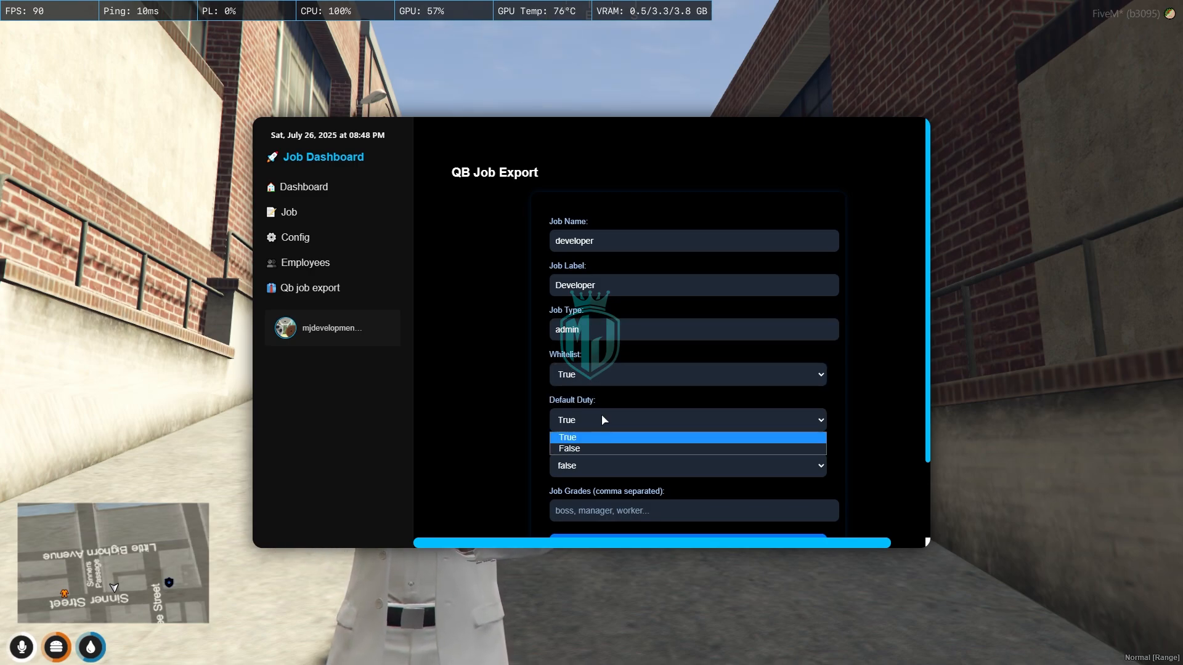
{"action": "mouse_move", "coordinate": [565, 414]}
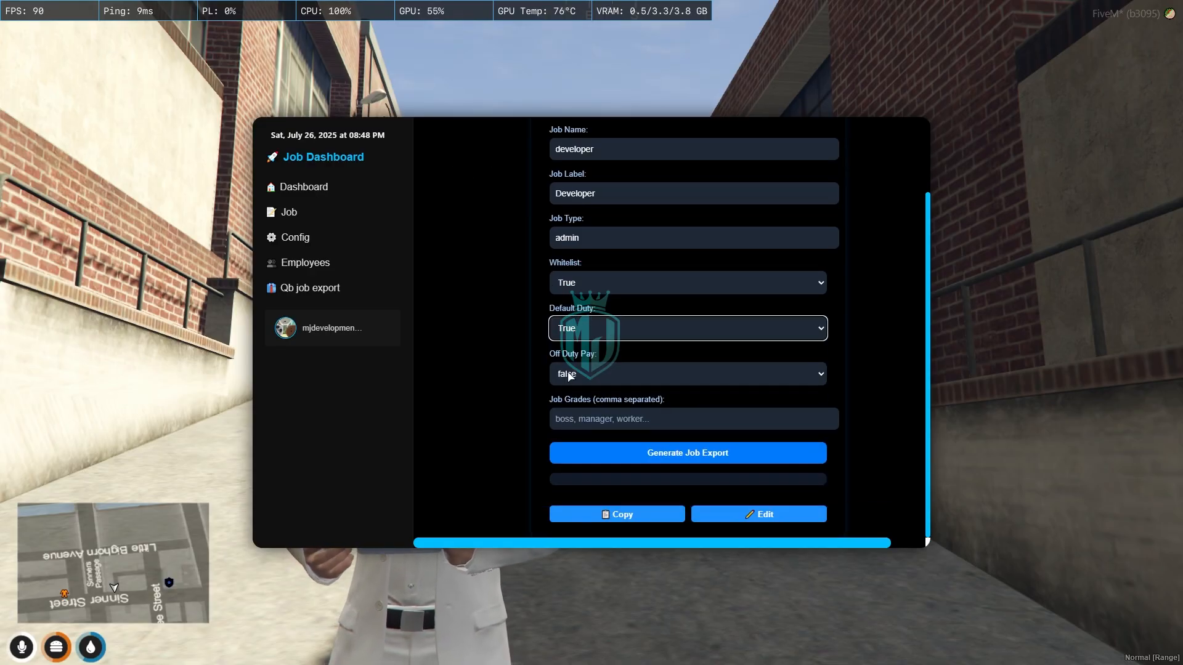
{"action": "left_click", "coordinate": [686, 373]}
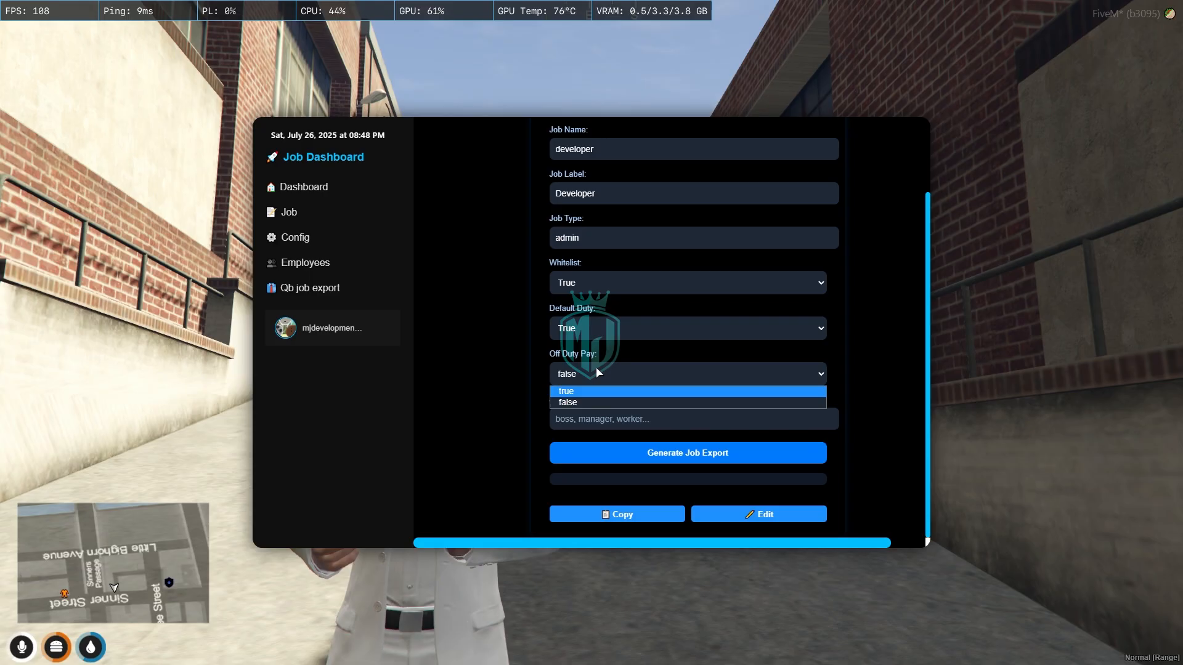
{"action": "left_click", "coordinate": [567, 402]}
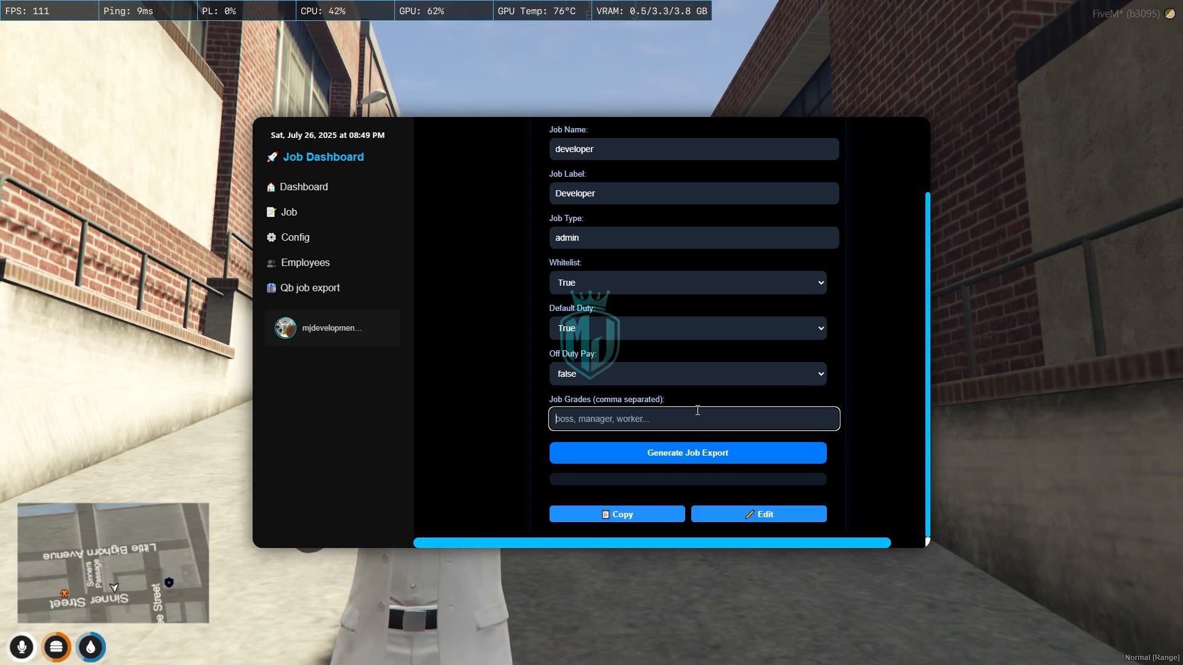
{"action": "type", "text": "b"}
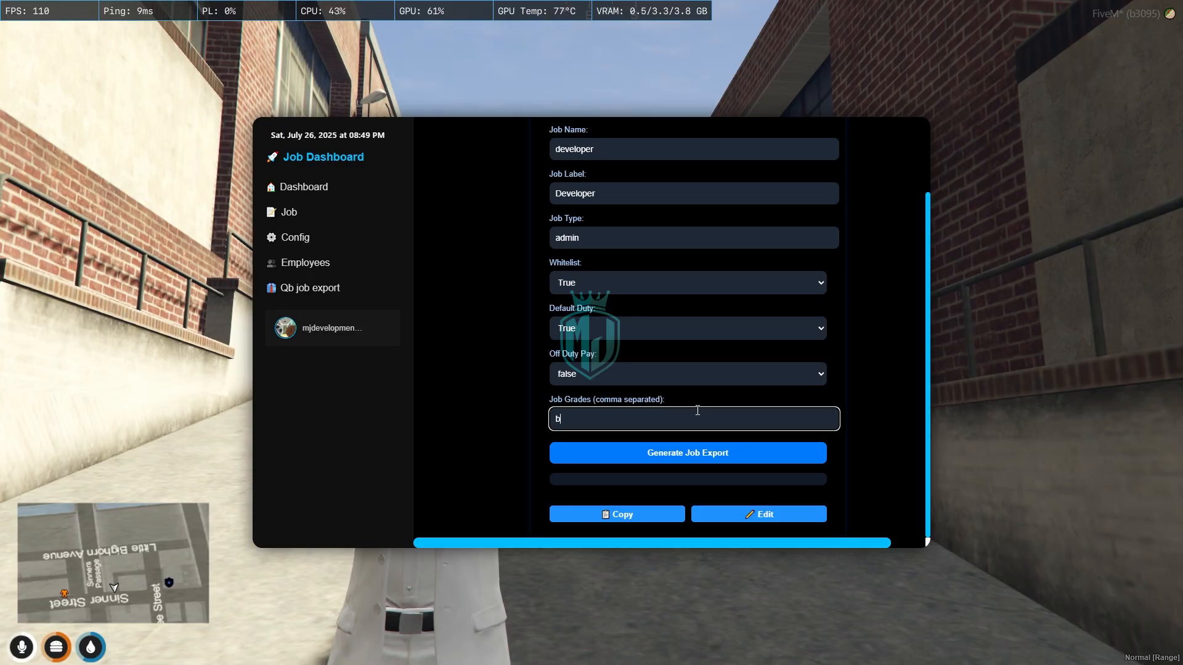
{"action": "type", "text": "oss, manager"}
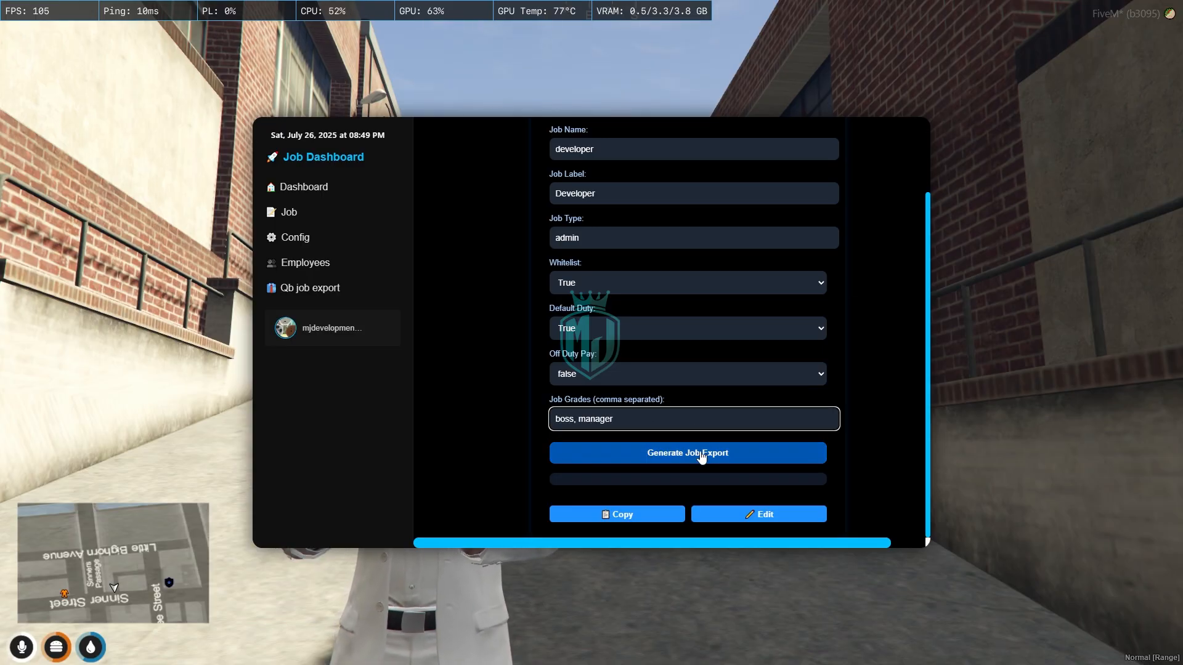
{"action": "left_click", "coordinate": [686, 452]}
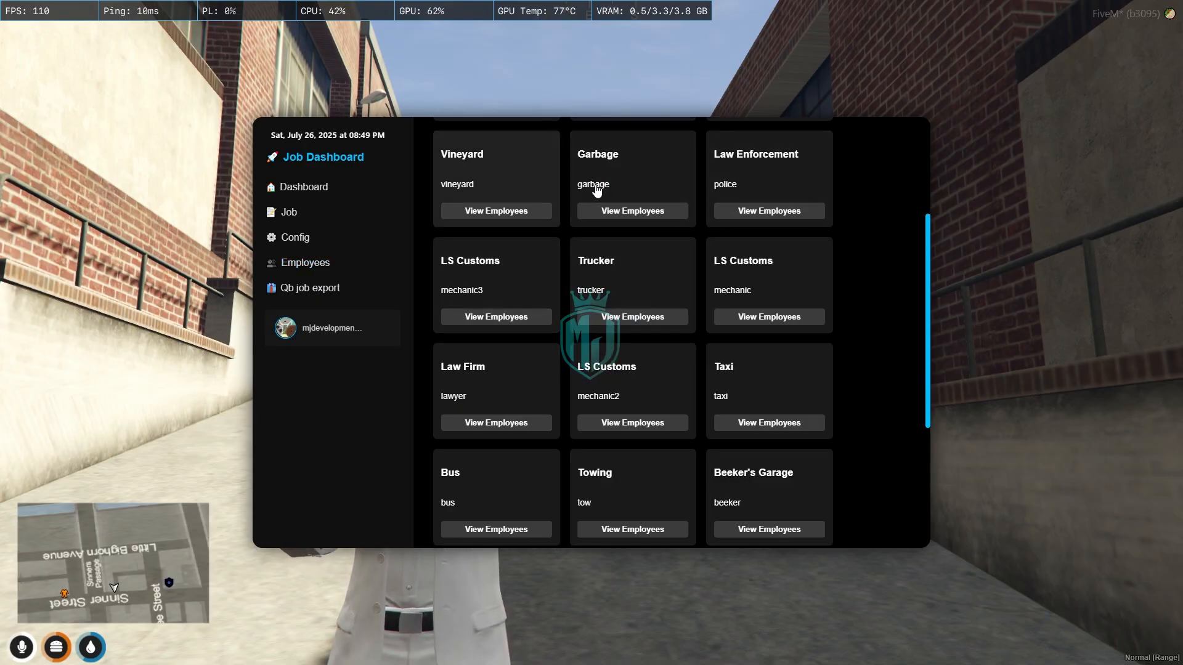
{"action": "mouse_move", "coordinate": [739, 254]}
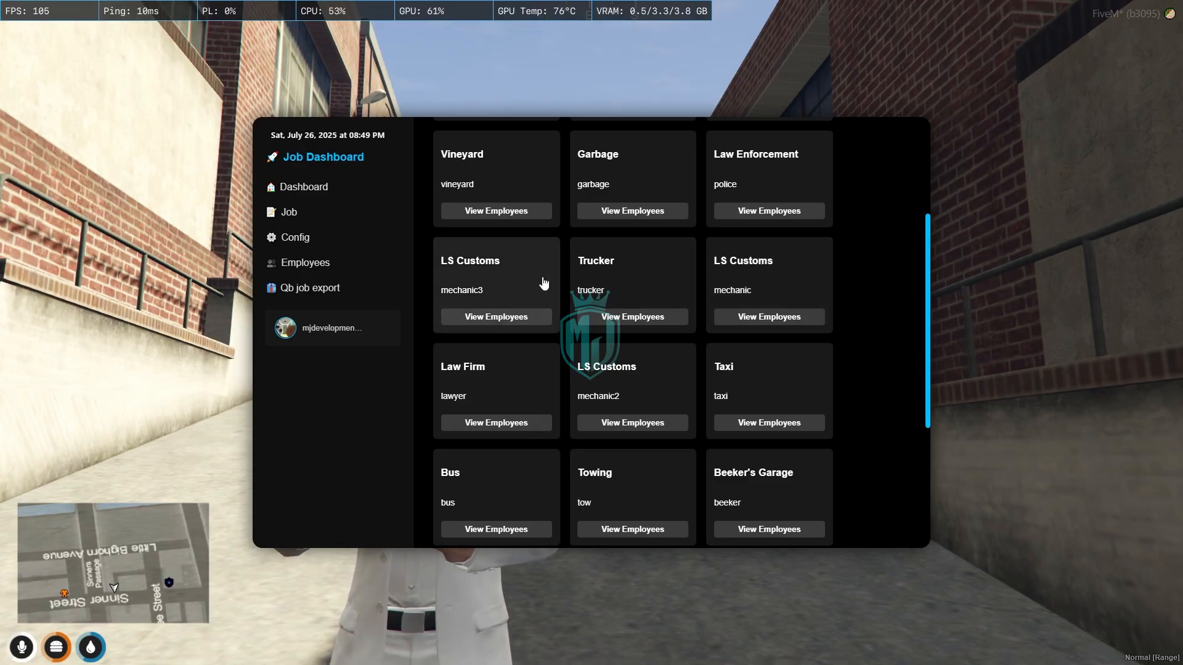
{"action": "mouse_move", "coordinate": [751, 264]}
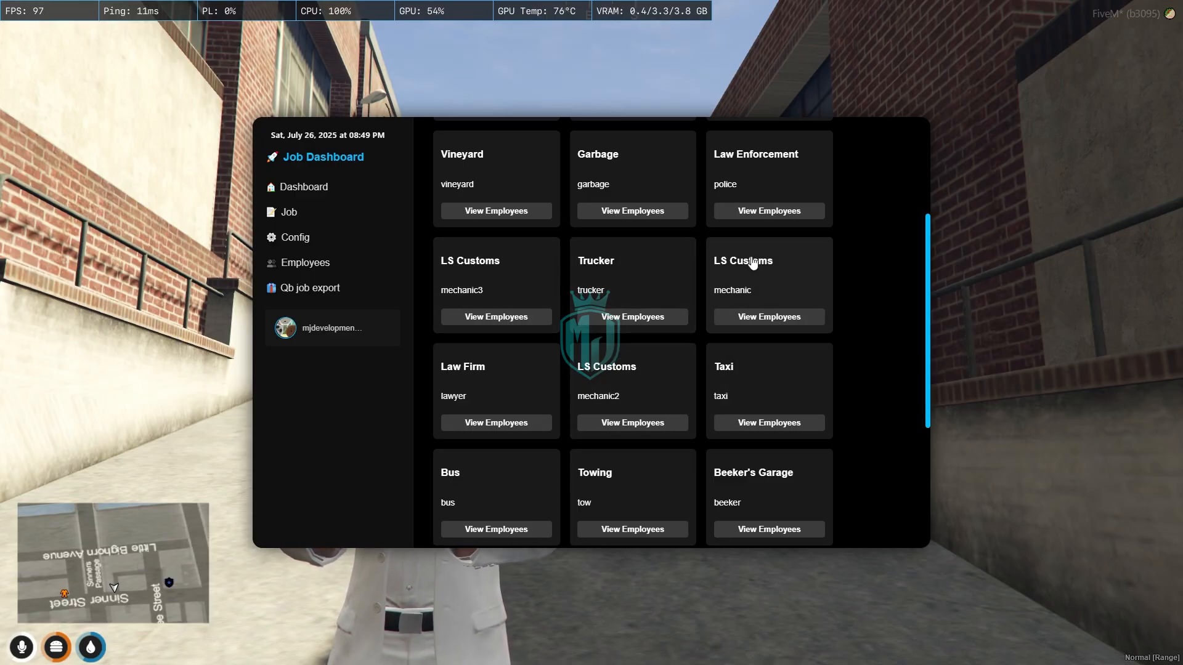
View a job's Employee Details table listing five Freelancer employees with $0 salaries
{"action": "left_click", "coordinate": [767, 317]}
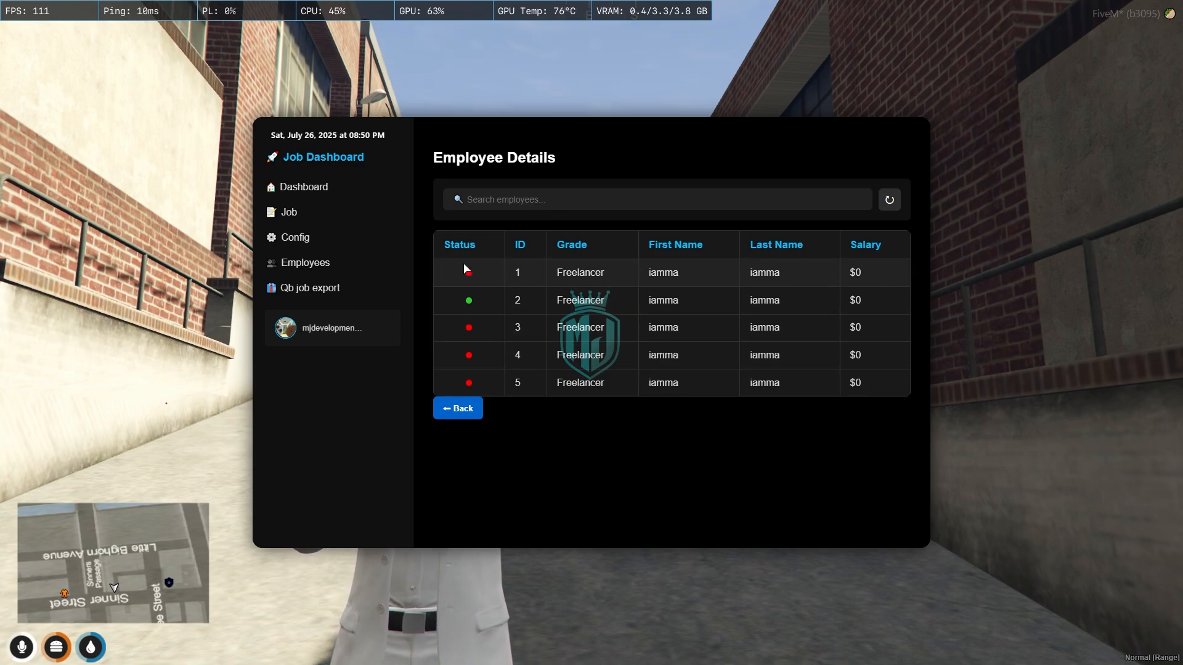
{"action": "mouse_move", "coordinate": [490, 264]}
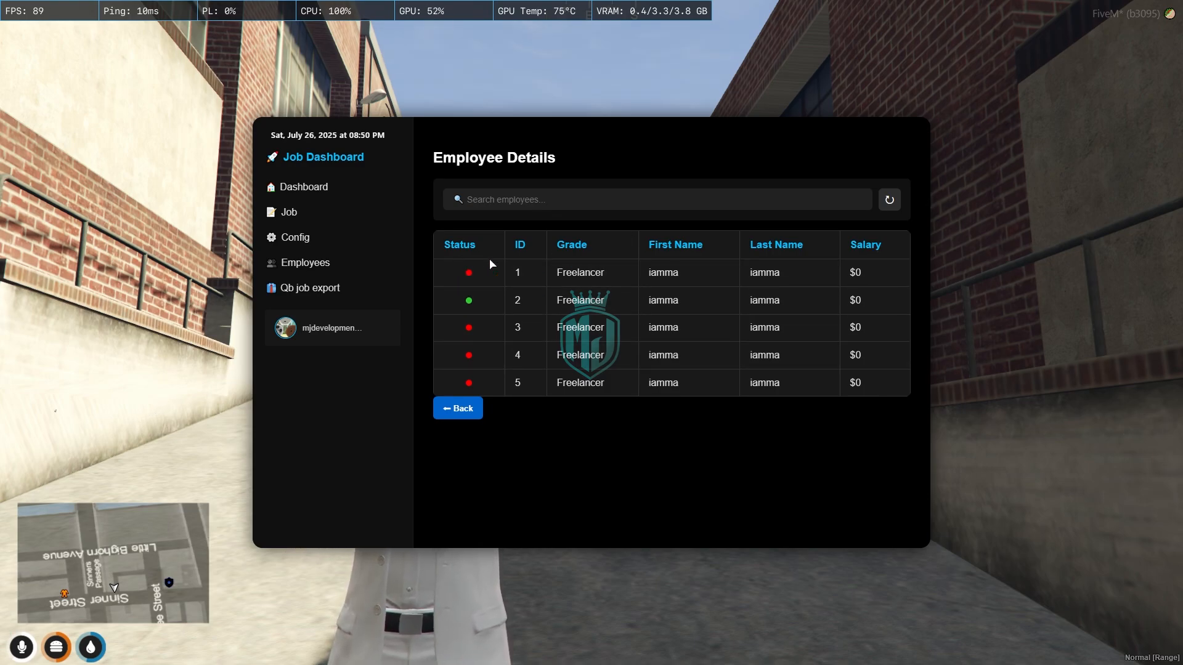
Deposit 100000 into the Hotdog society funds
{"action": "left_click", "coordinate": [289, 212]}
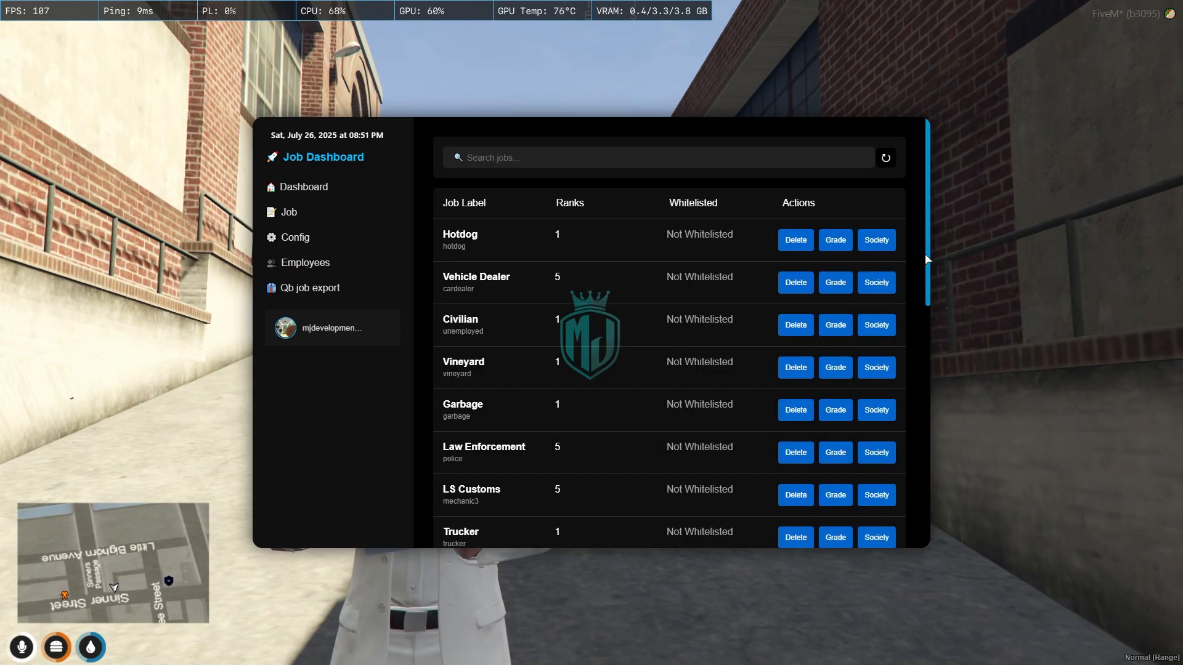
{"action": "left_click", "coordinate": [875, 241]}
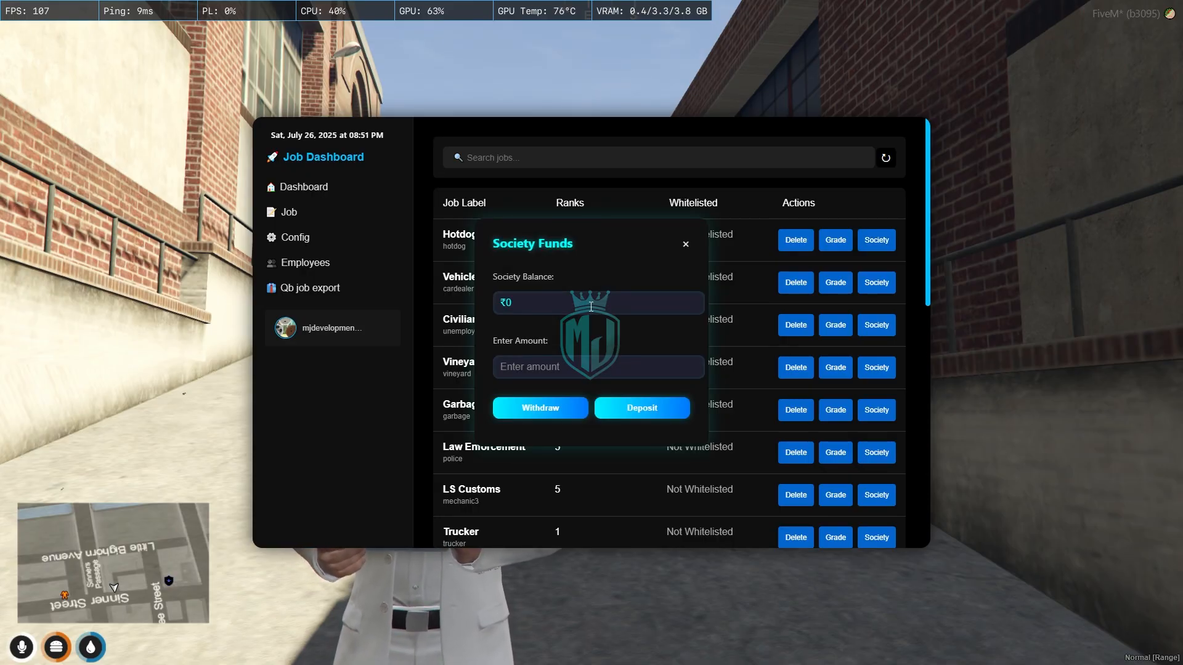
{"action": "left_click", "coordinate": [593, 367]}
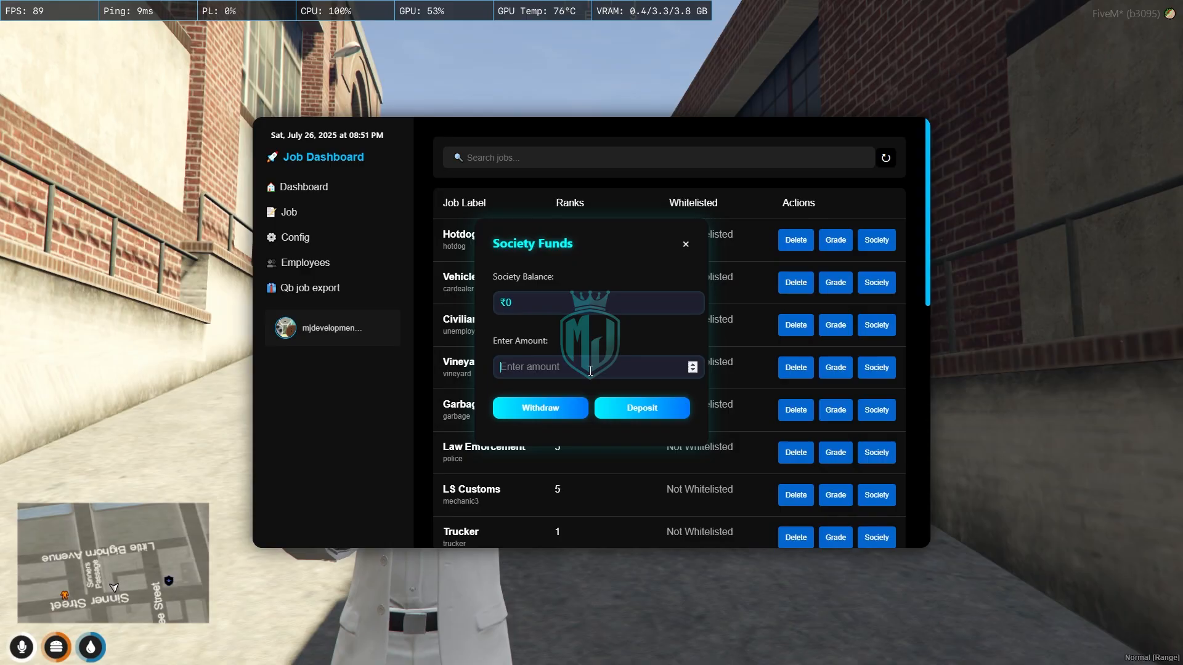
{"action": "type", "text": "100000"}
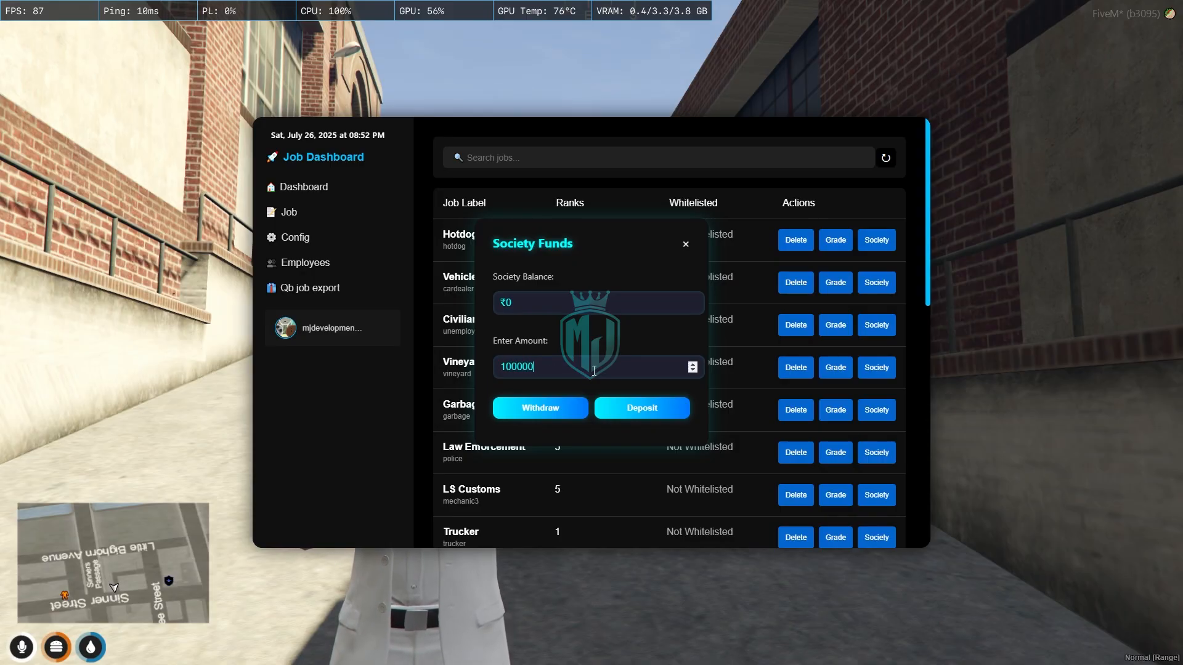
{"action": "left_click", "coordinate": [640, 408]}
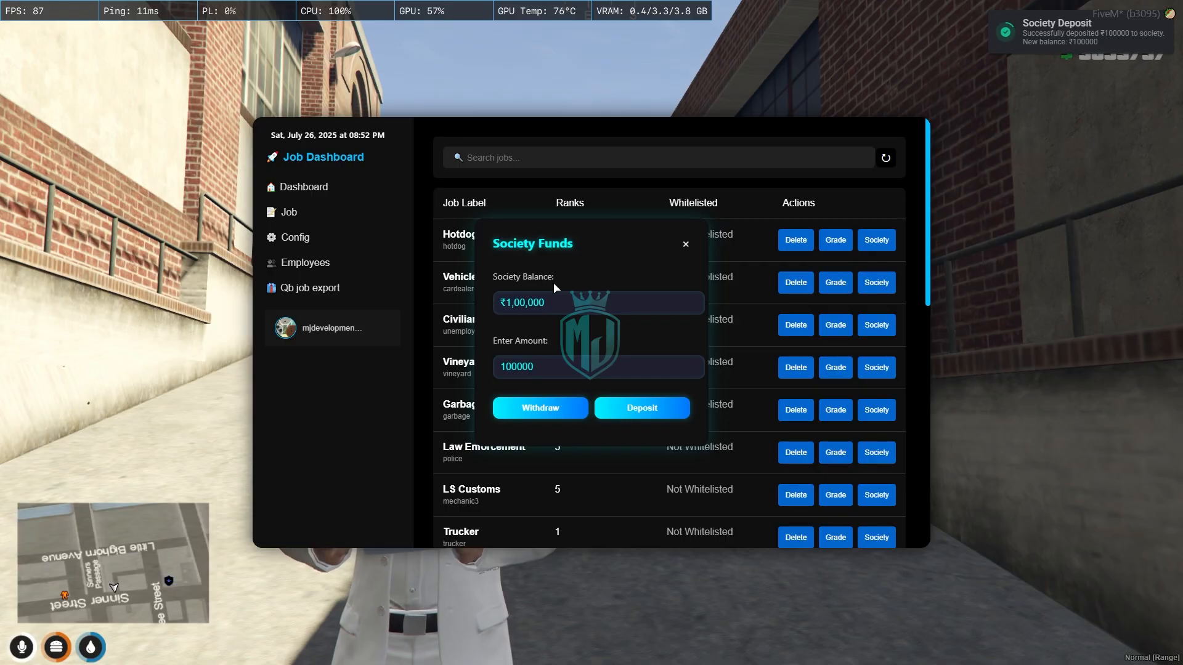
Check the dashboard now shows $100000 total money and in the chart, then return to jobs
{"action": "left_click", "coordinate": [684, 244]}
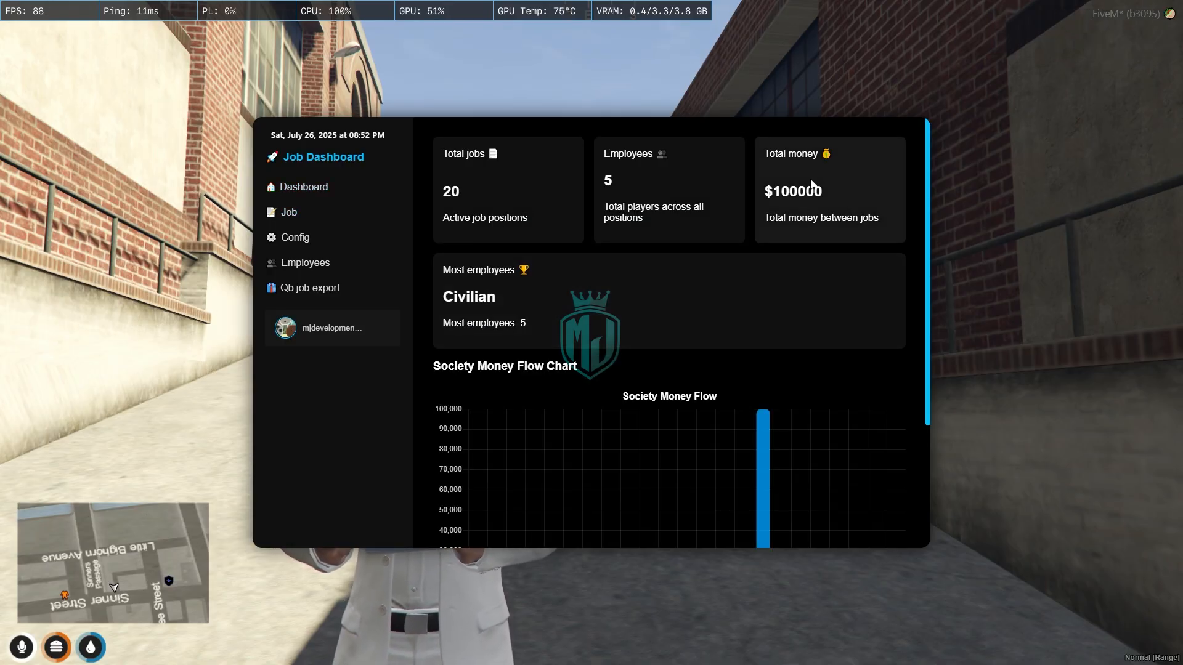
{"action": "double_click", "coordinate": [792, 189]}
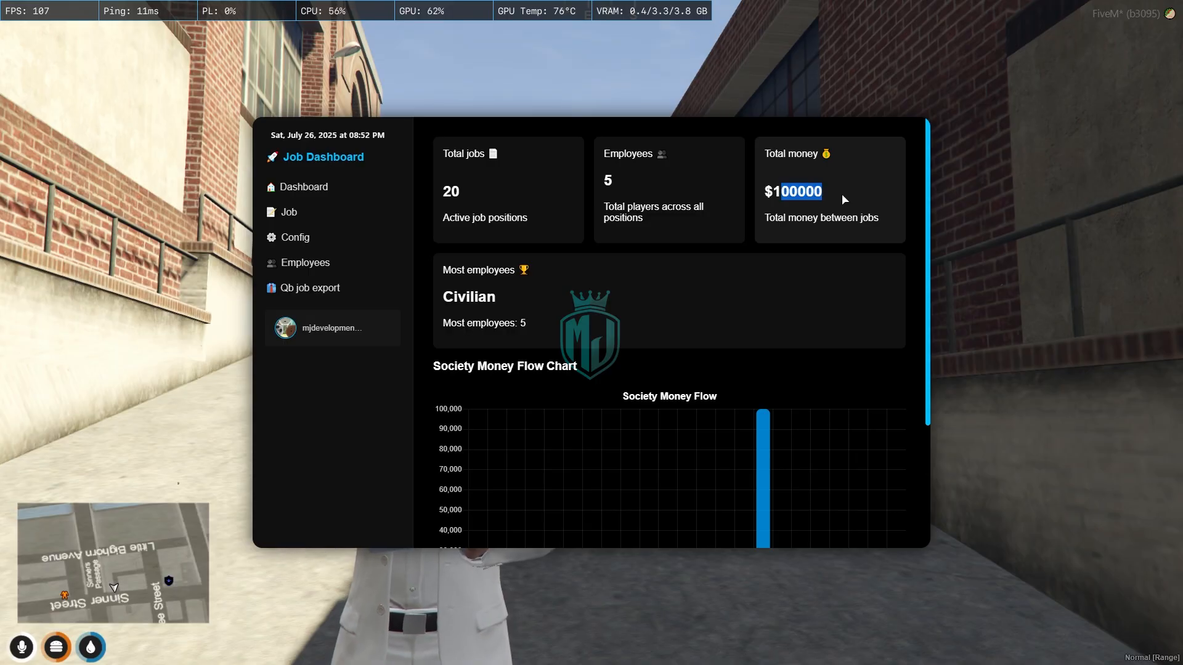
{"action": "scroll", "scroll_direction": "down", "scroll_amount": 3}
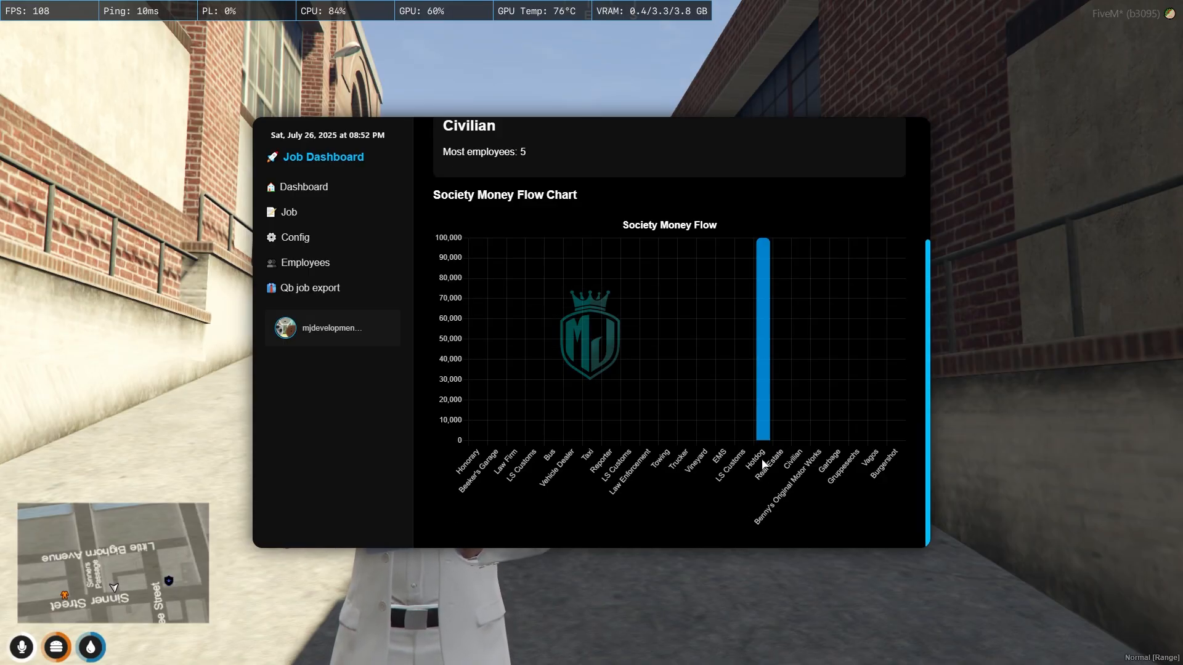
{"action": "scroll", "scroll_direction": "up", "scroll_amount": 3}
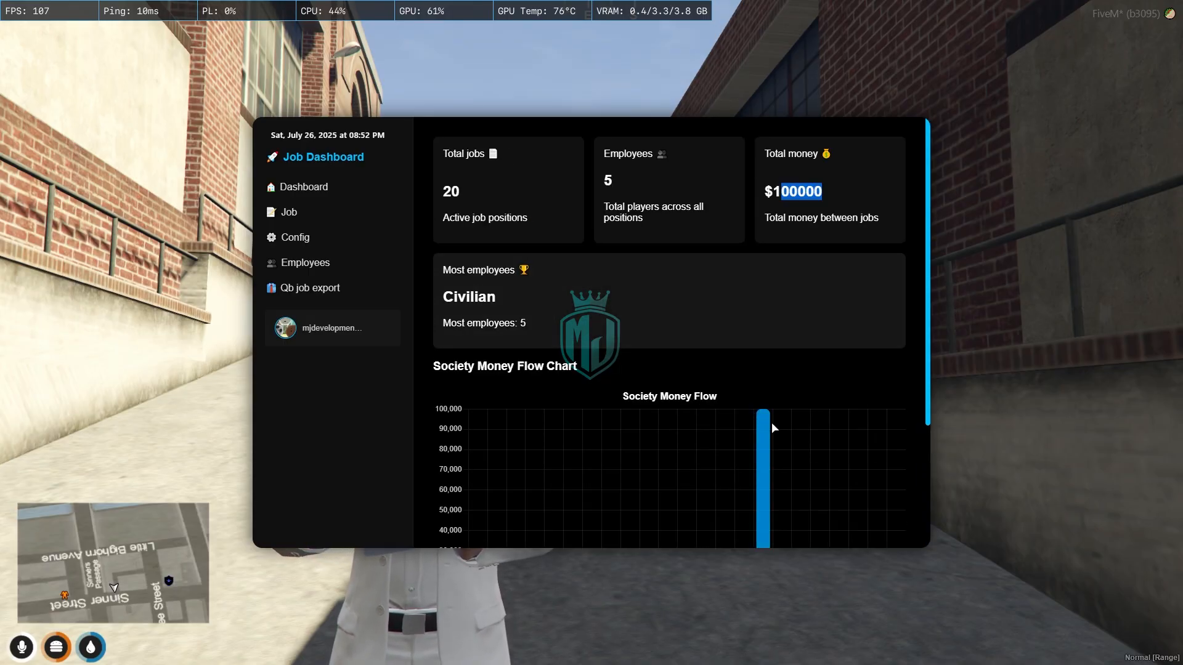
{"action": "mouse_move", "coordinate": [761, 423]}
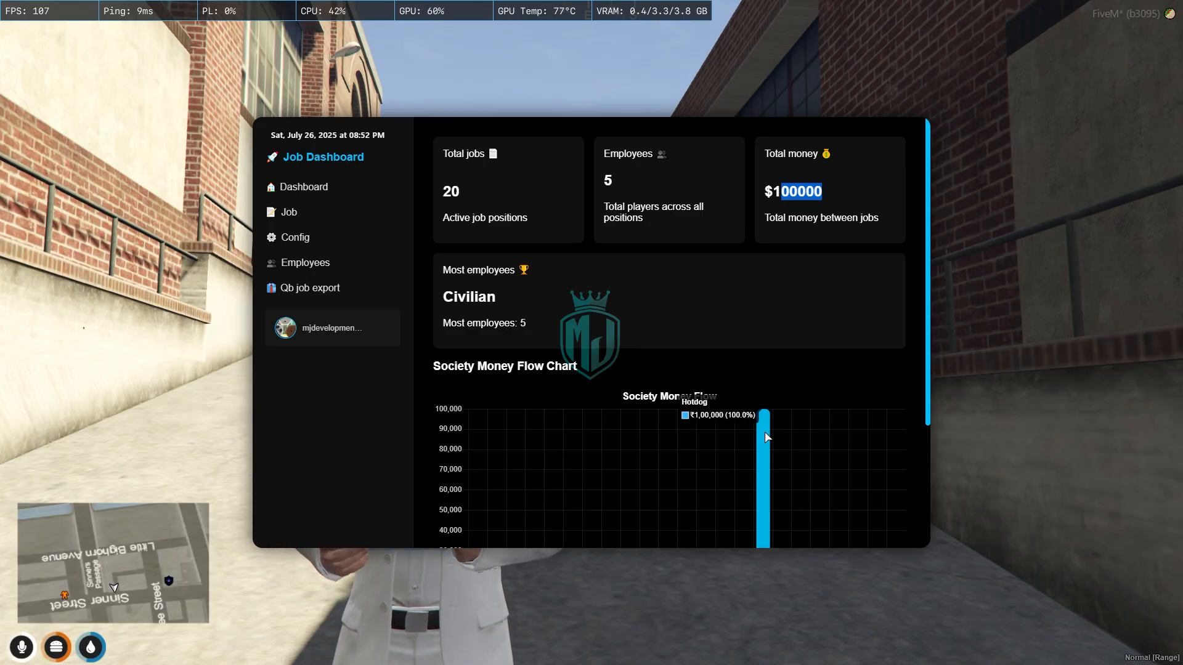
{"action": "left_click", "coordinate": [295, 237]}
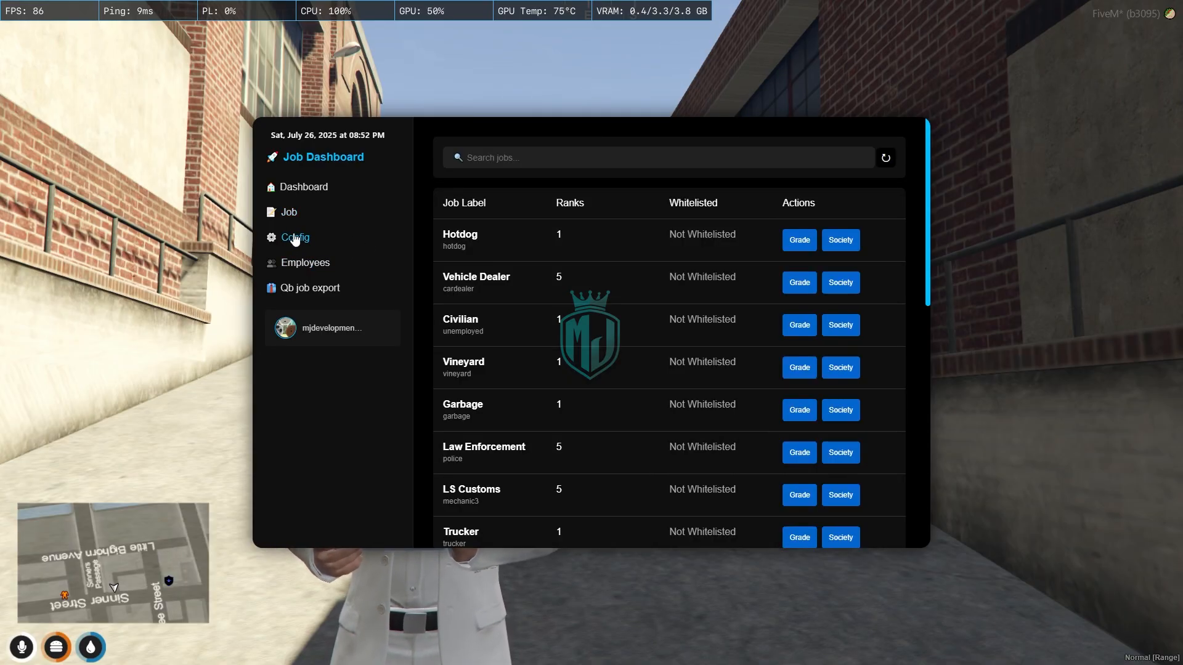
{"action": "mouse_move", "coordinate": [845, 239]}
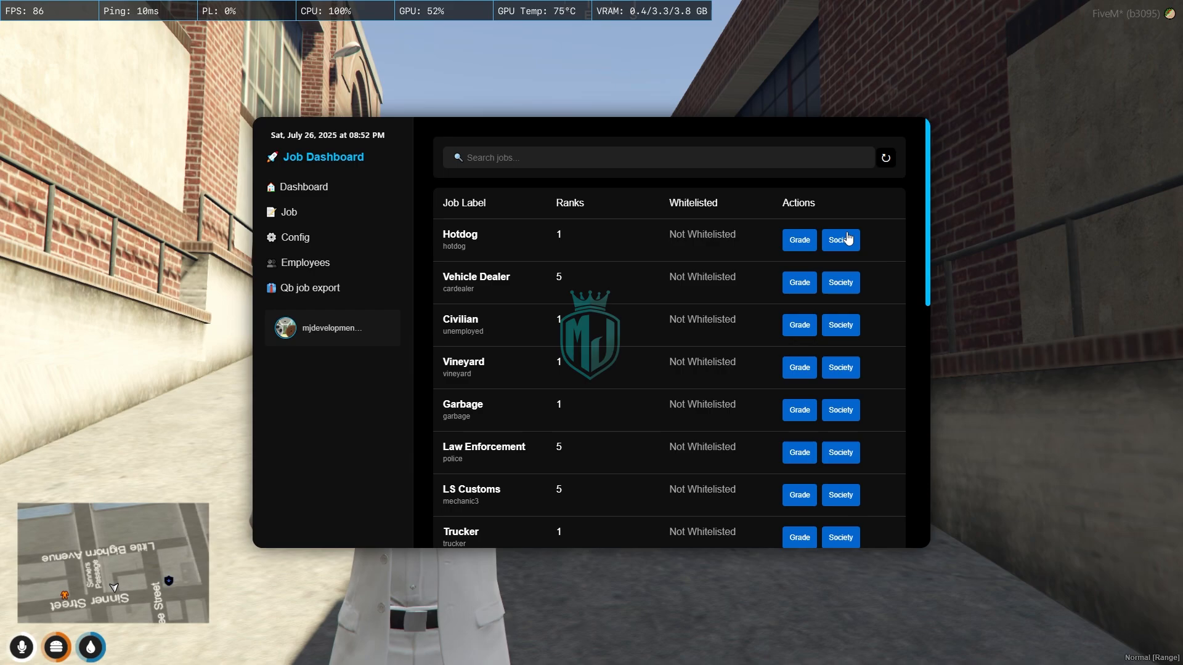
Withdraw 1000 from Hotdog's society funds, then go to the Configured Jobs page
{"action": "left_click", "coordinate": [839, 240]}
{"action": "type", "text": "1000"}
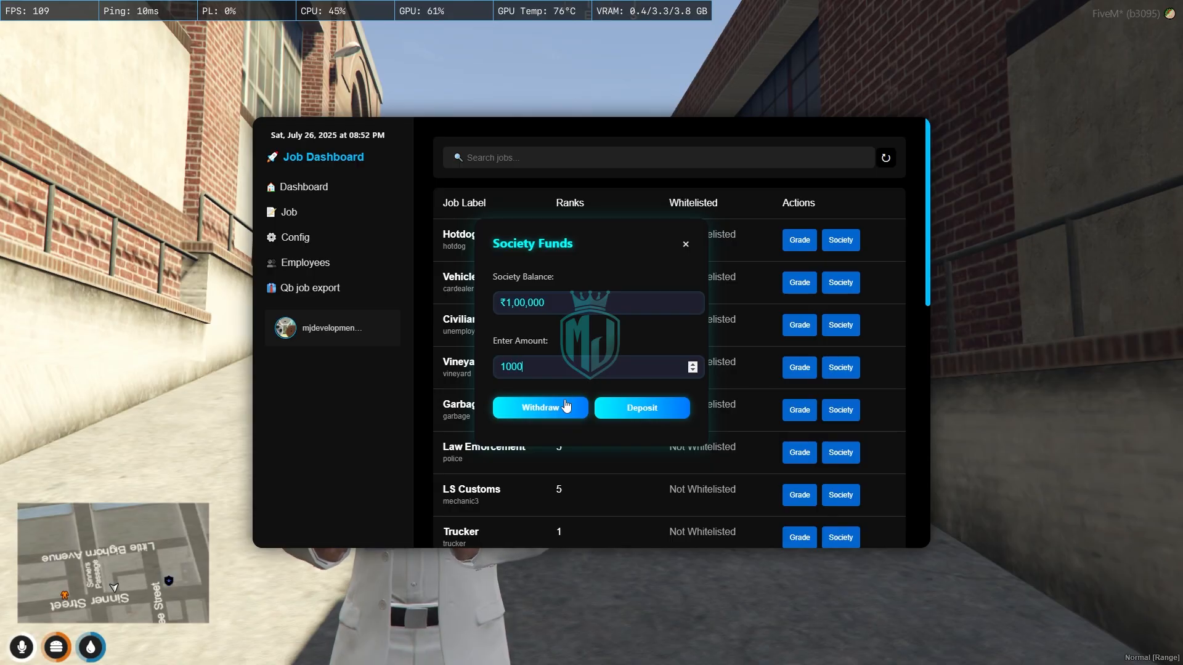
{"action": "left_click", "coordinate": [540, 408]}
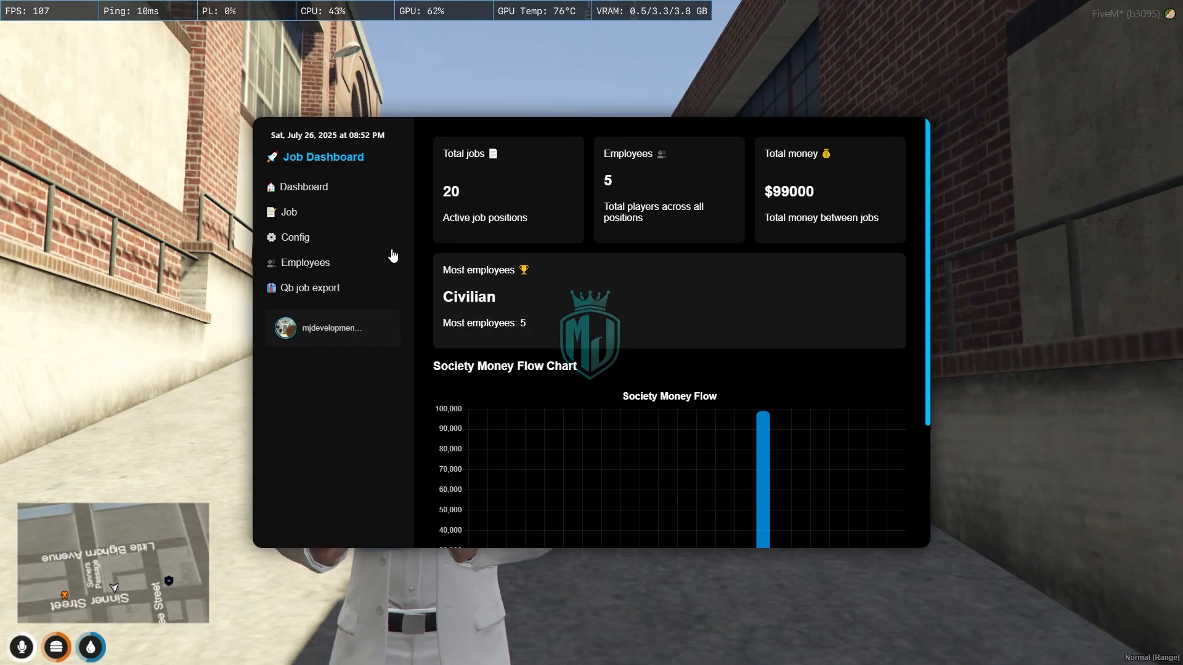
{"action": "left_click", "coordinate": [294, 236]}
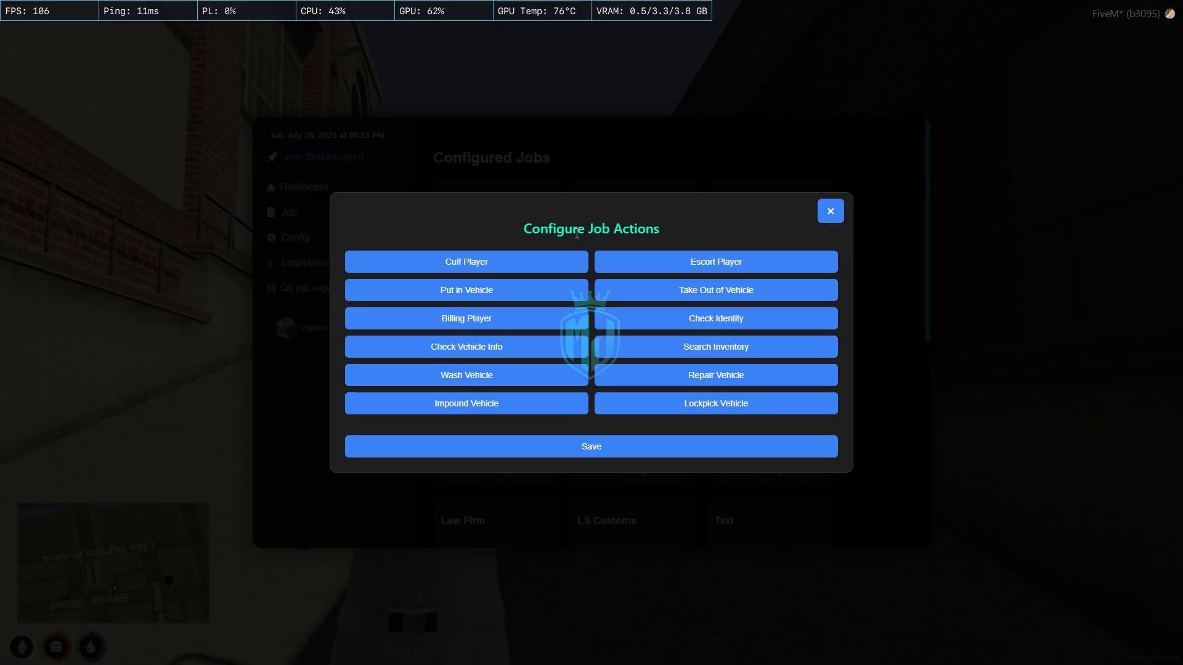
Enable the Cuff Player and Put in Vehicle actions, save the Hotdog permissions and return to the game
{"action": "left_click", "coordinate": [466, 261]}
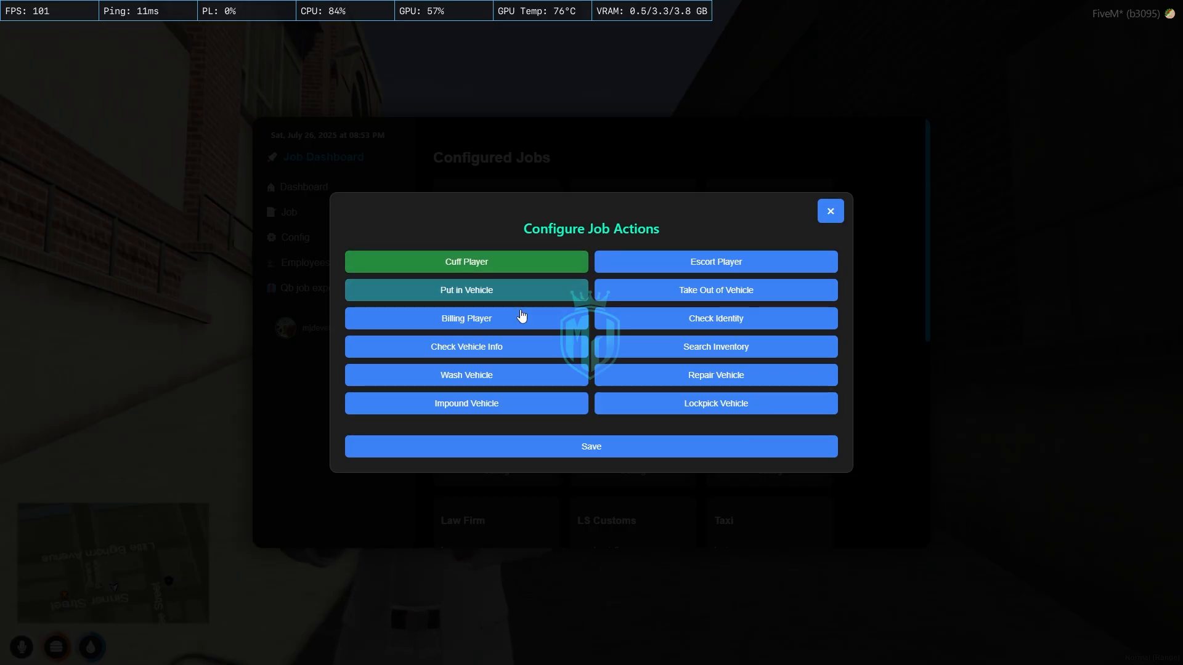
{"action": "left_click", "coordinate": [465, 375]}
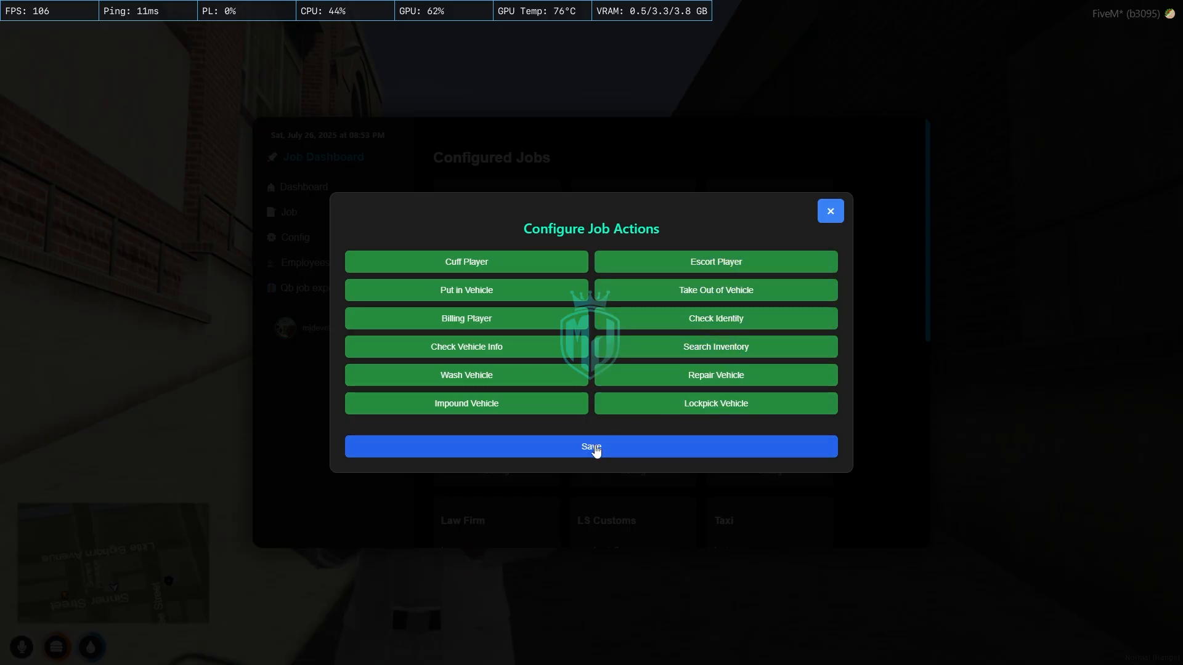
{"action": "left_click", "coordinate": [590, 446]}
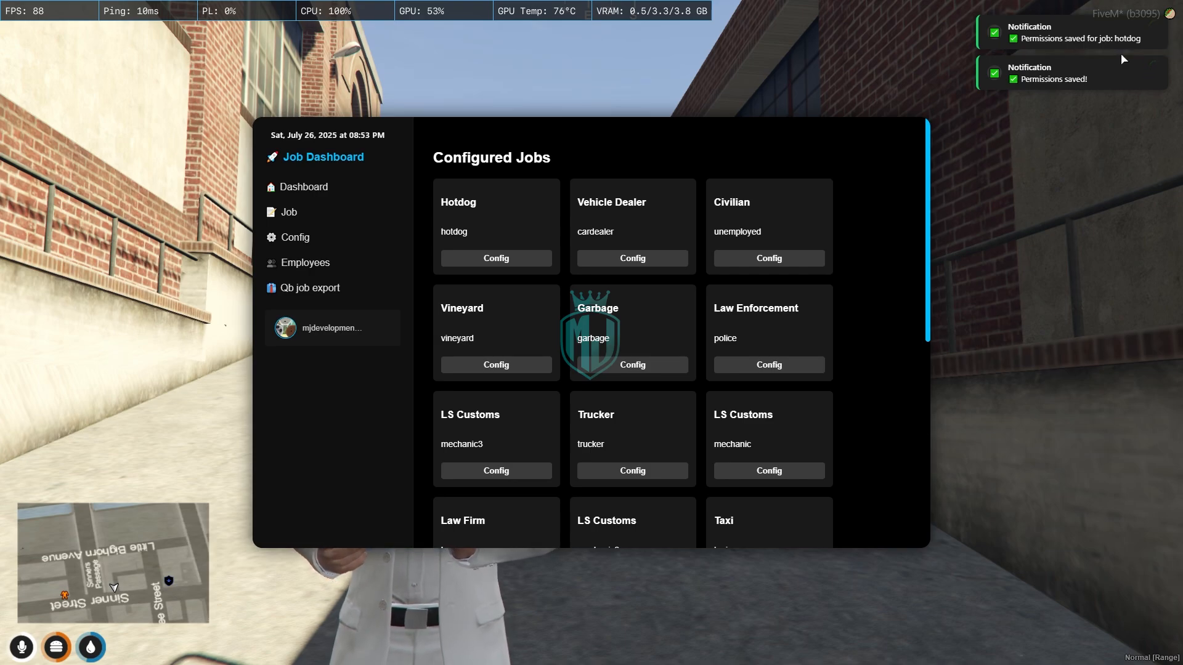
{"action": "key", "text": "Escape"}
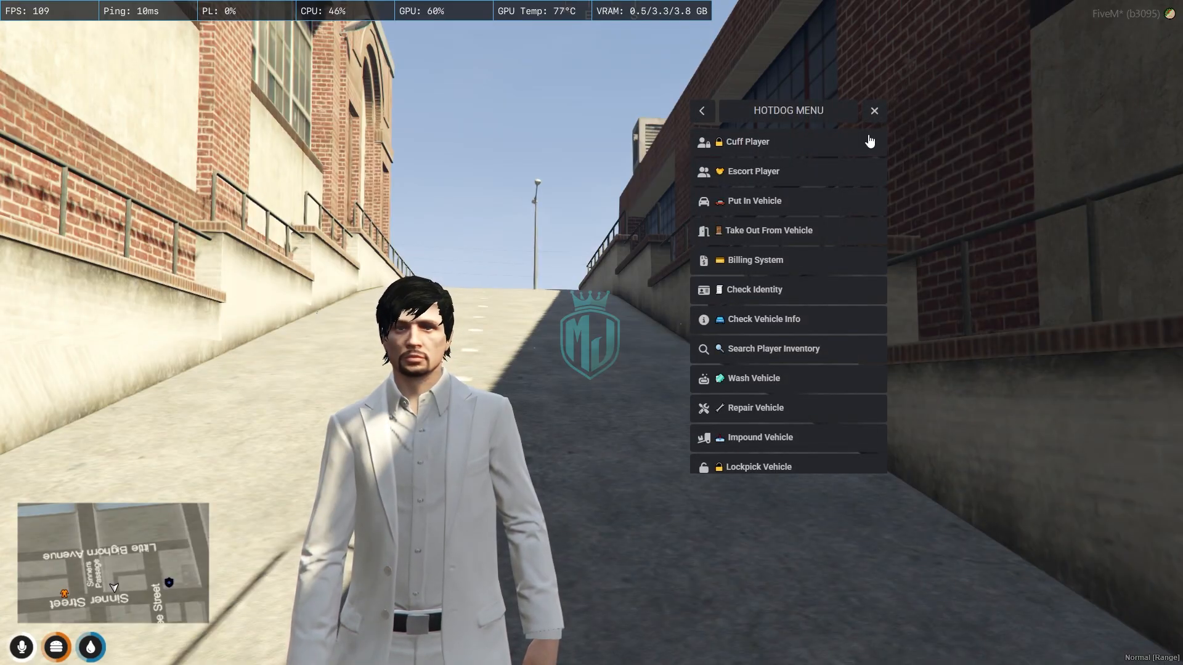
{"action": "mouse_move", "coordinate": [718, 116]}
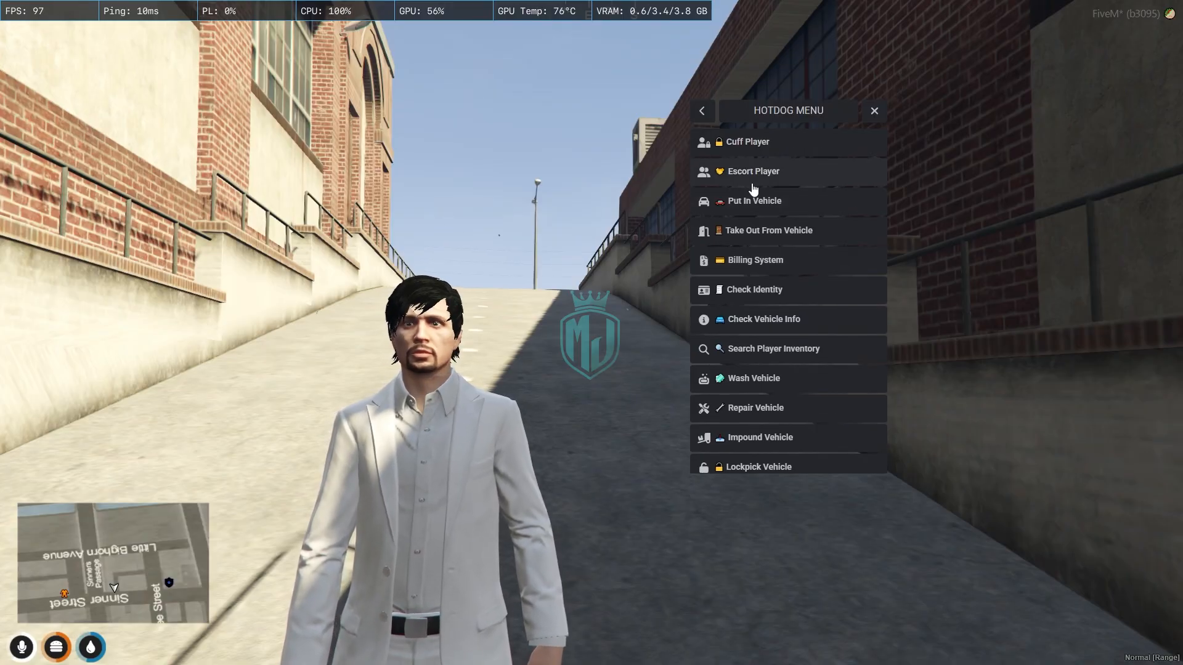
{"action": "mouse_move", "coordinate": [788, 284]}
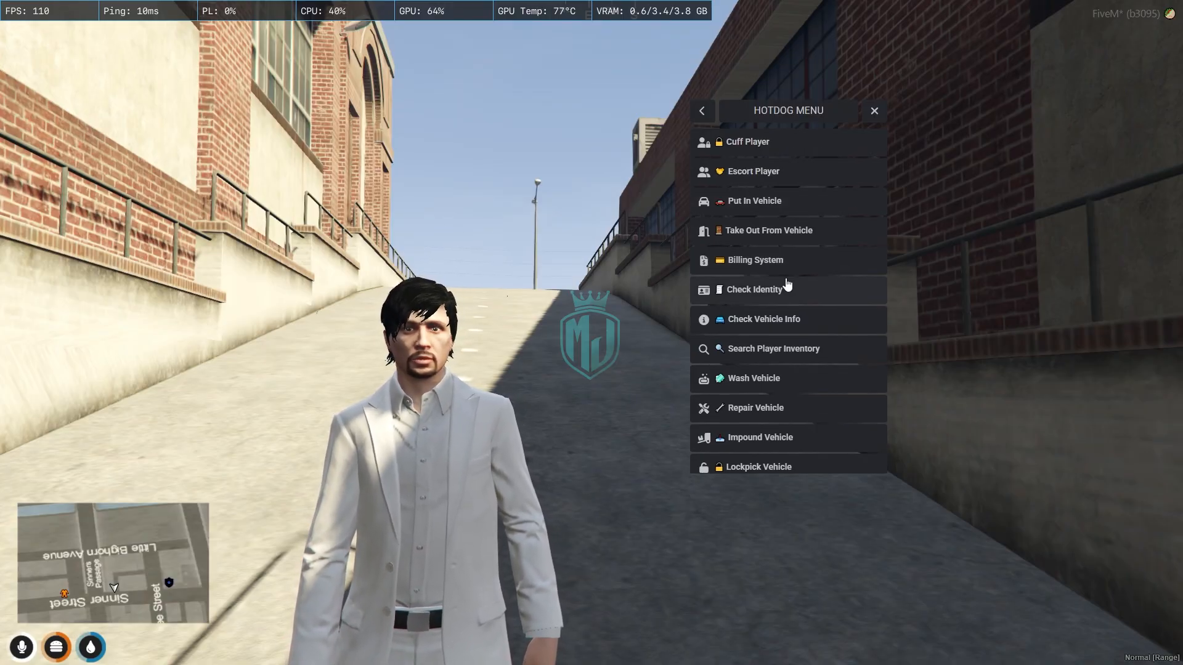
{"action": "mouse_move", "coordinate": [741, 206]}
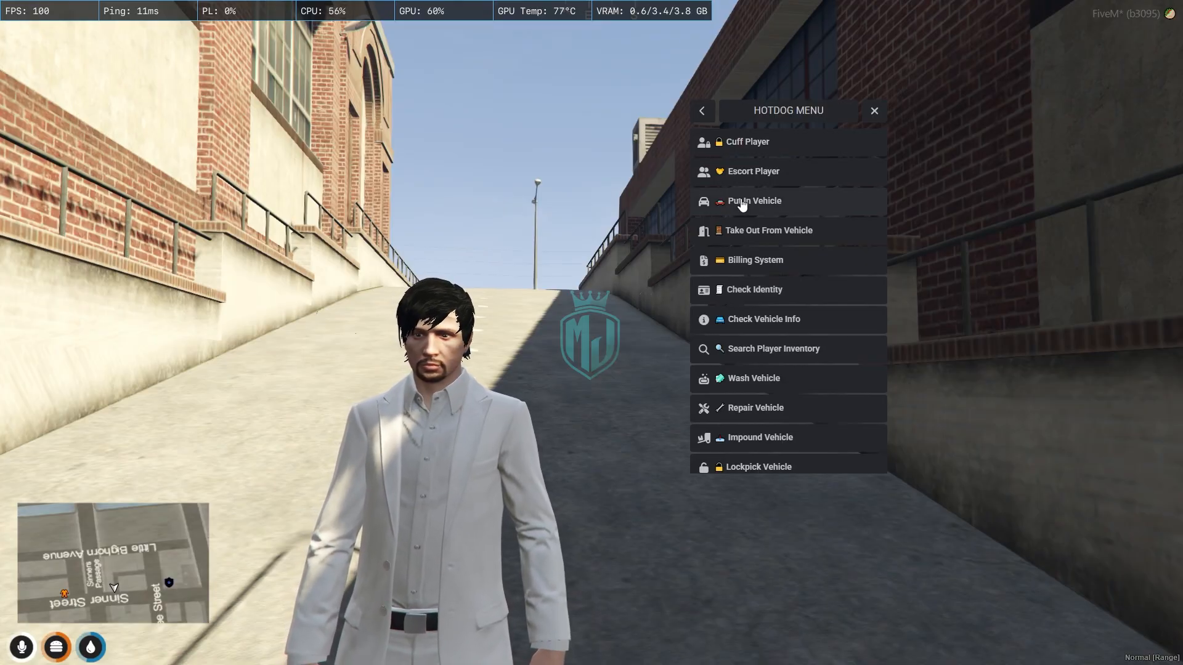
Trigger the Put In Vehicle action from the in-game Hotdog menu
{"action": "left_click", "coordinate": [873, 109]}
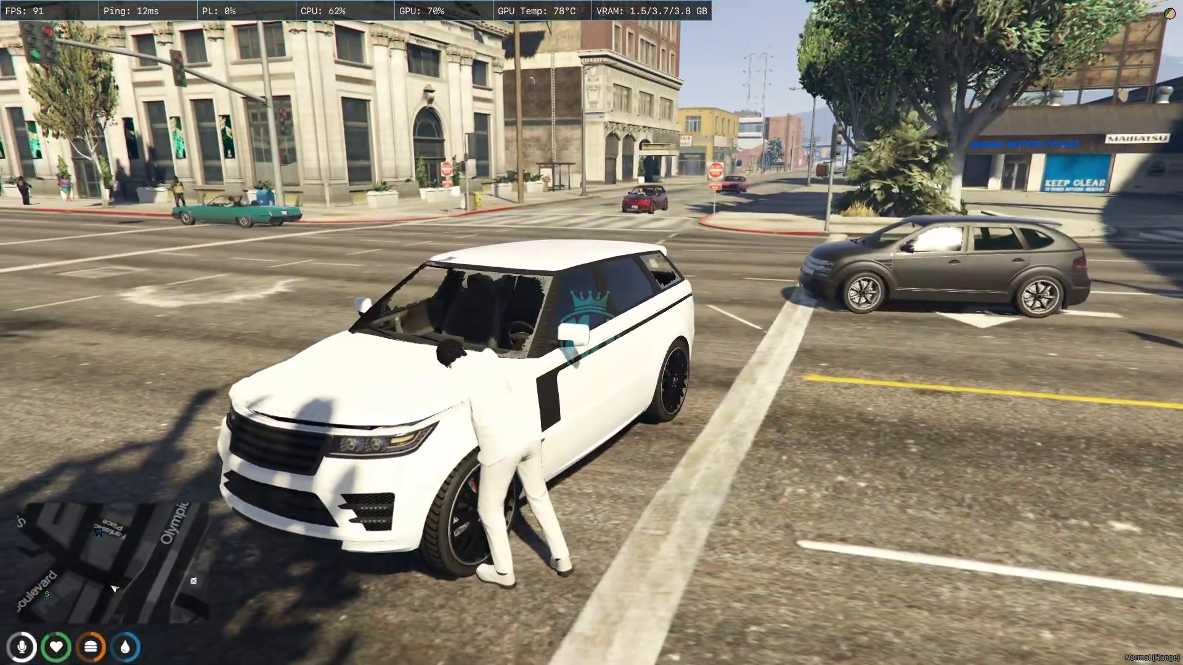
{"action": "mouse_move", "coordinate": [591, 333]}
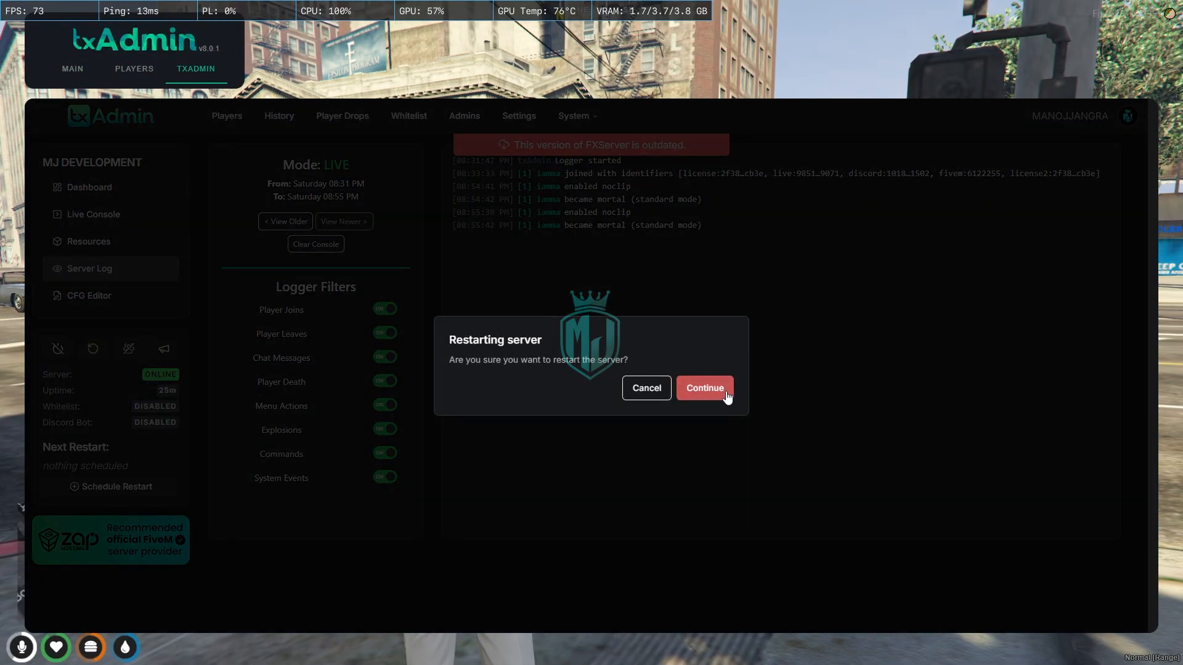
Confirm the server restart and dismiss the disconnection notice
{"action": "left_click", "coordinate": [704, 389]}
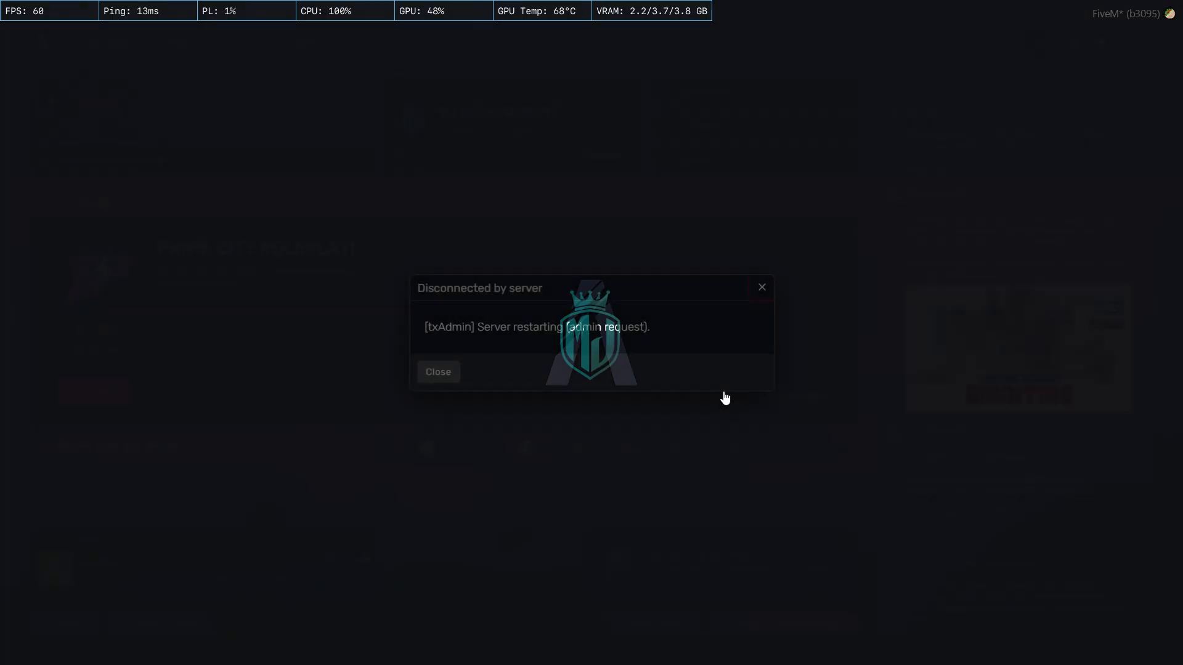
{"action": "left_click", "coordinate": [438, 371]}
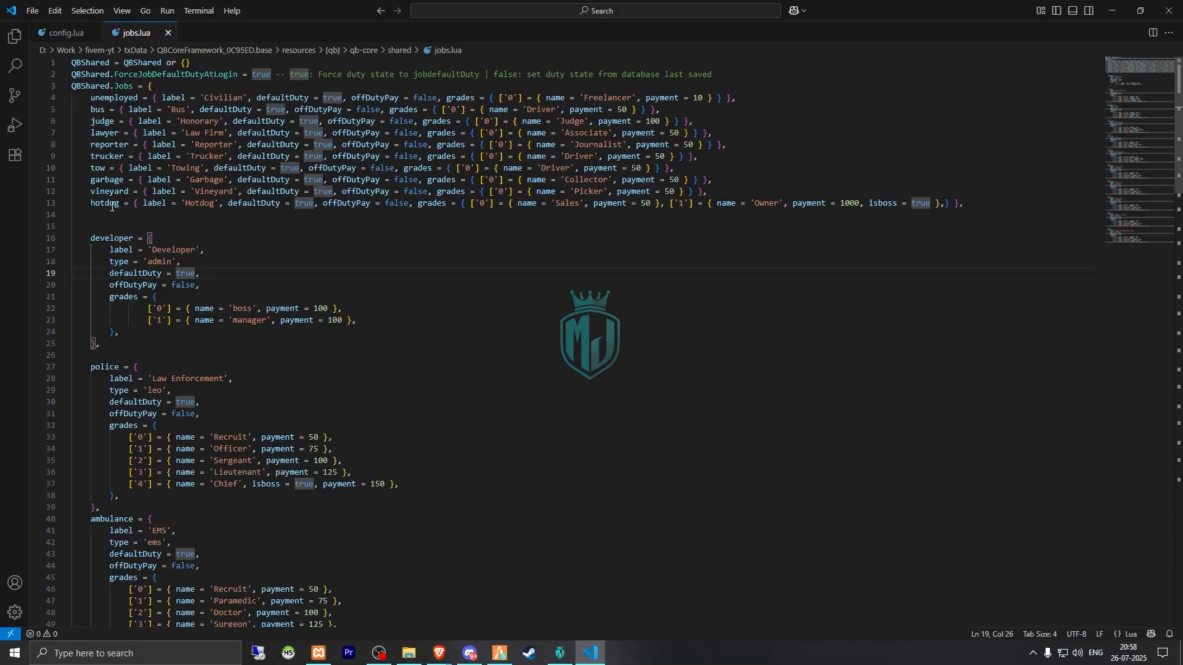
{"action": "mouse_move", "coordinate": [243, 215]}
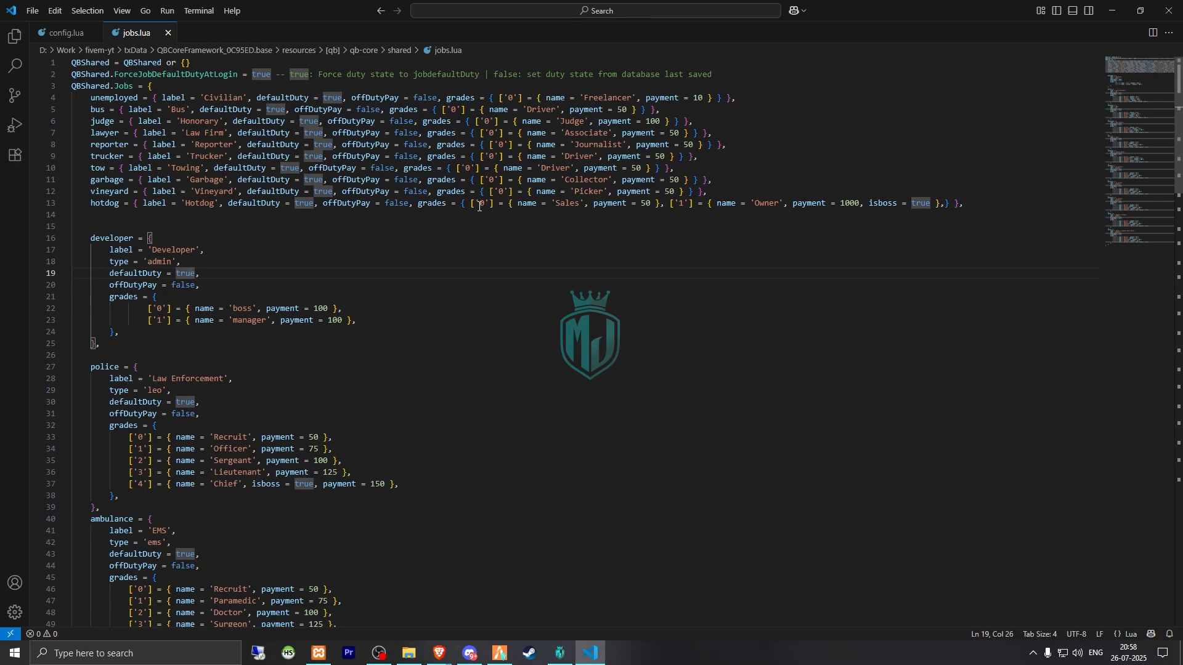
{"action": "mouse_move", "coordinate": [728, 209]}
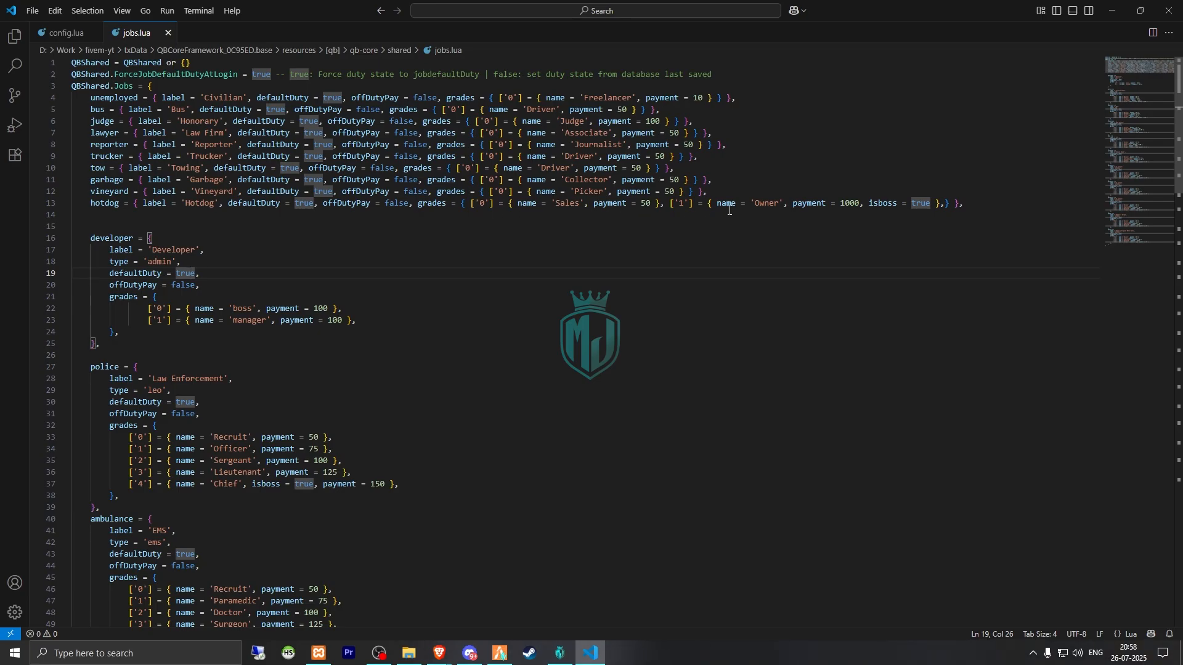
{"action": "mouse_move", "coordinate": [779, 217]}
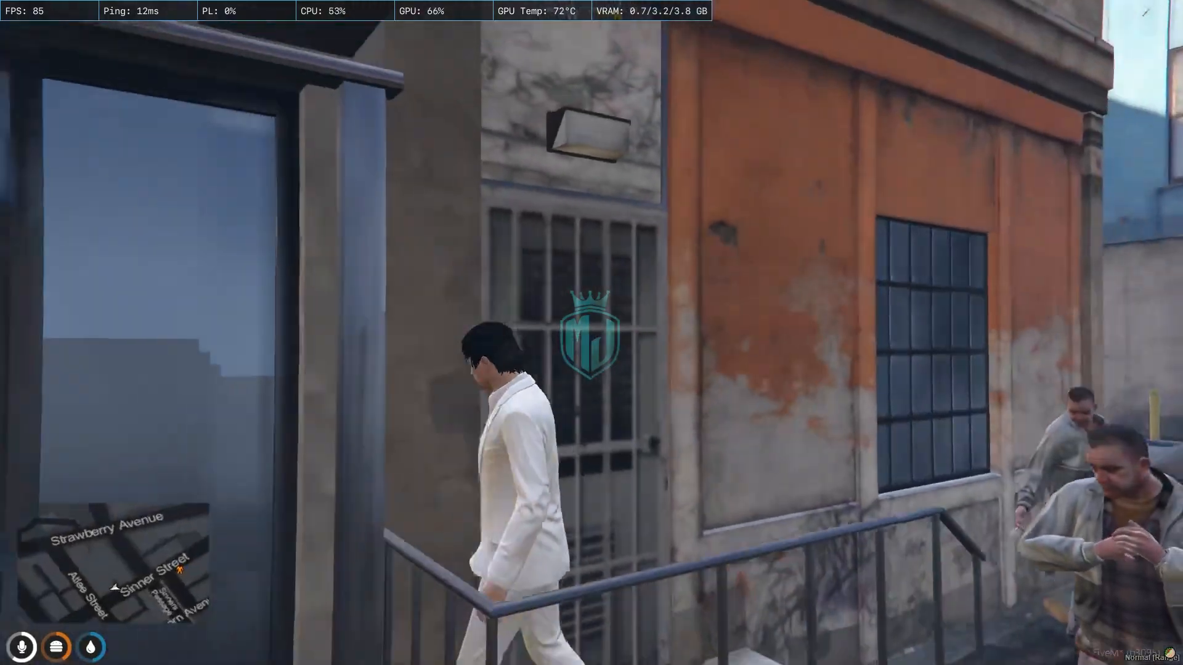
Run /setjob 1 hotdog, then /setjob 1 developer, from the chat
{"action": "key", "text": "t"}
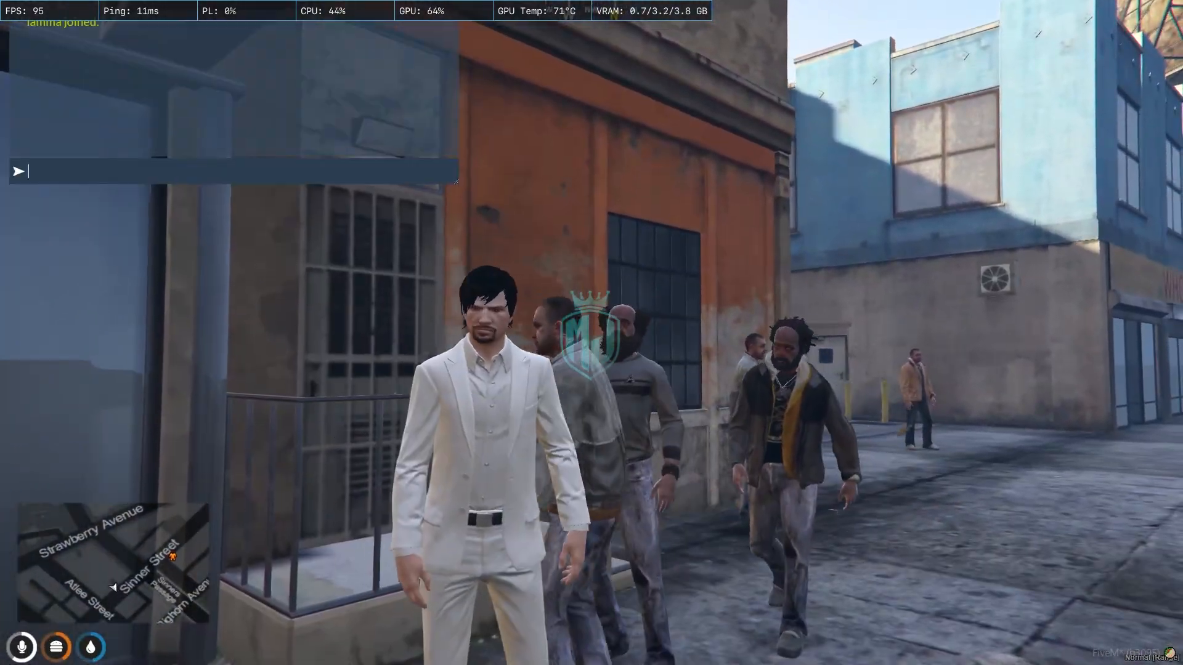
{"action": "type", "text": "/setjob 1 h"}
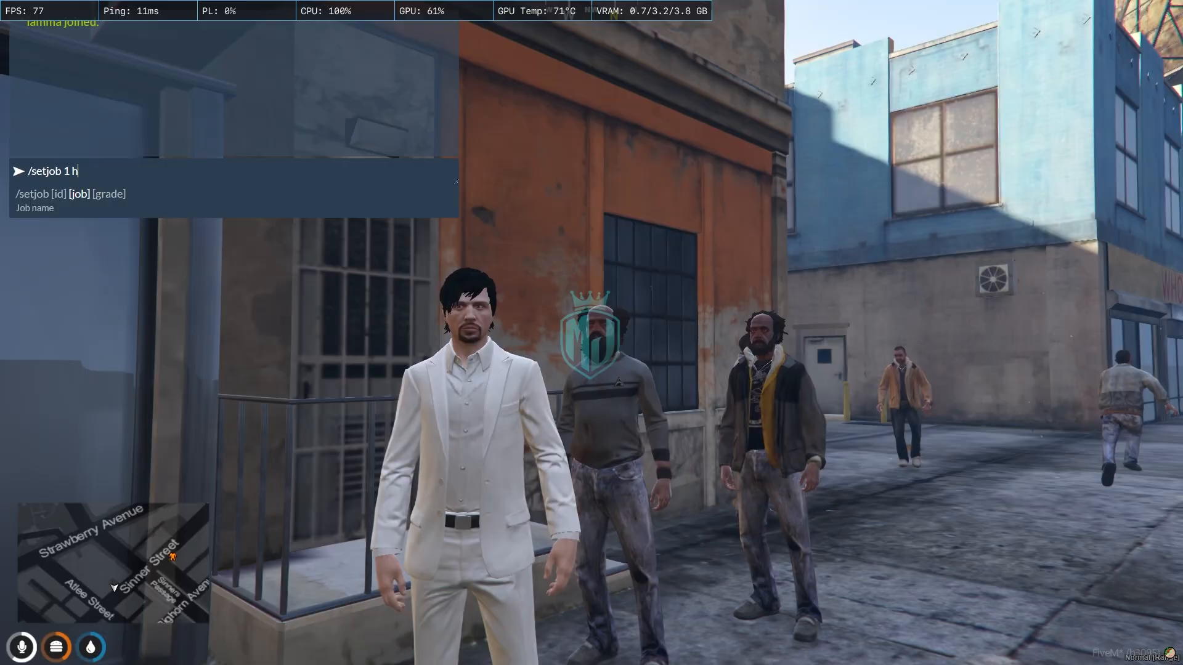
{"action": "type", "text": "otd"}
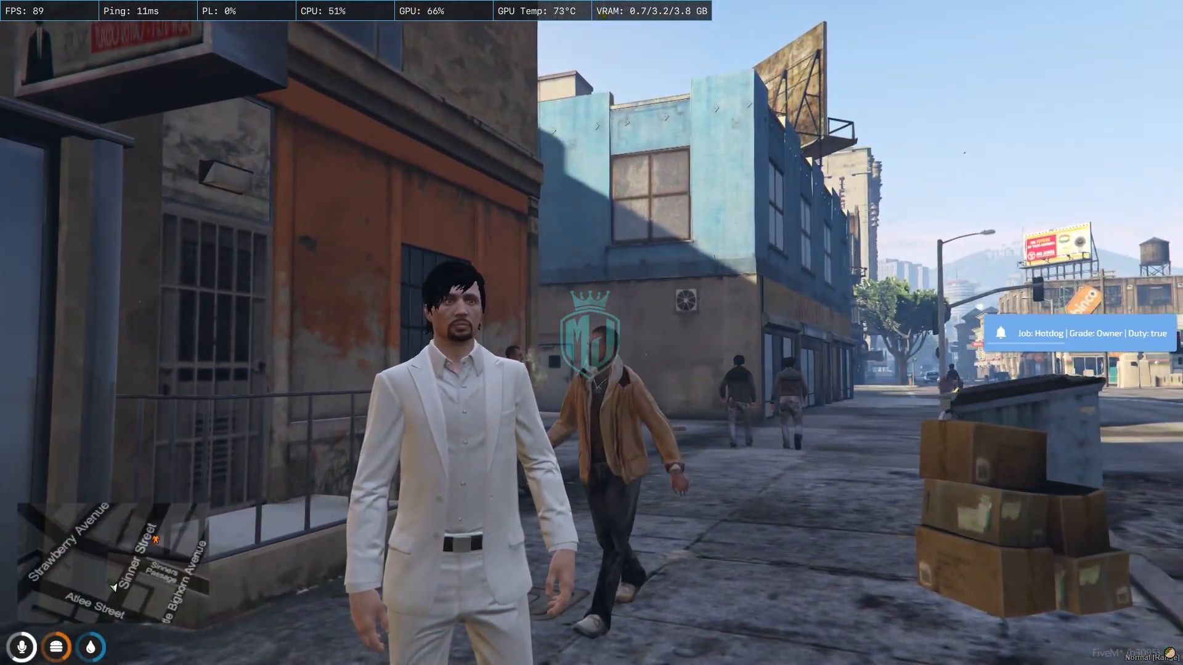
{"action": "type", "text": "/setjob 1"}
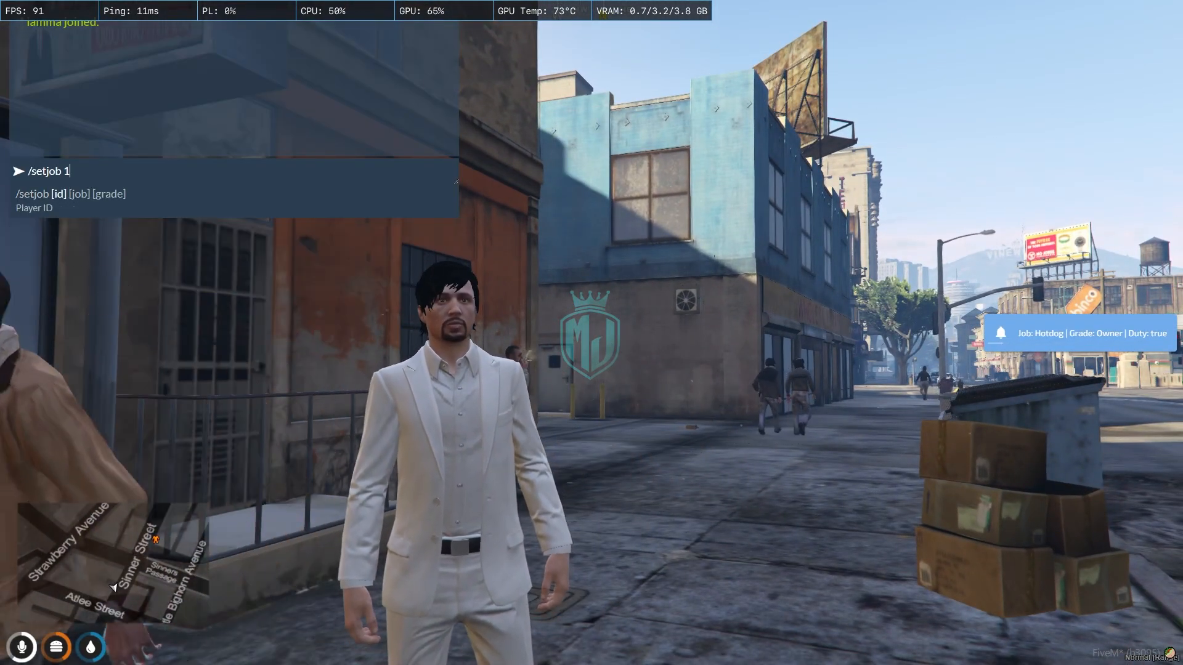
{"action": "type", "text": "developer"}
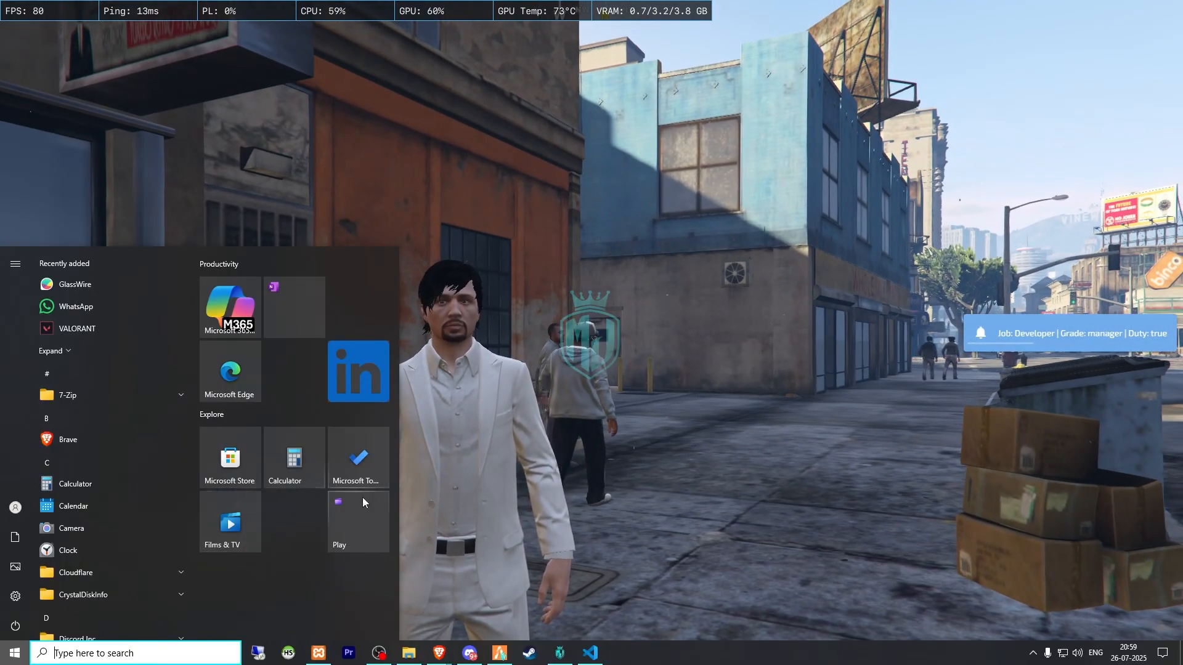
{"action": "left_click", "coordinate": [590, 658]}
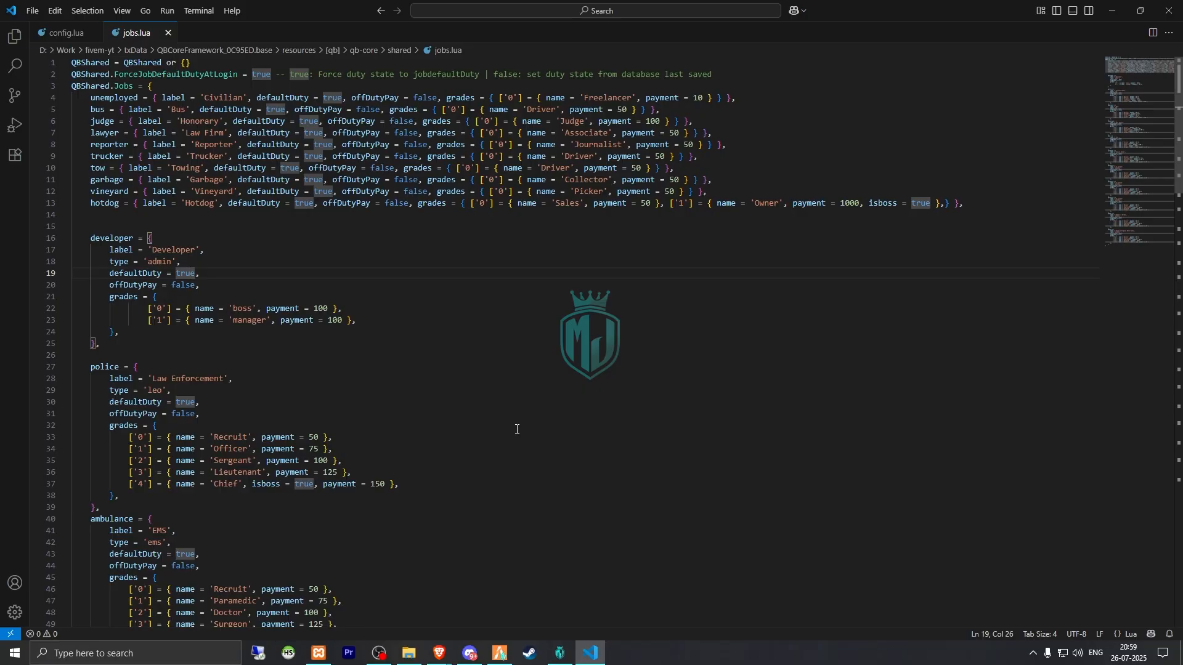
{"action": "mouse_move", "coordinate": [258, 270]}
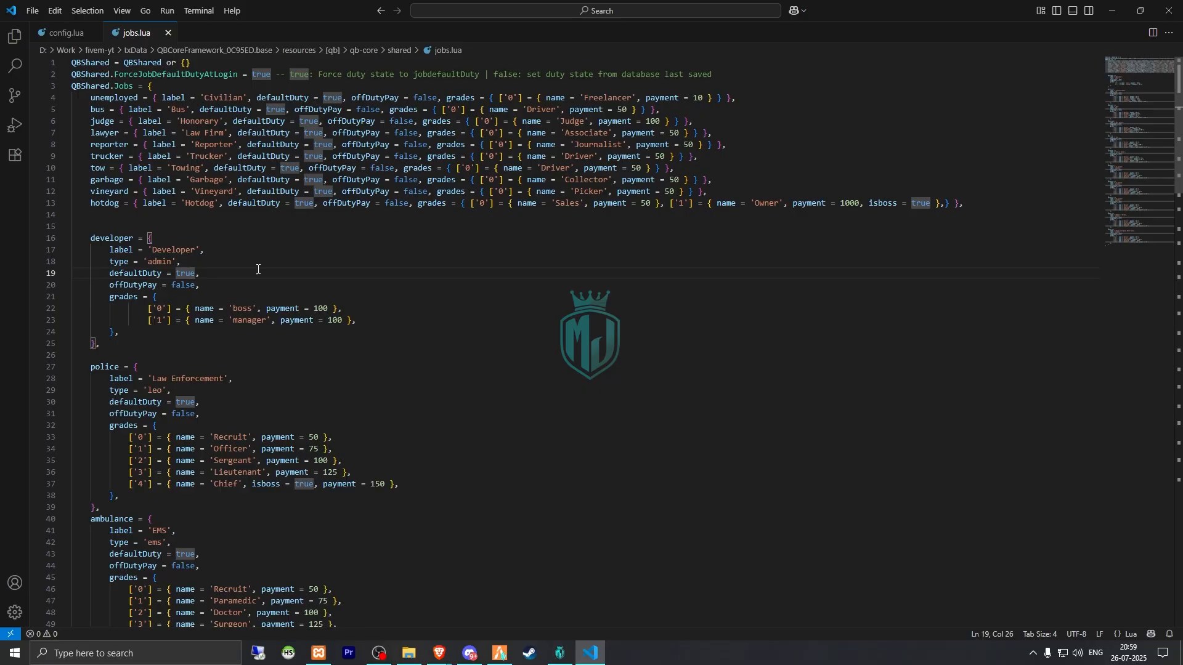
{"action": "mouse_move", "coordinate": [499, 653]}
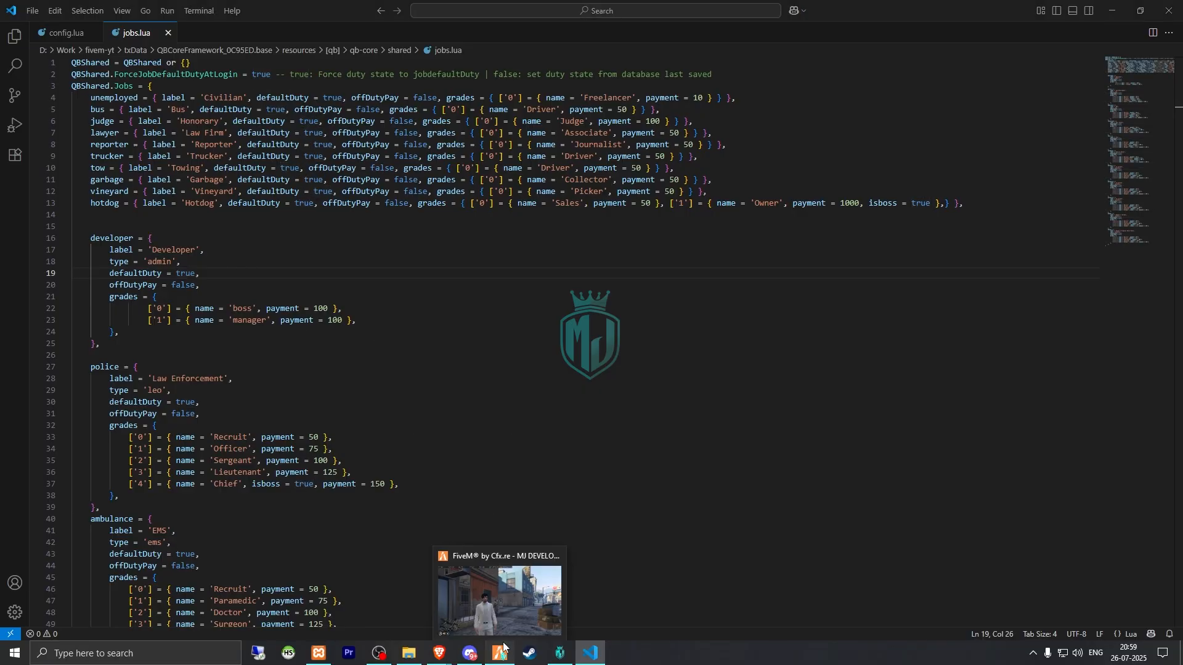
{"action": "left_click", "coordinate": [498, 597]}
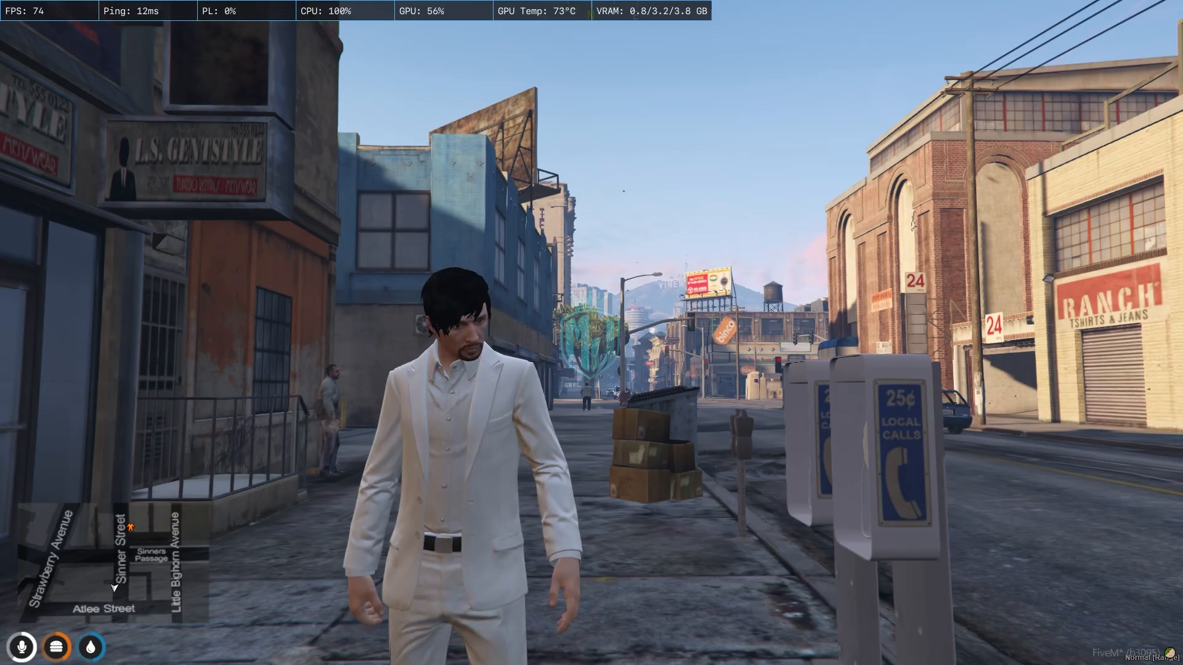